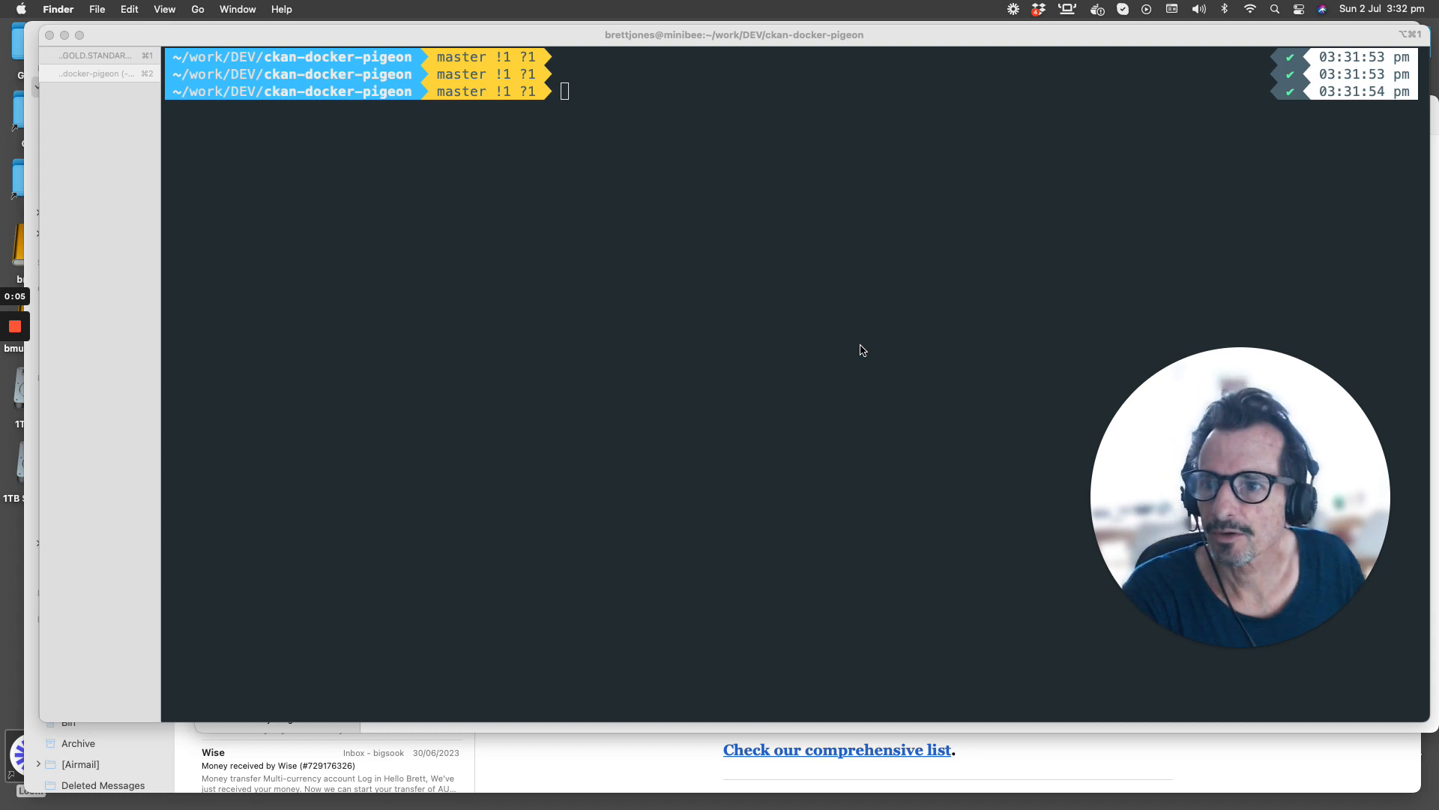
mouse_move(723, 230)
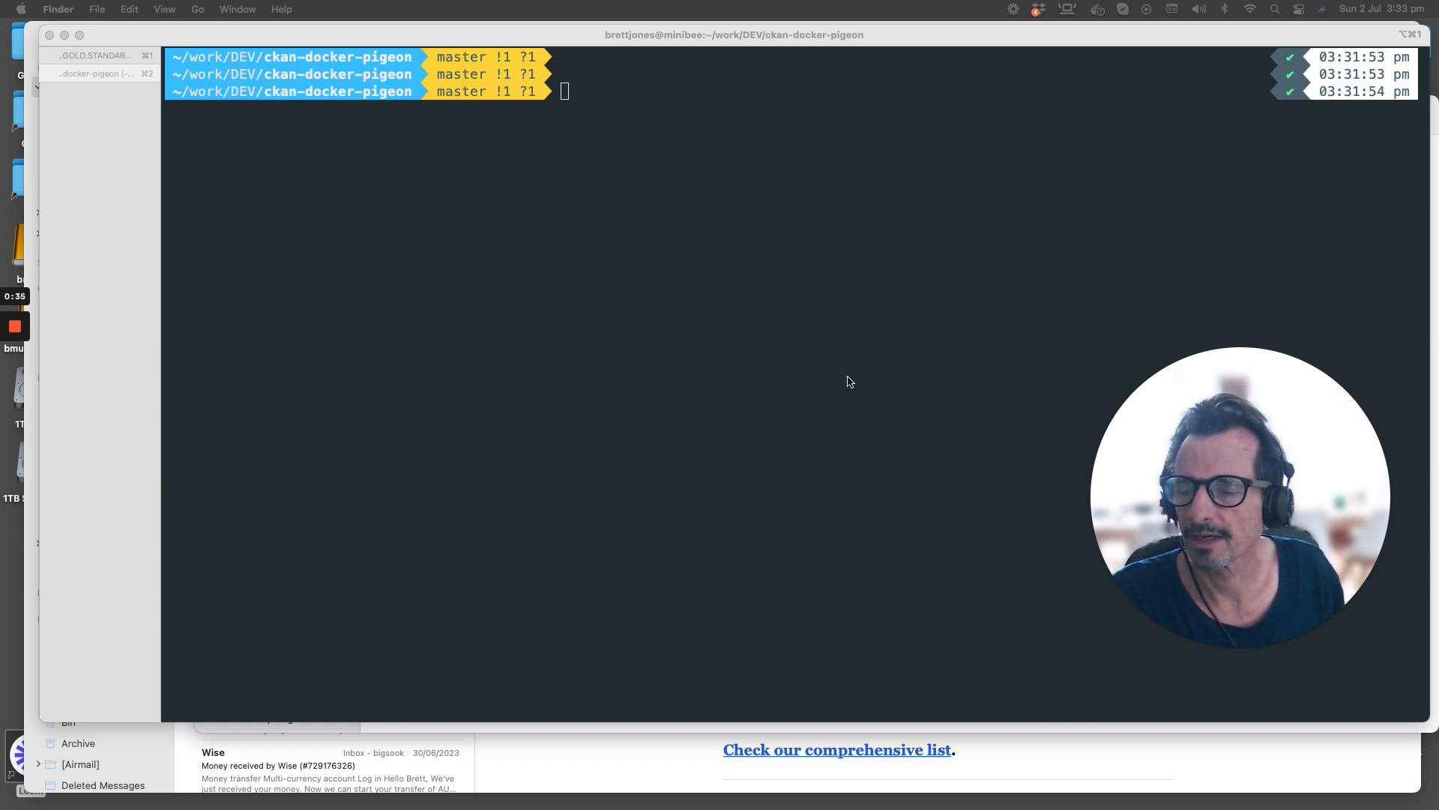
mouse_move(846, 368)
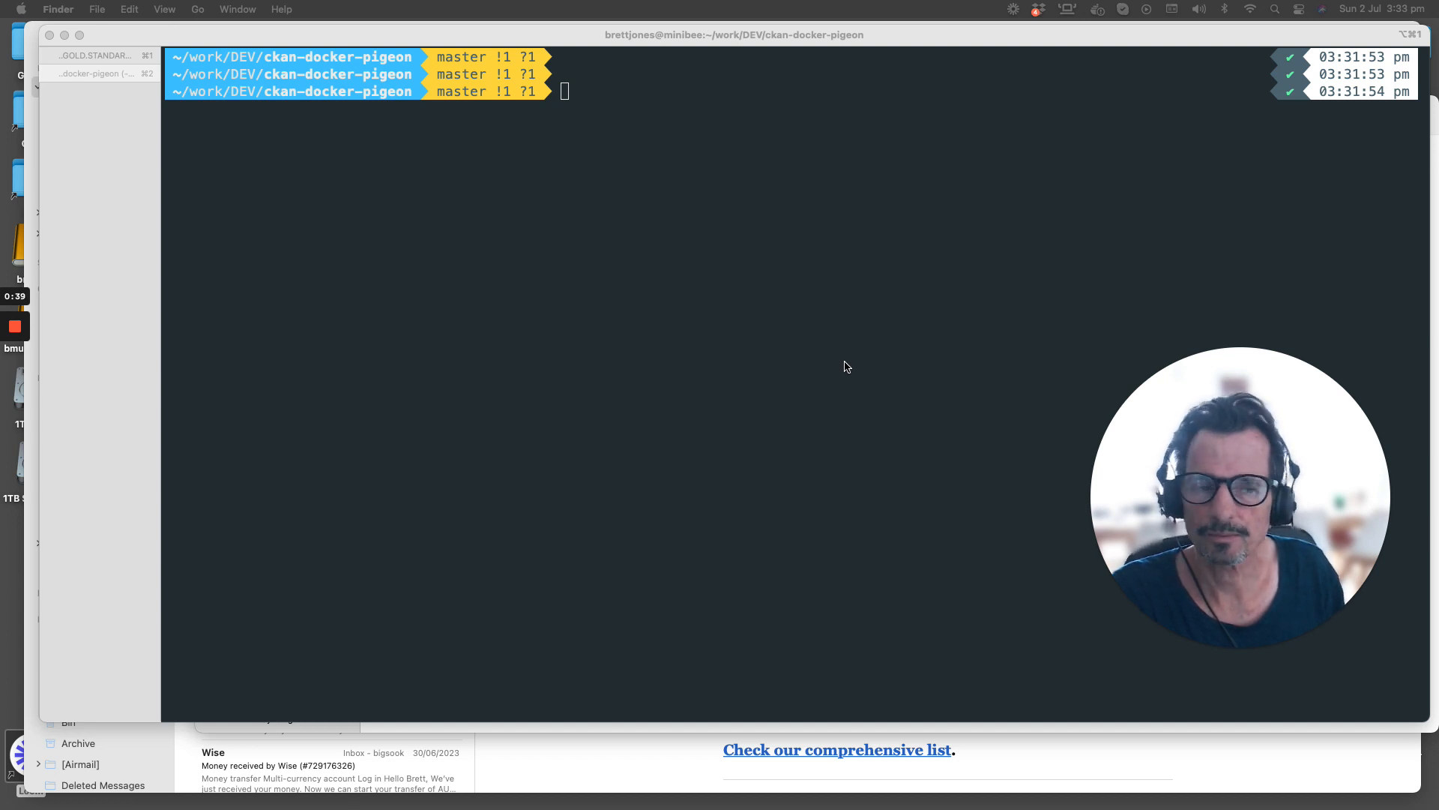
mouse_move(823, 371)
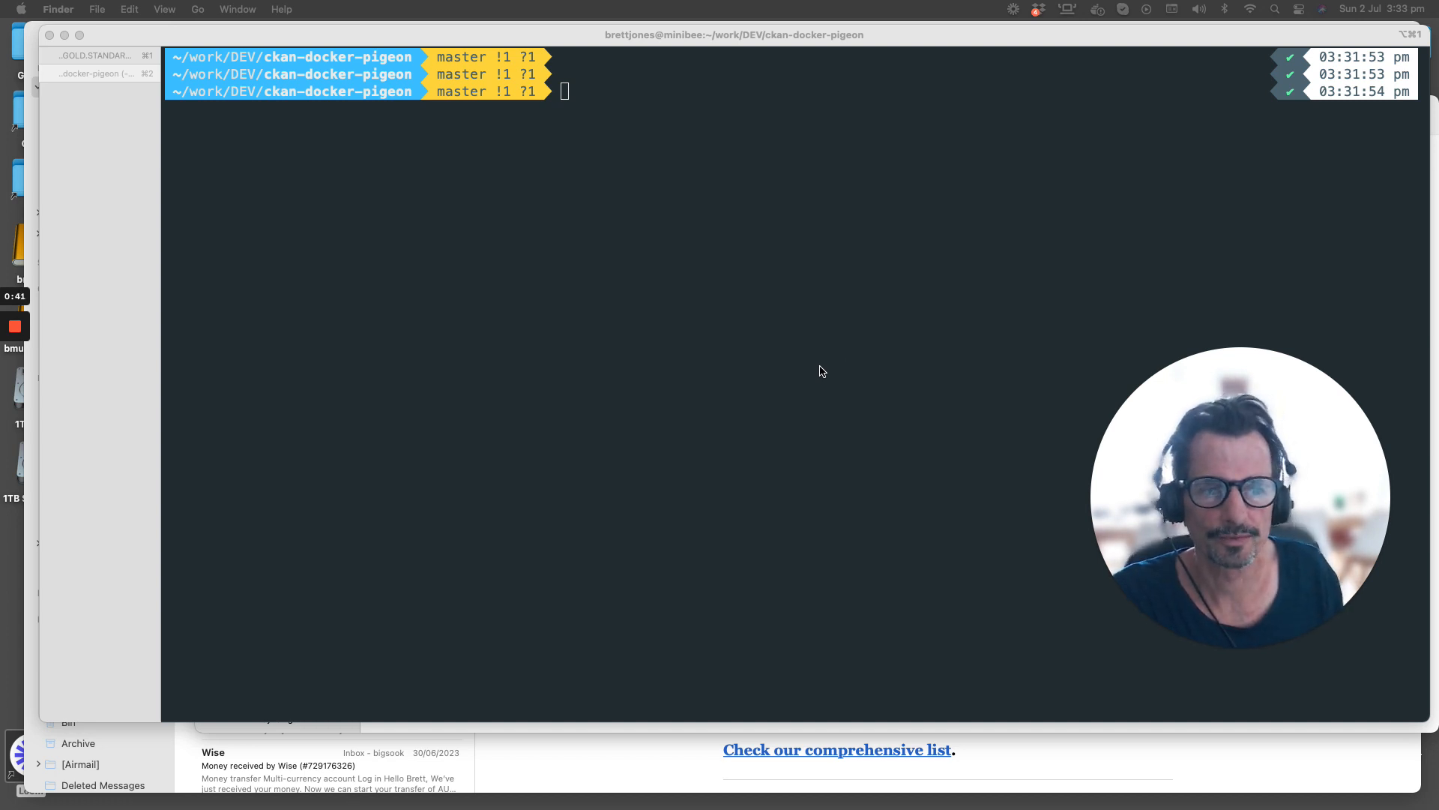
mouse_move(694, 350)
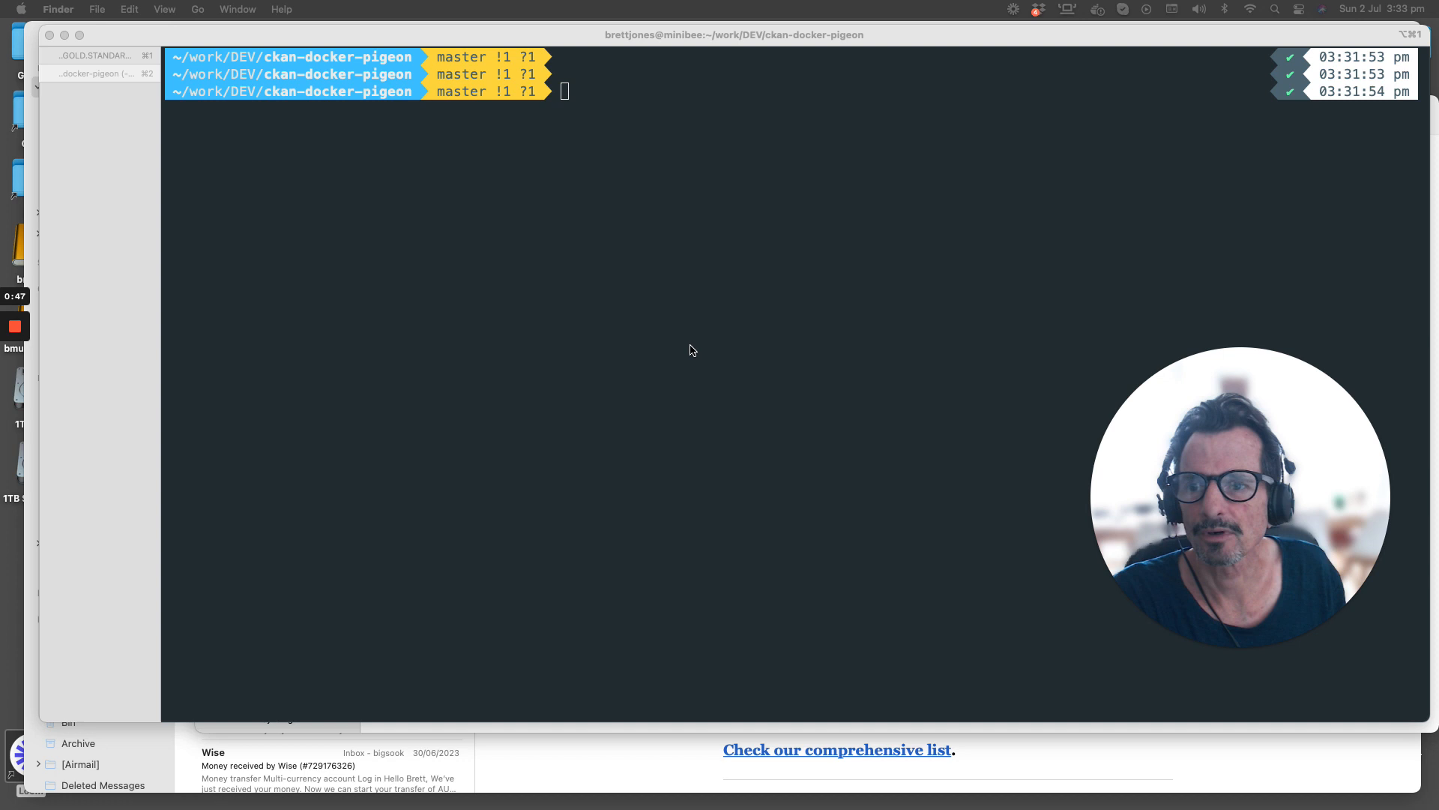
mouse_move(685, 349)
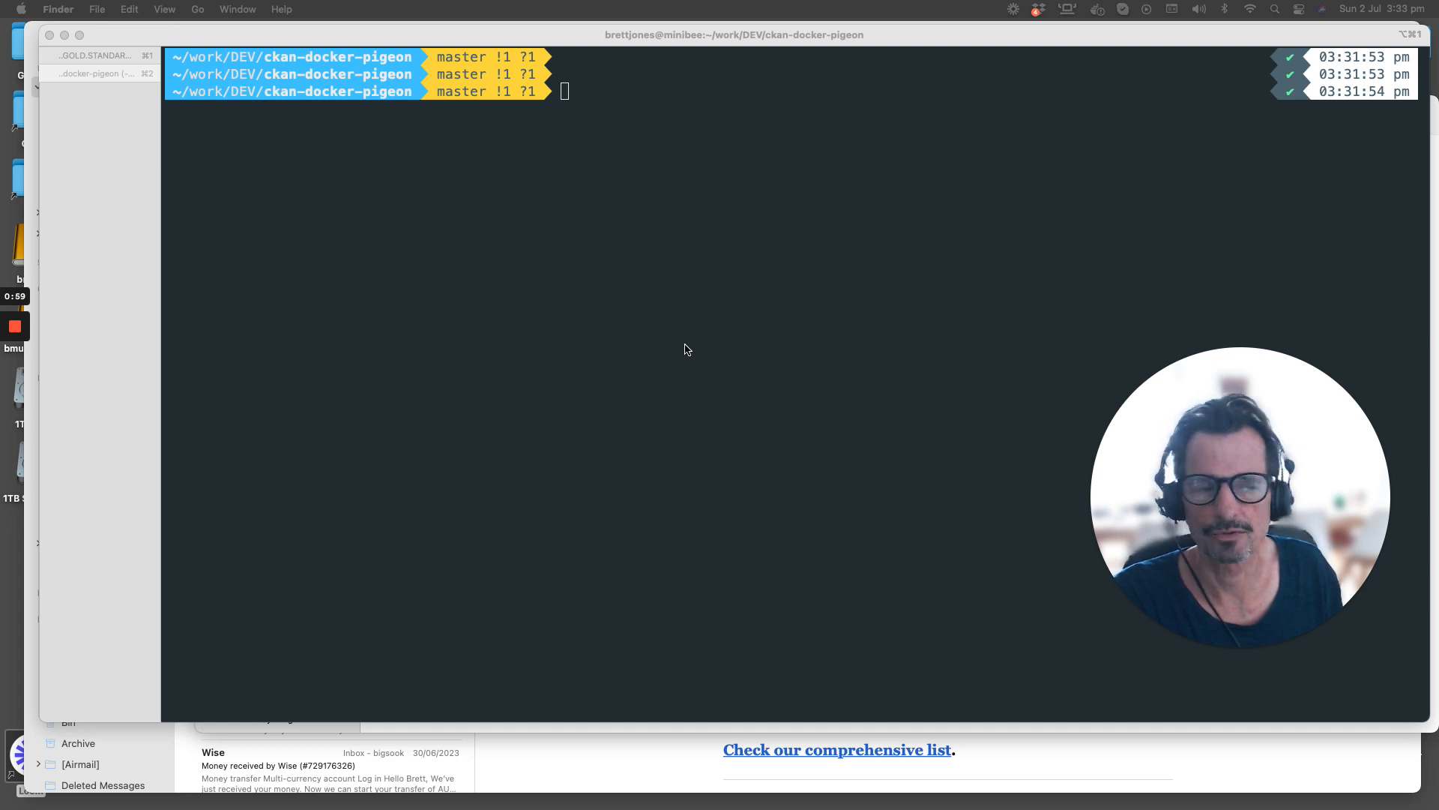
mouse_move(748, 283)
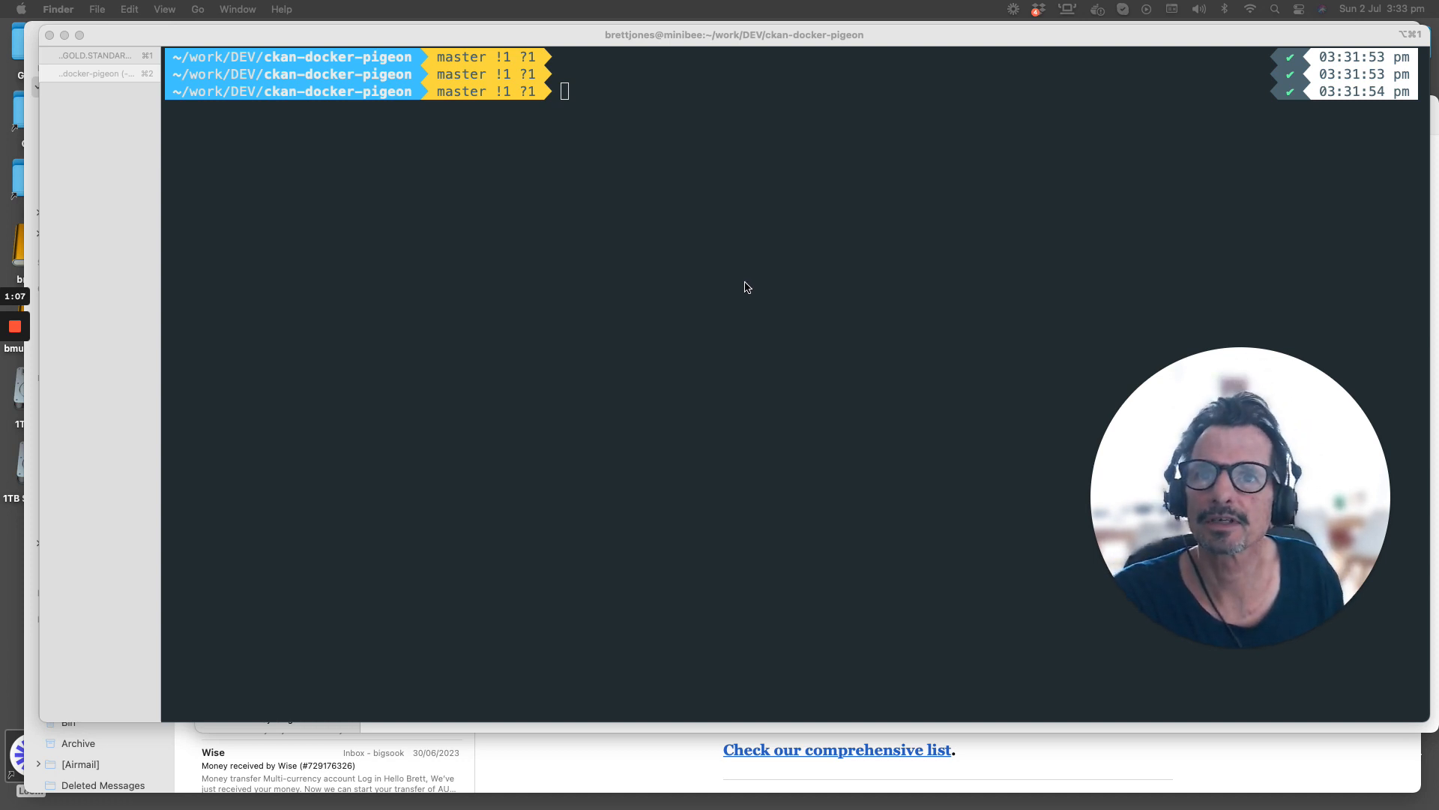
mouse_move(715, 298)
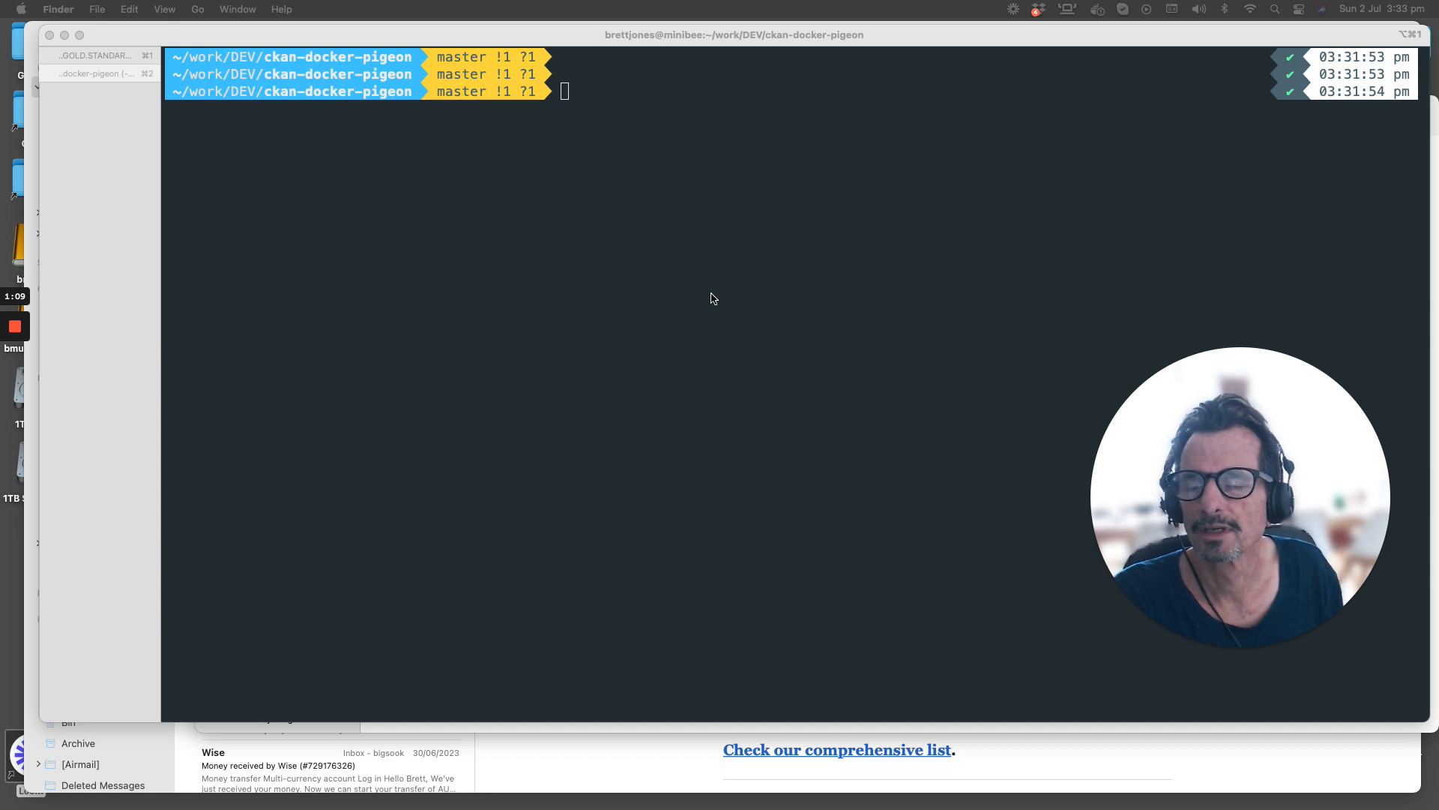
mouse_move(688, 299)
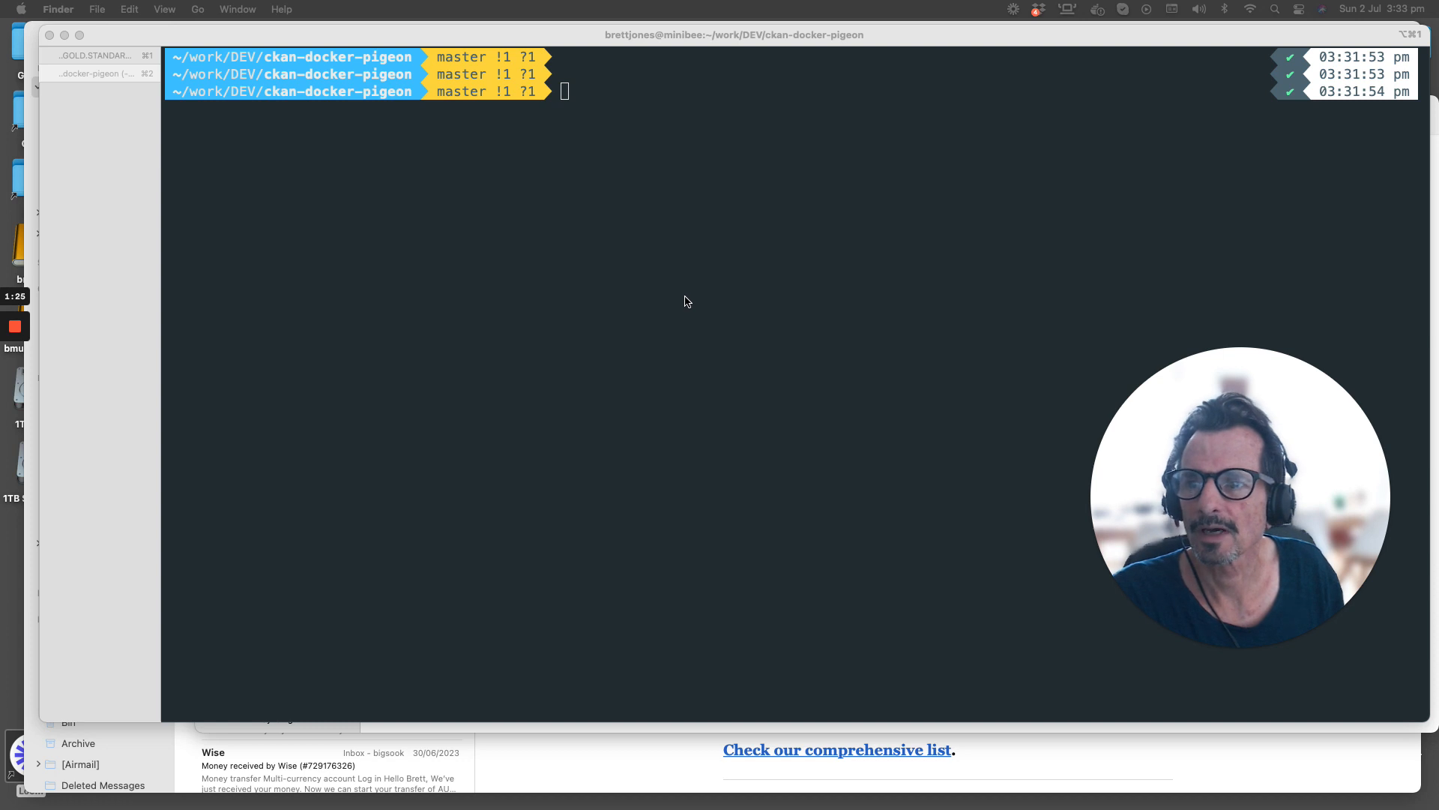
mouse_move(578, 334)
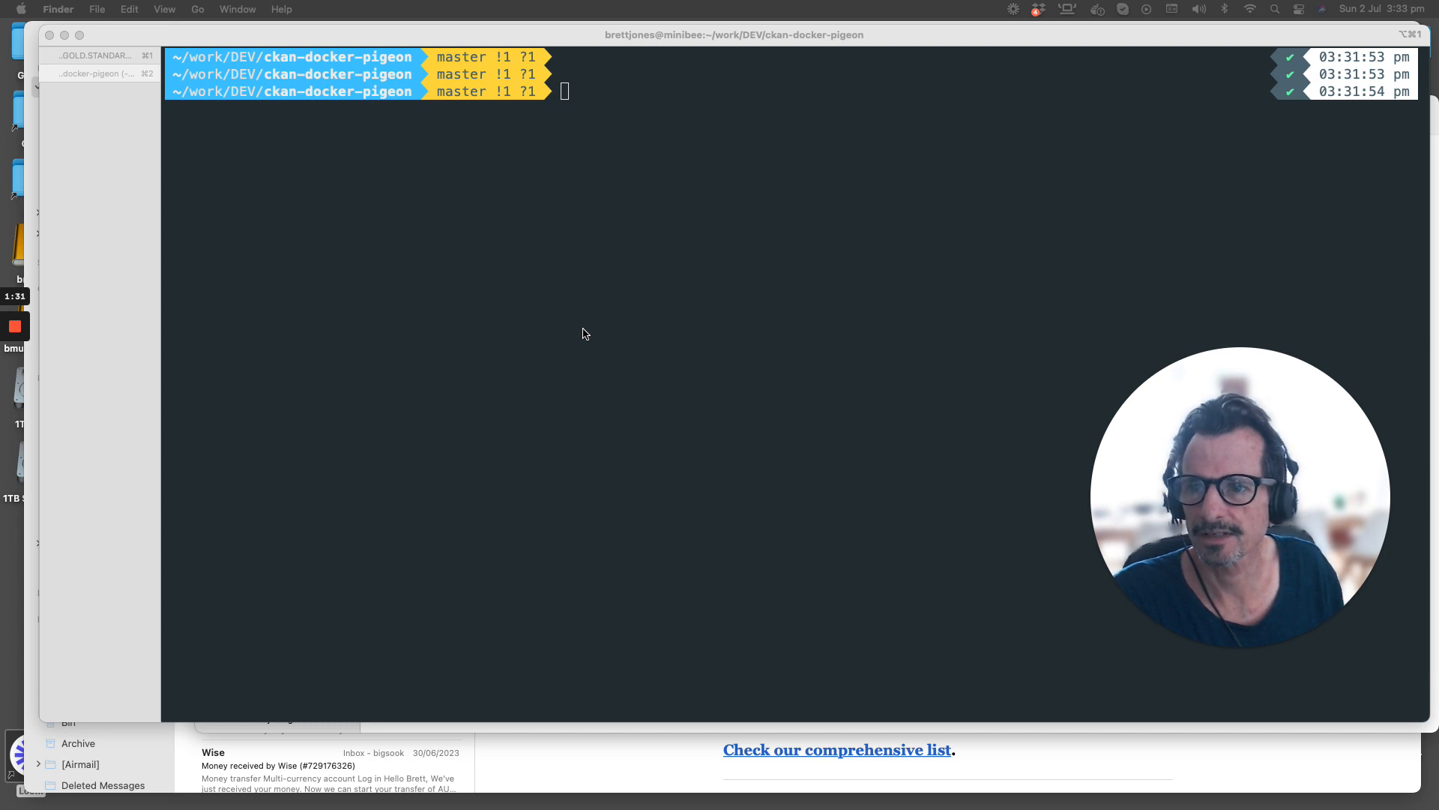
mouse_move(529, 332)
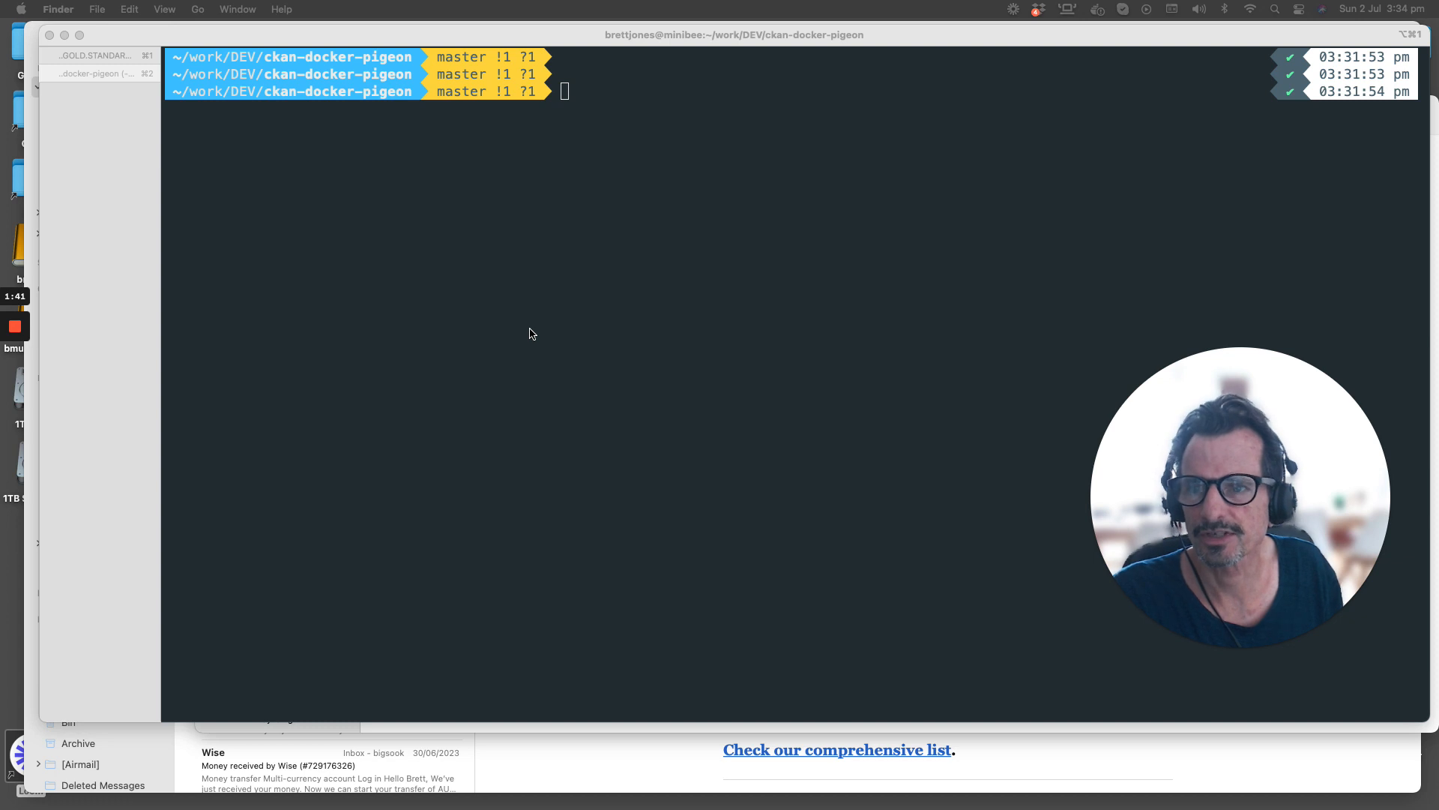
mouse_move(512, 338)
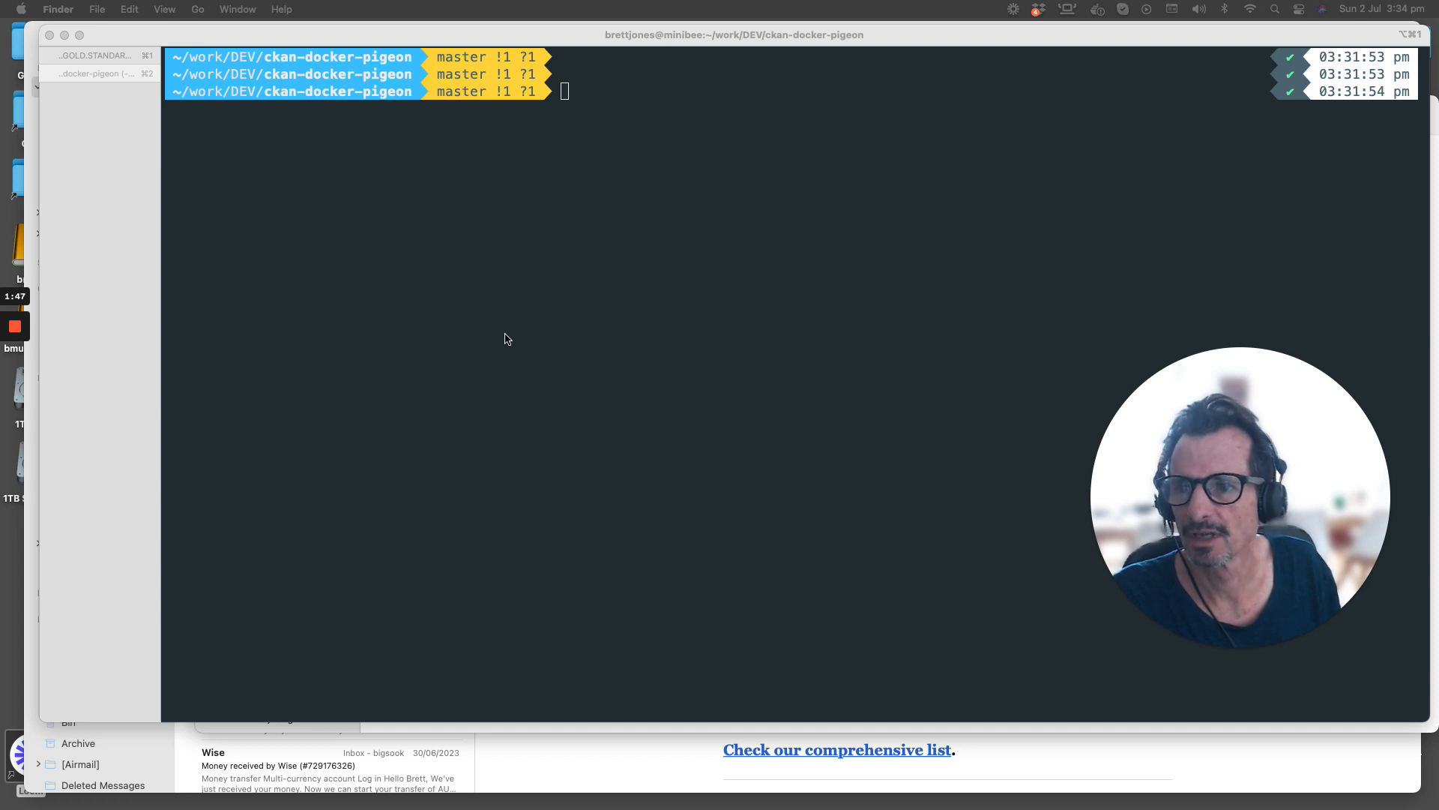
mouse_move(544, 372)
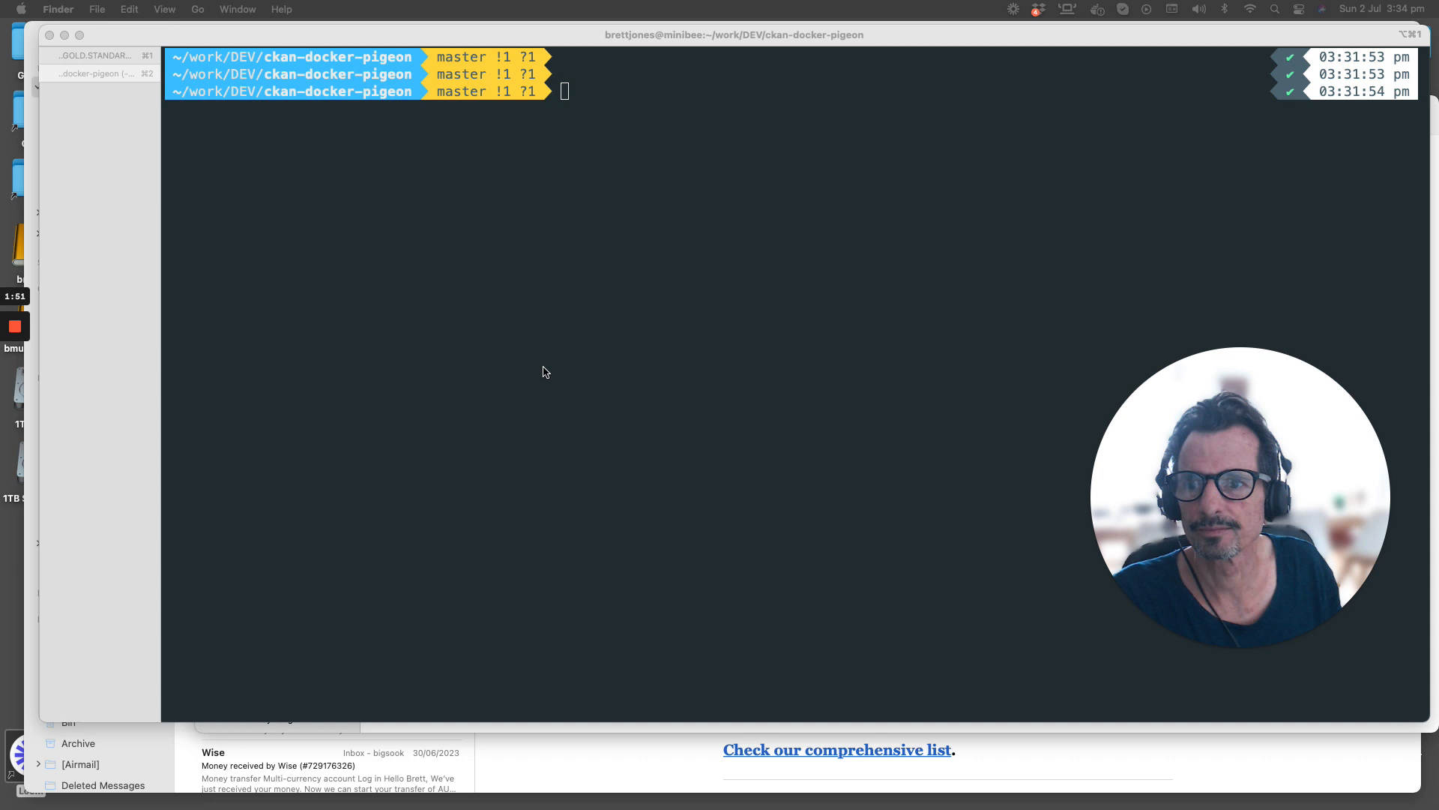
mouse_move(519, 384)
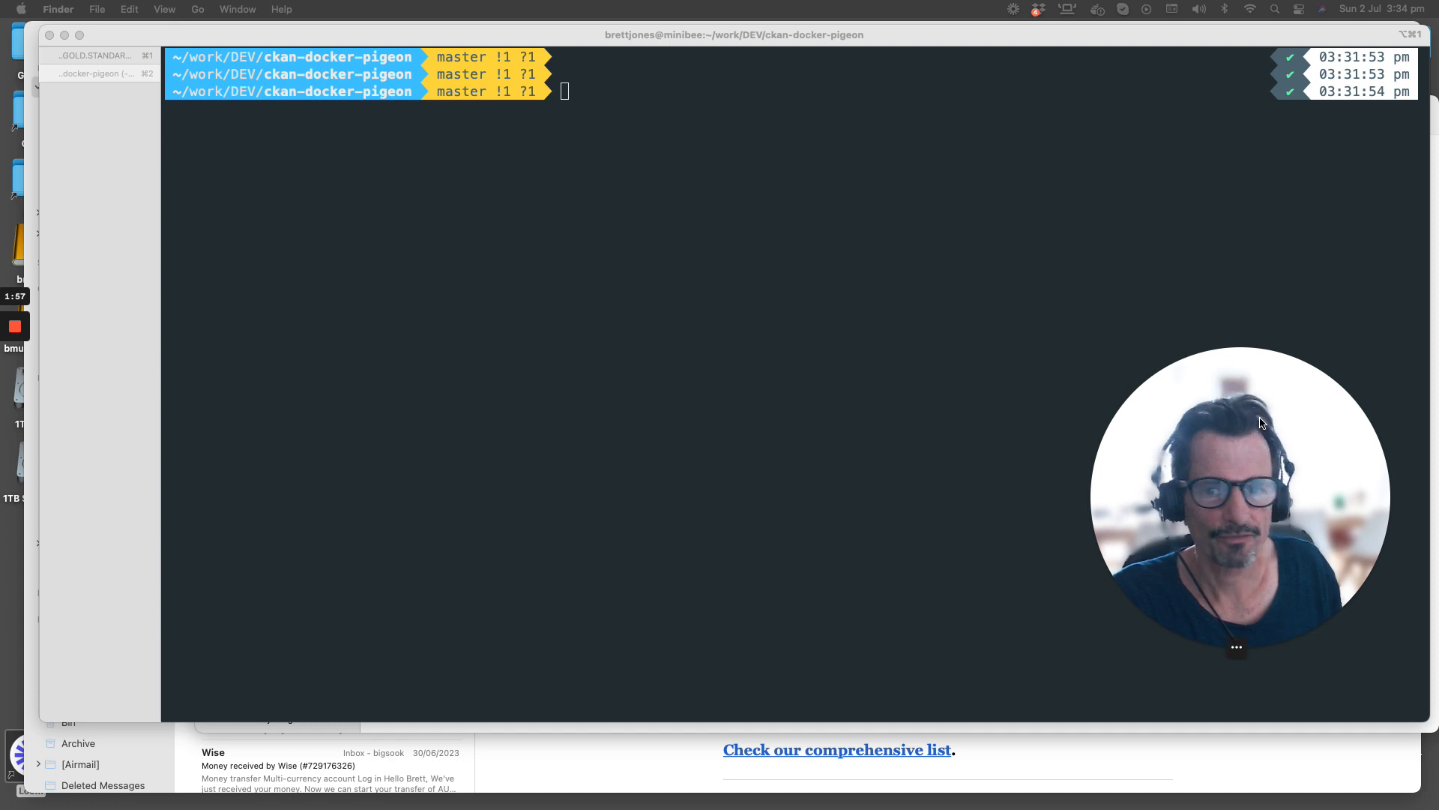
Run docker compose -f docker-compose.dev.yml build to build the db and ckan-dev images.
left_click(493, 319)
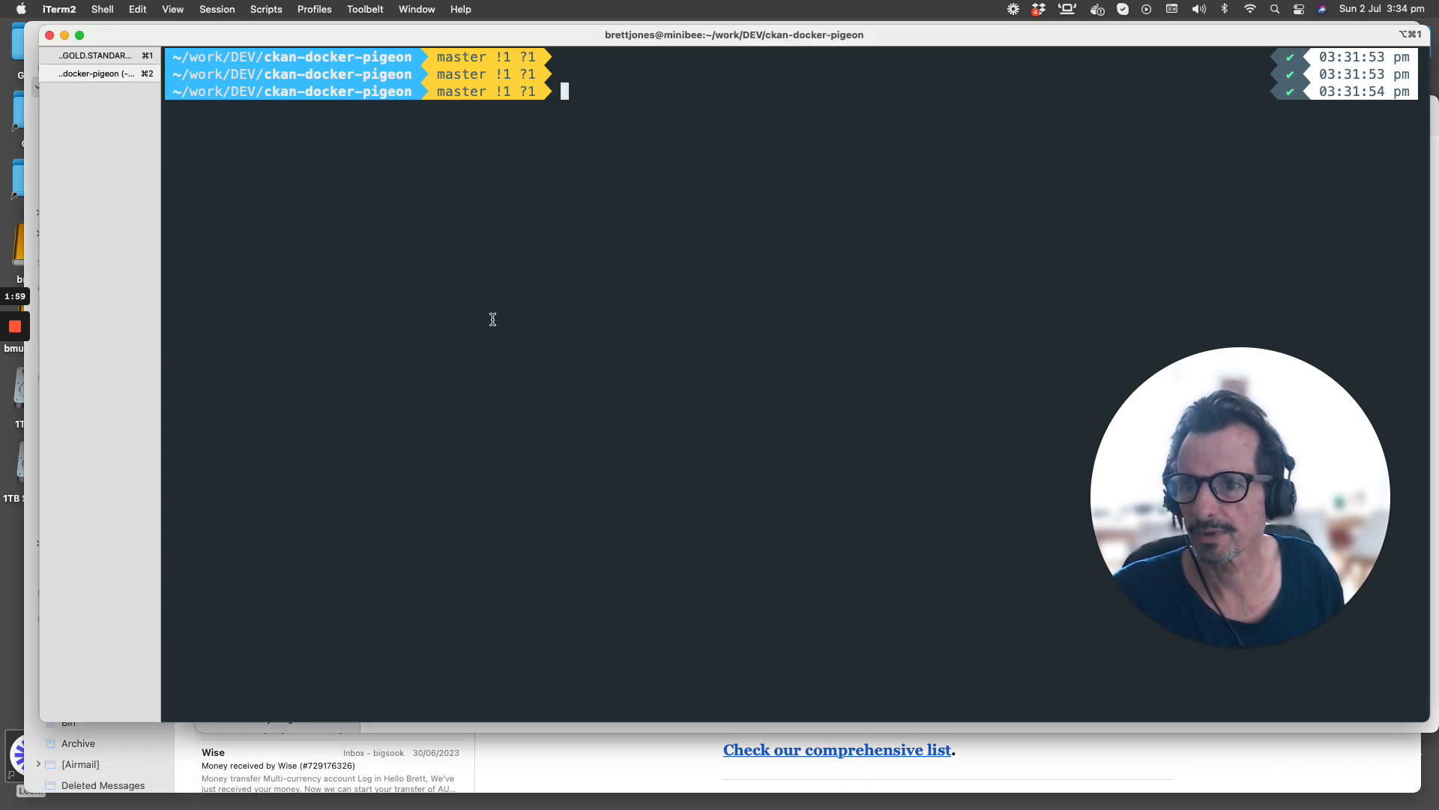
type("clear")
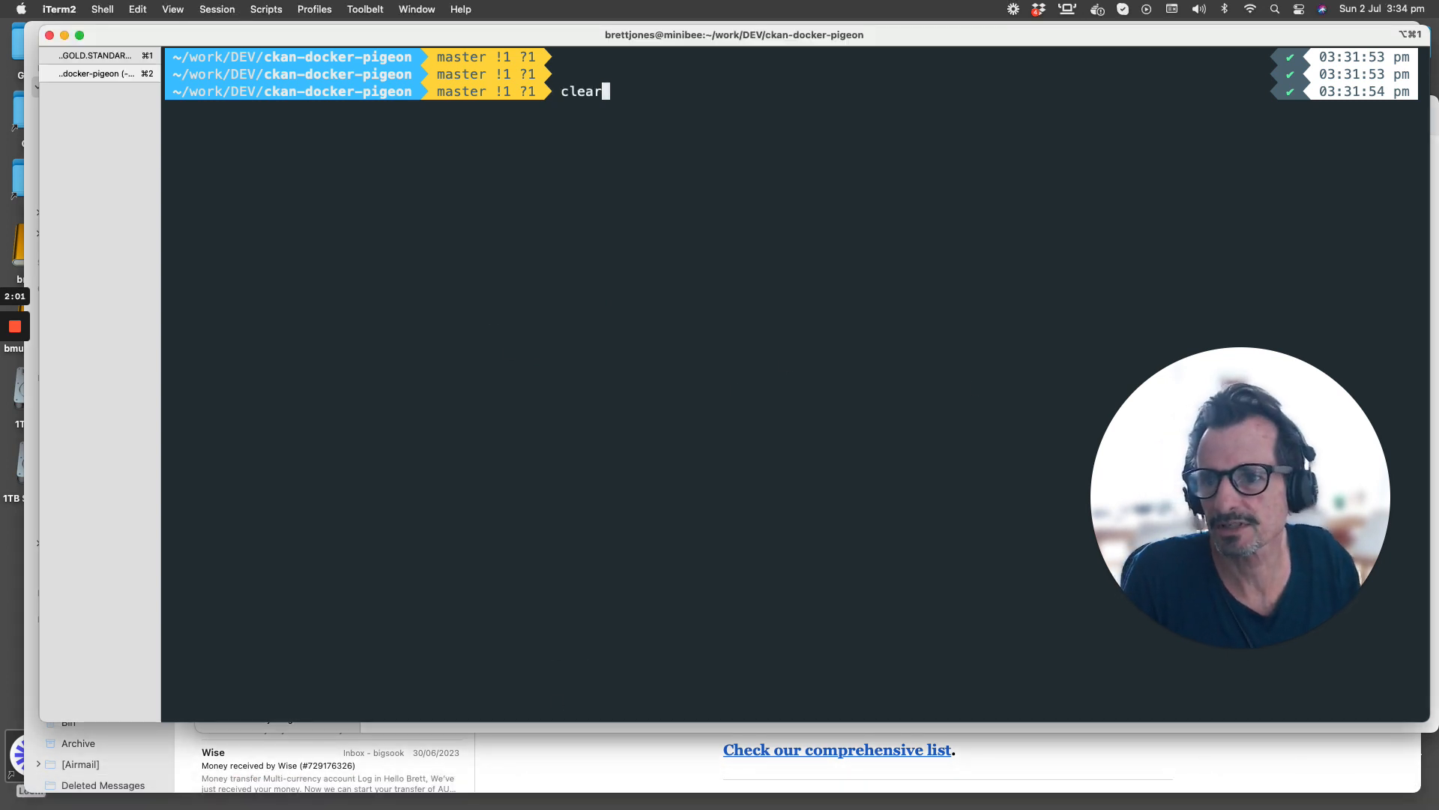
type("docker compose -f docker-compose.dev.yml")
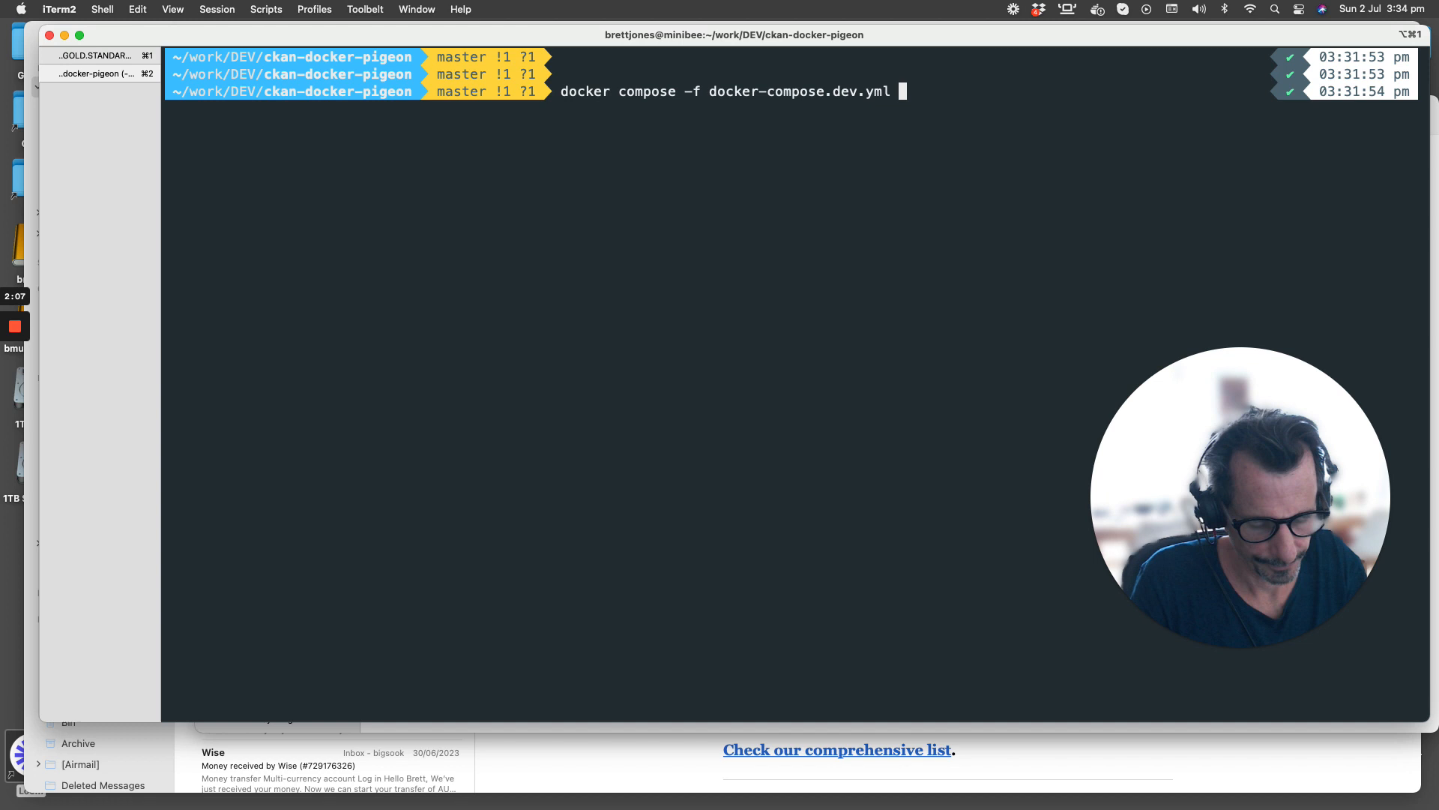
type("bui;")
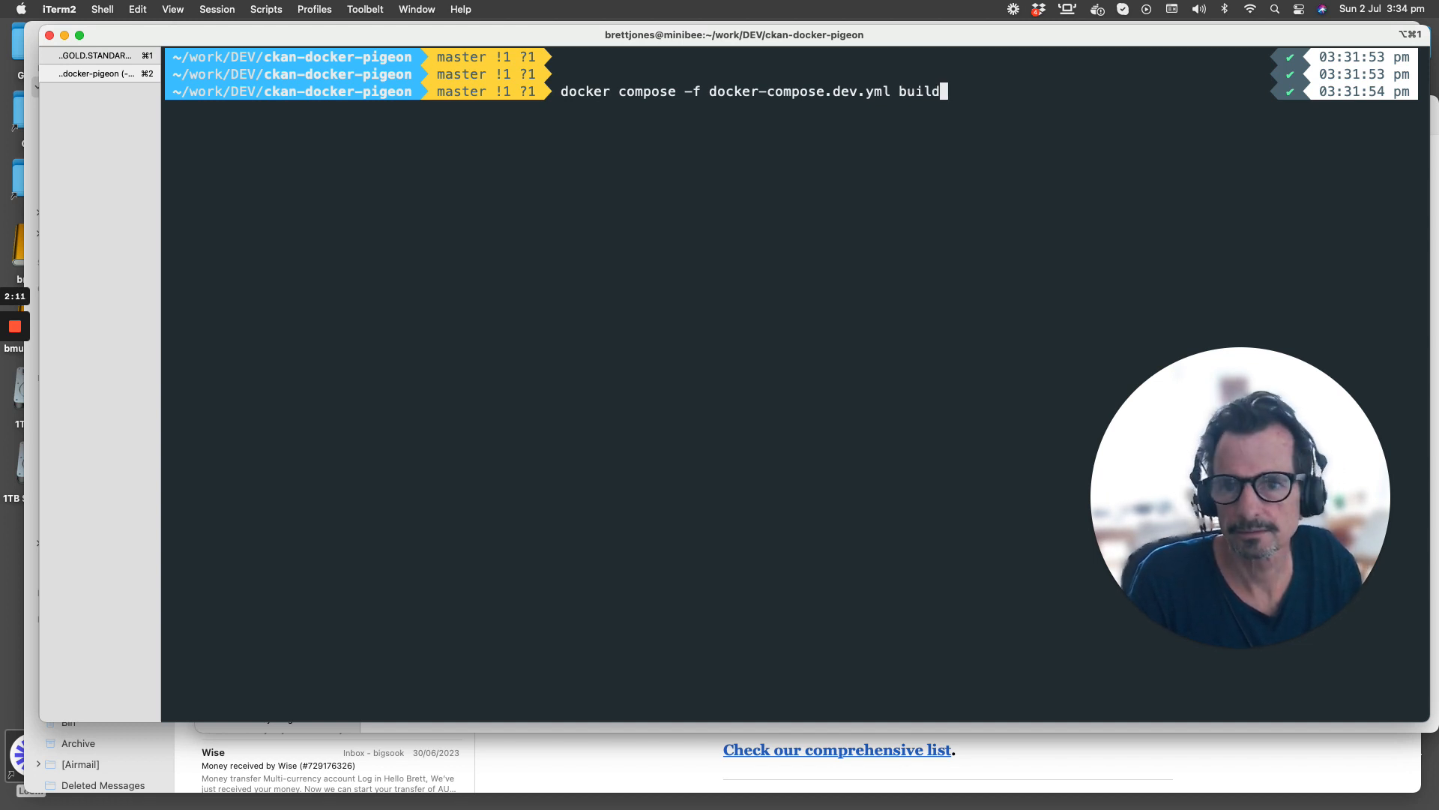
key("Return")
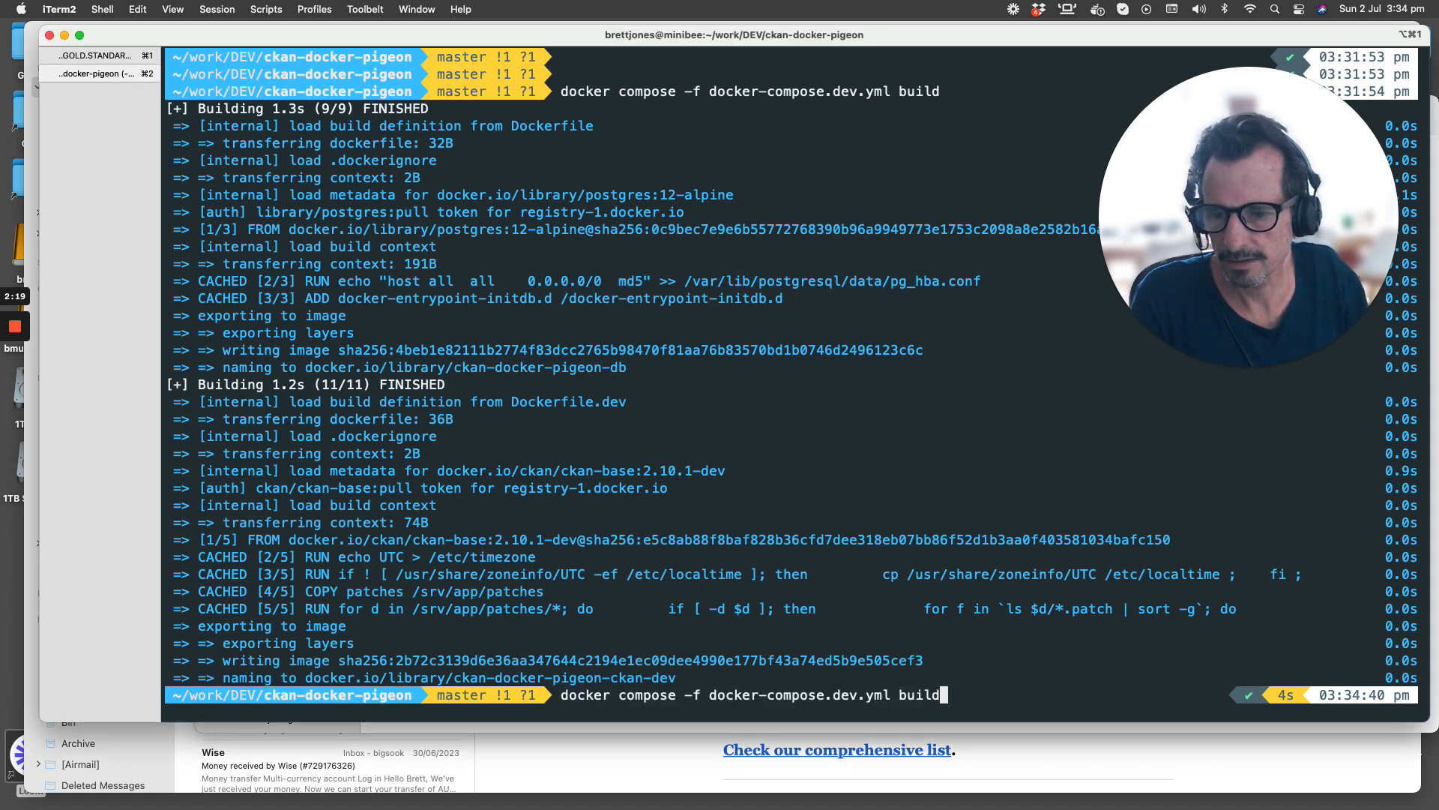
Run docker compose up for the dev stack and follow the solr, redis, db, datapusher and ckan startup logs.
type("up")
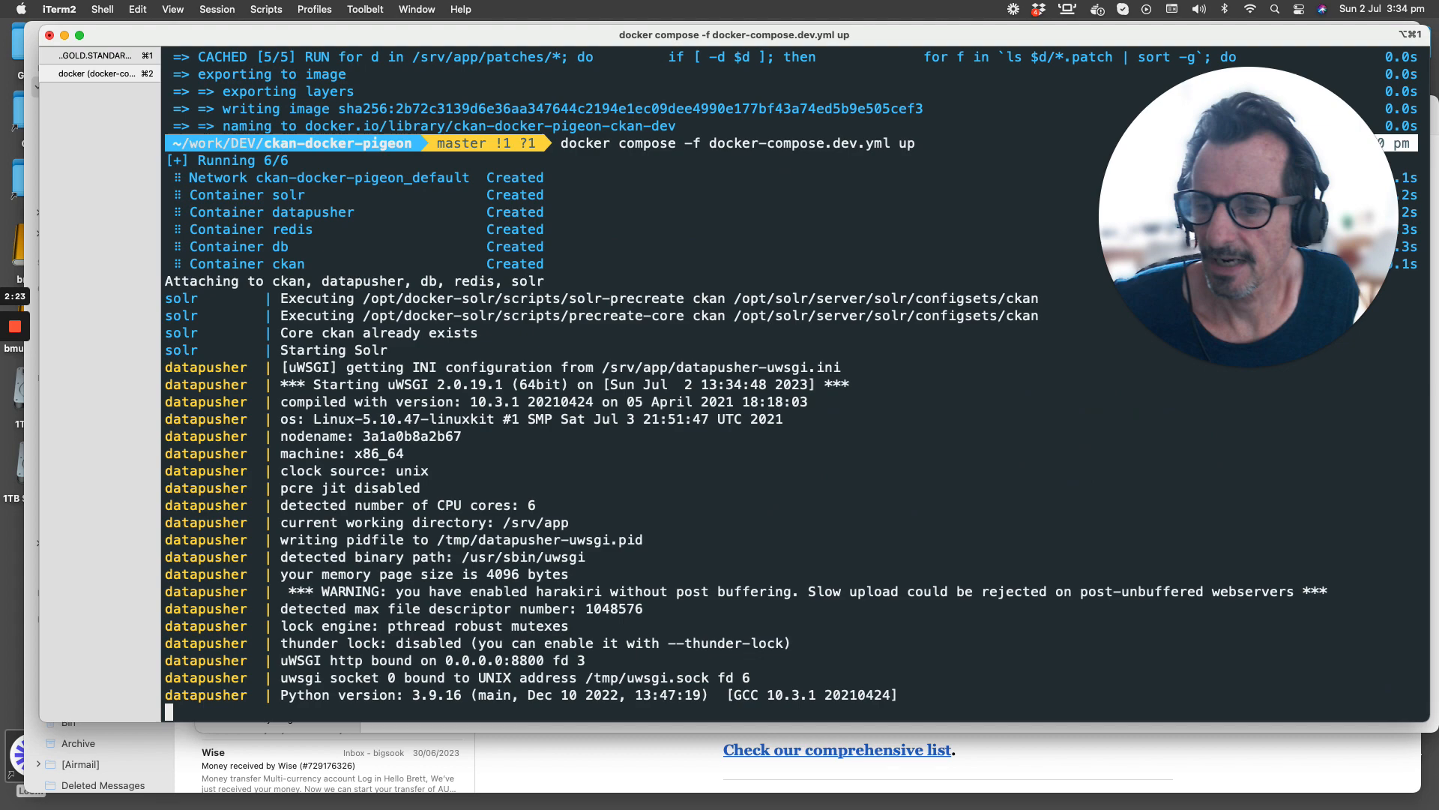
scroll("down", 3)
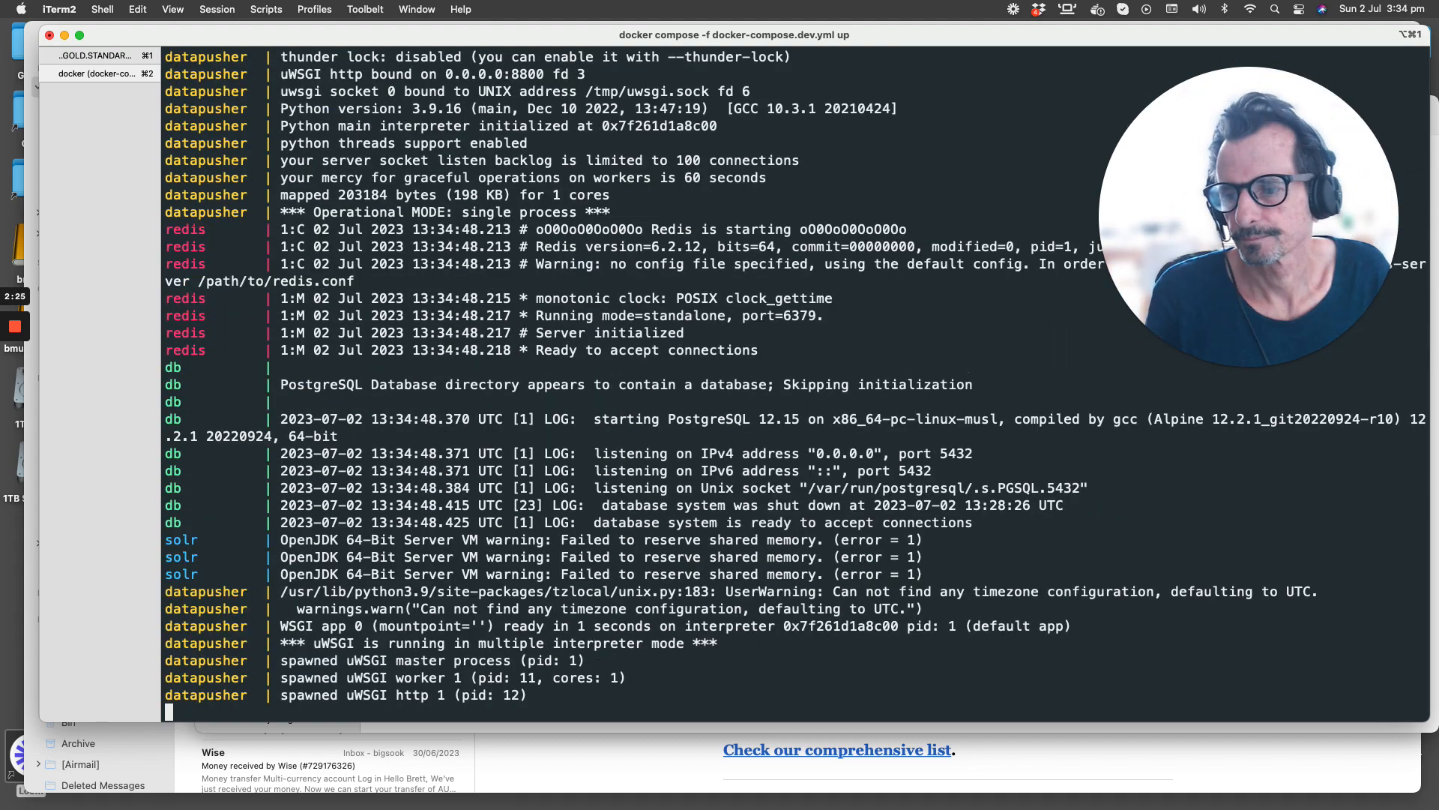
scroll("down", 3)
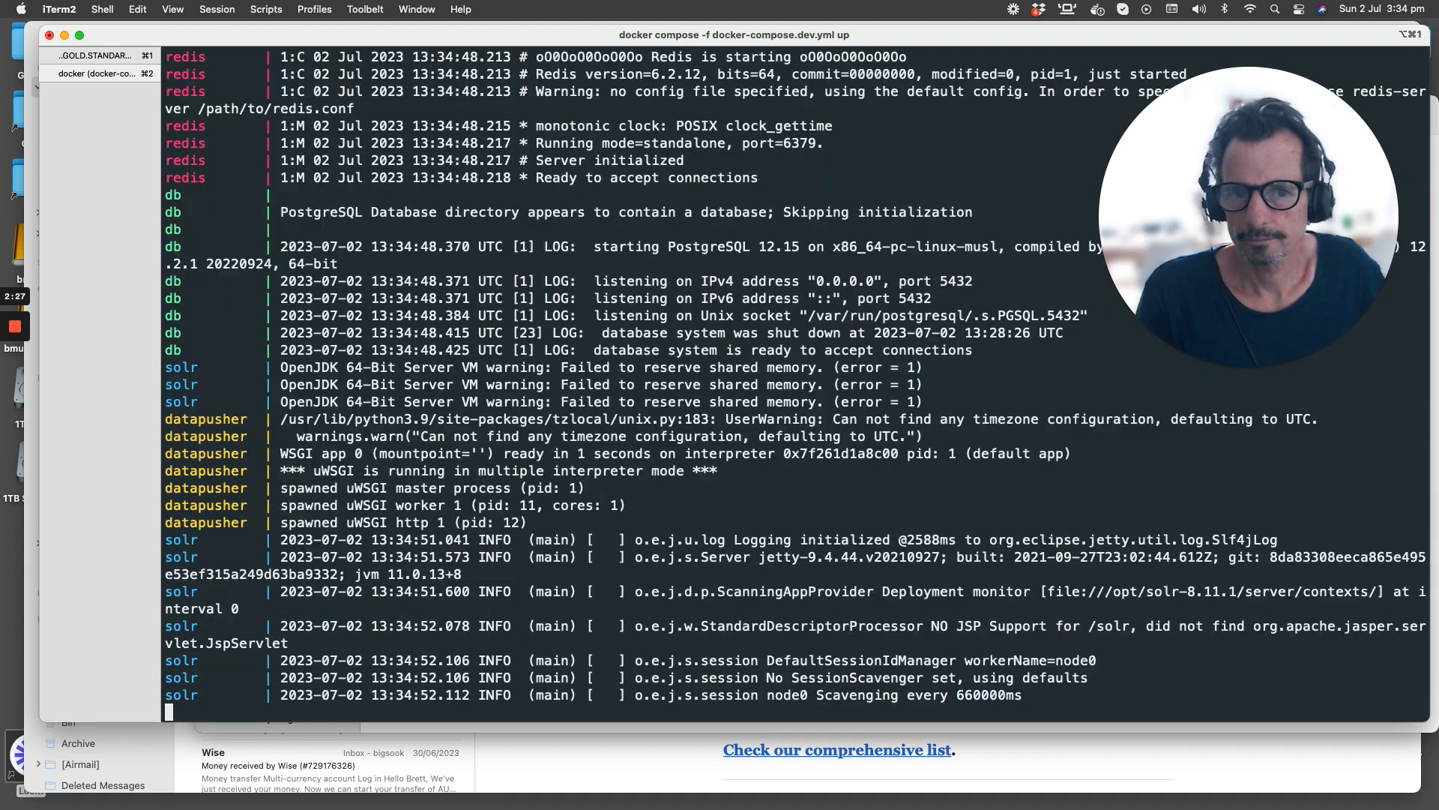
scroll("down", 3)
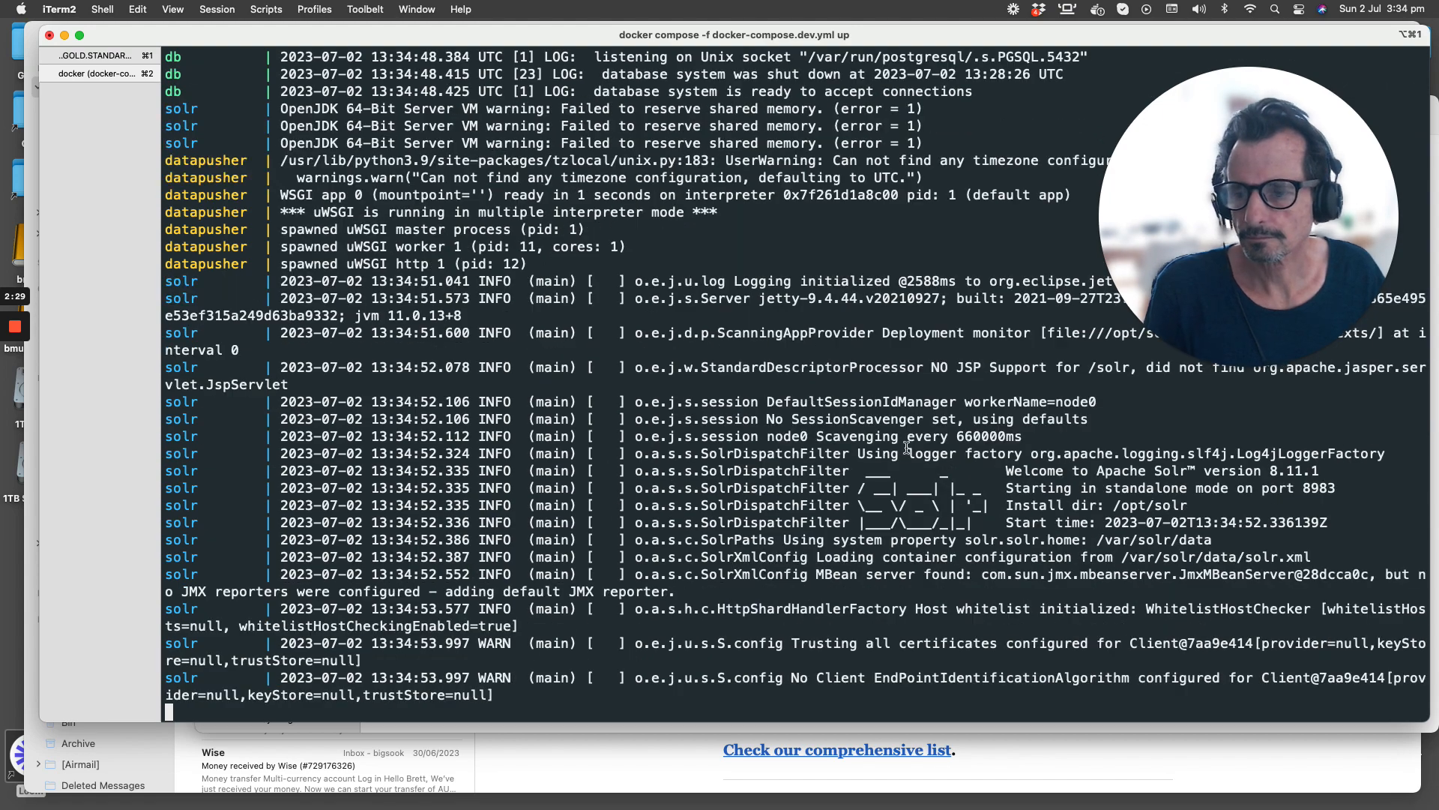
scroll("down", 3)
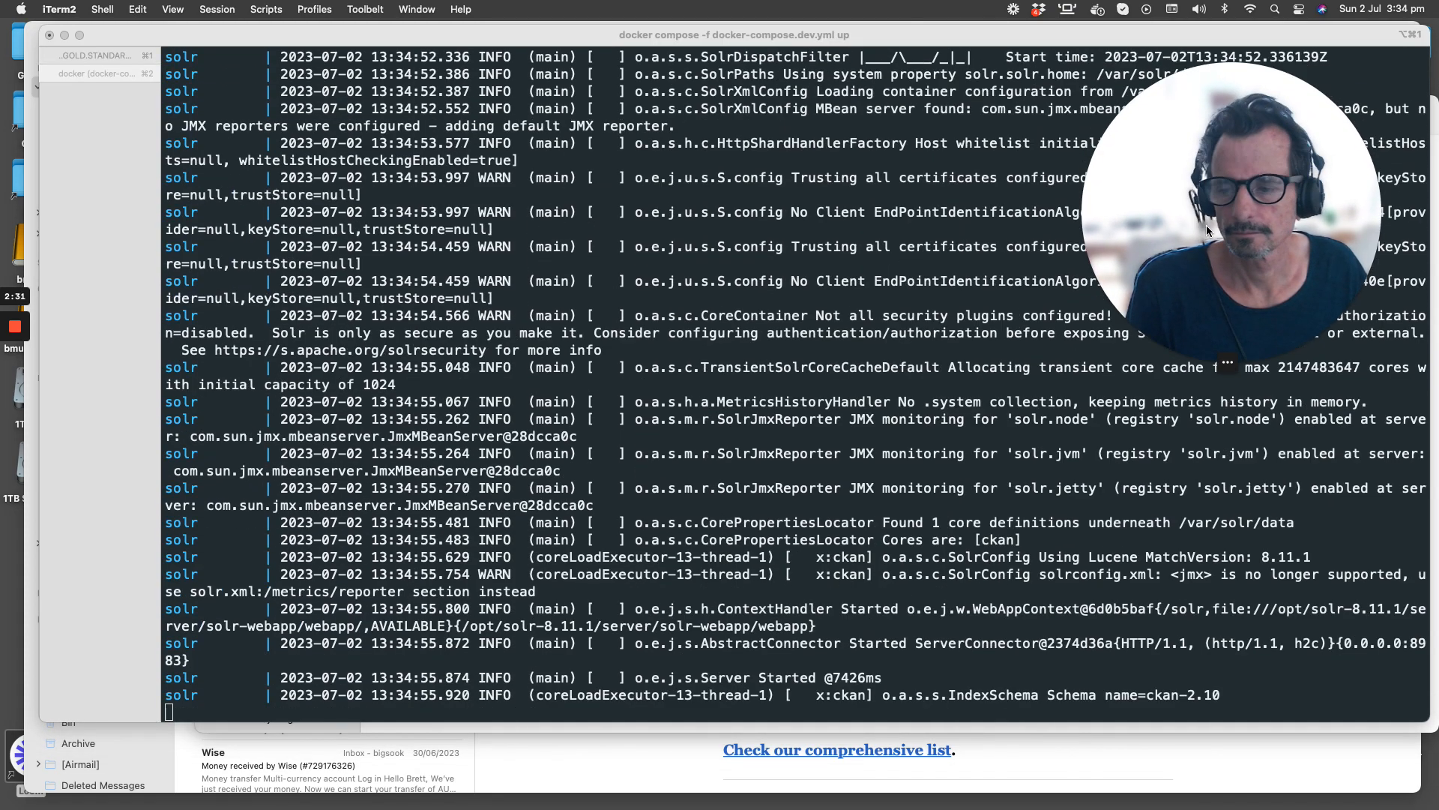
scroll("down", 3)
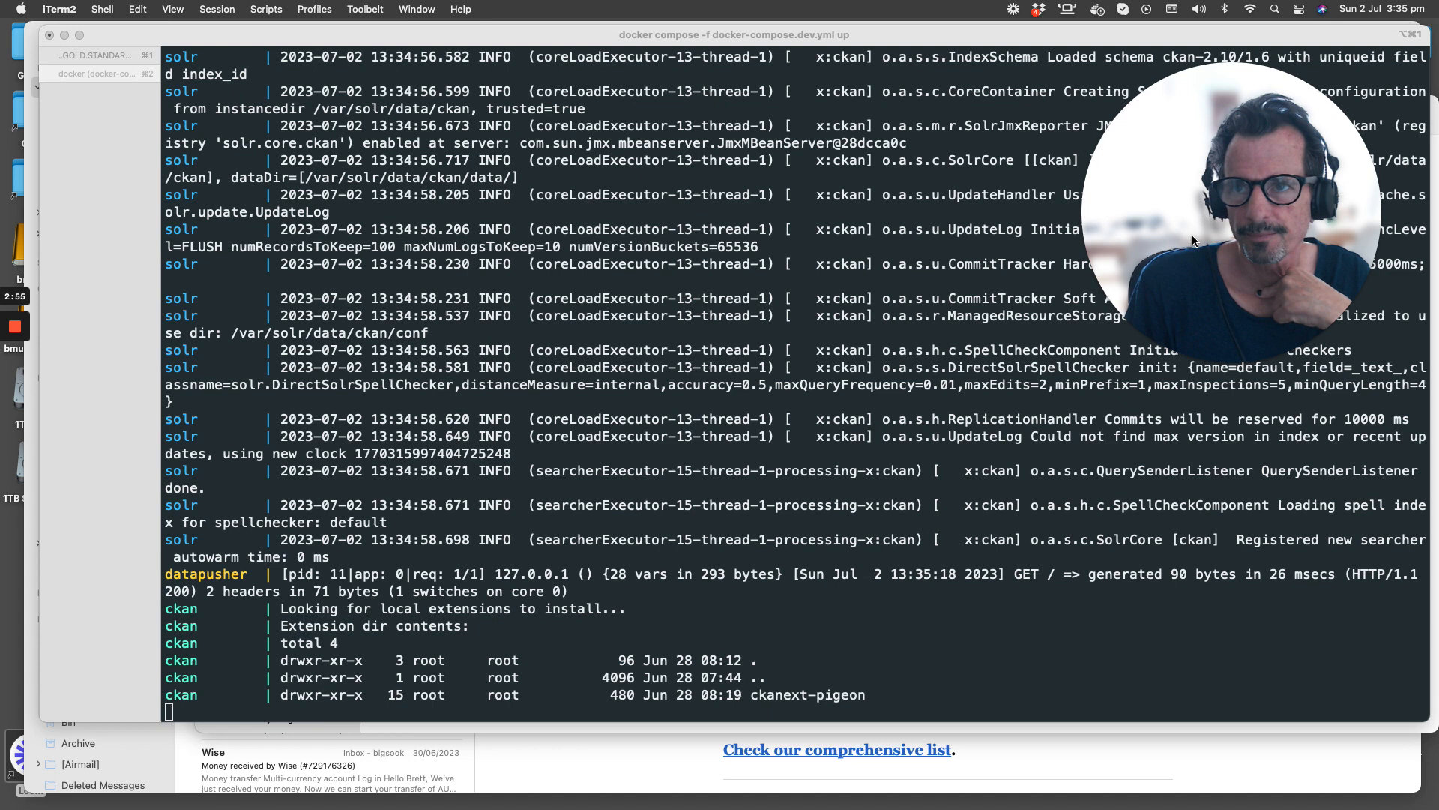
Follow the ckan container log as it installs ckanext-pigeon, initializes the database and starts supervisor.
scroll("down", 3)
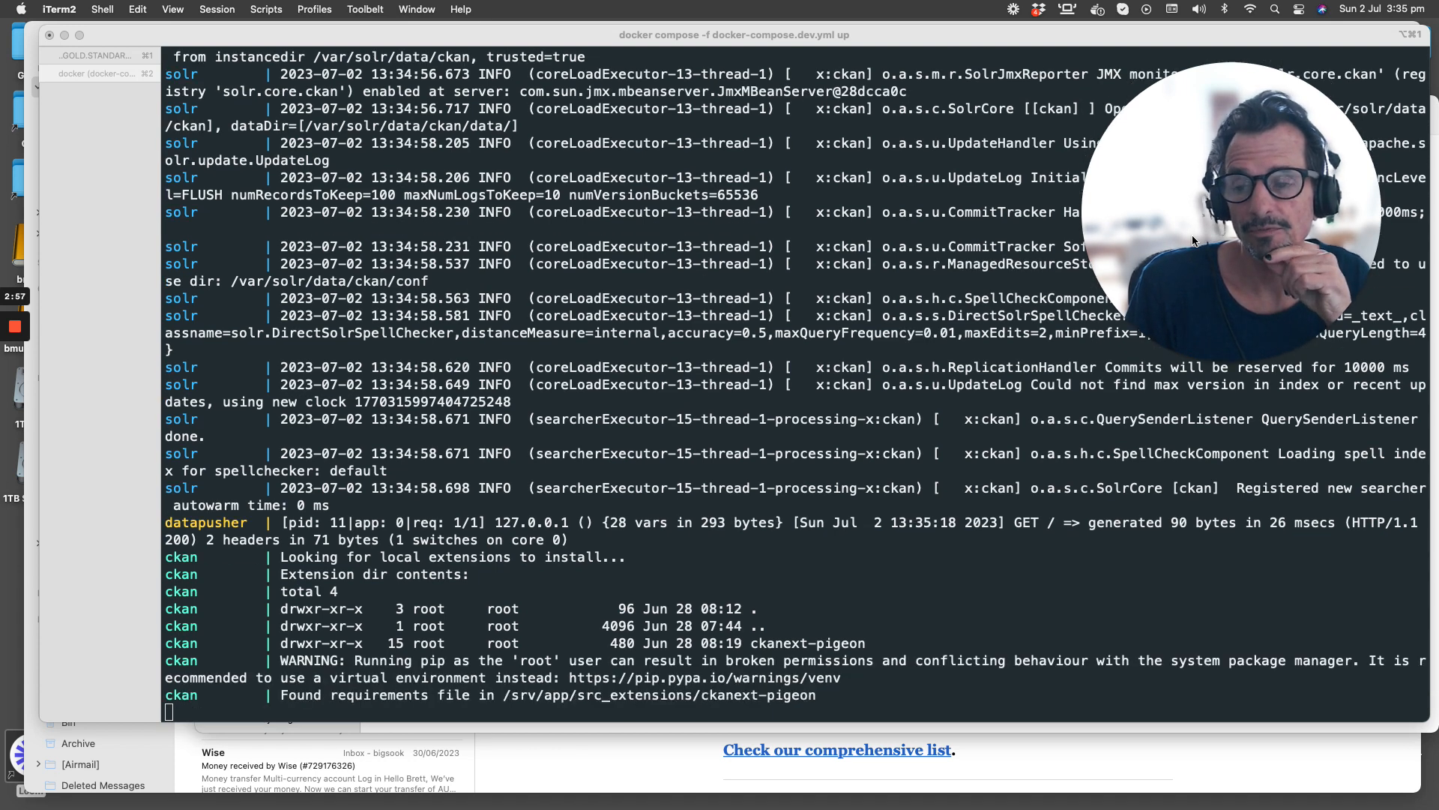
scroll("down", 3)
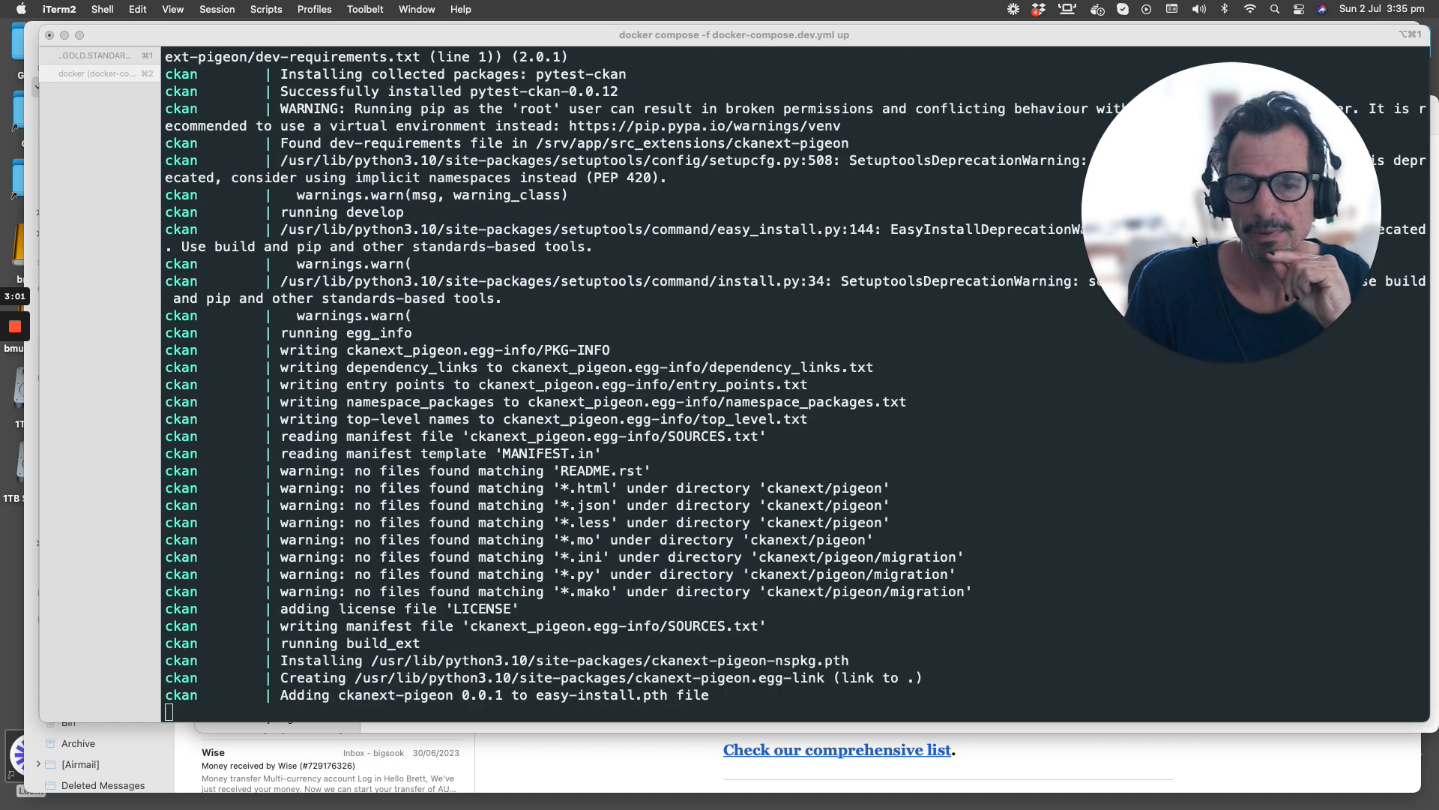
scroll("down", 3)
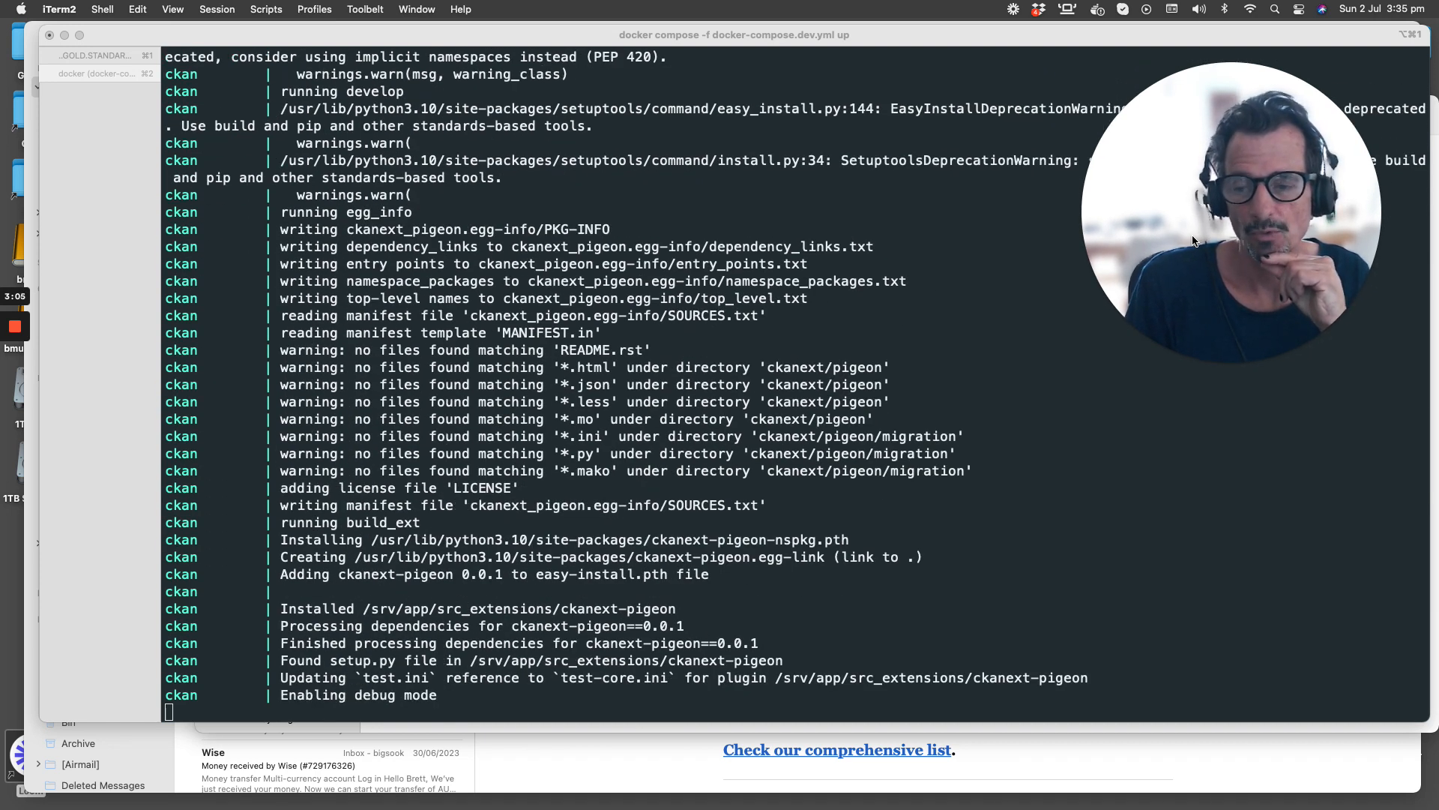
scroll("down", 3)
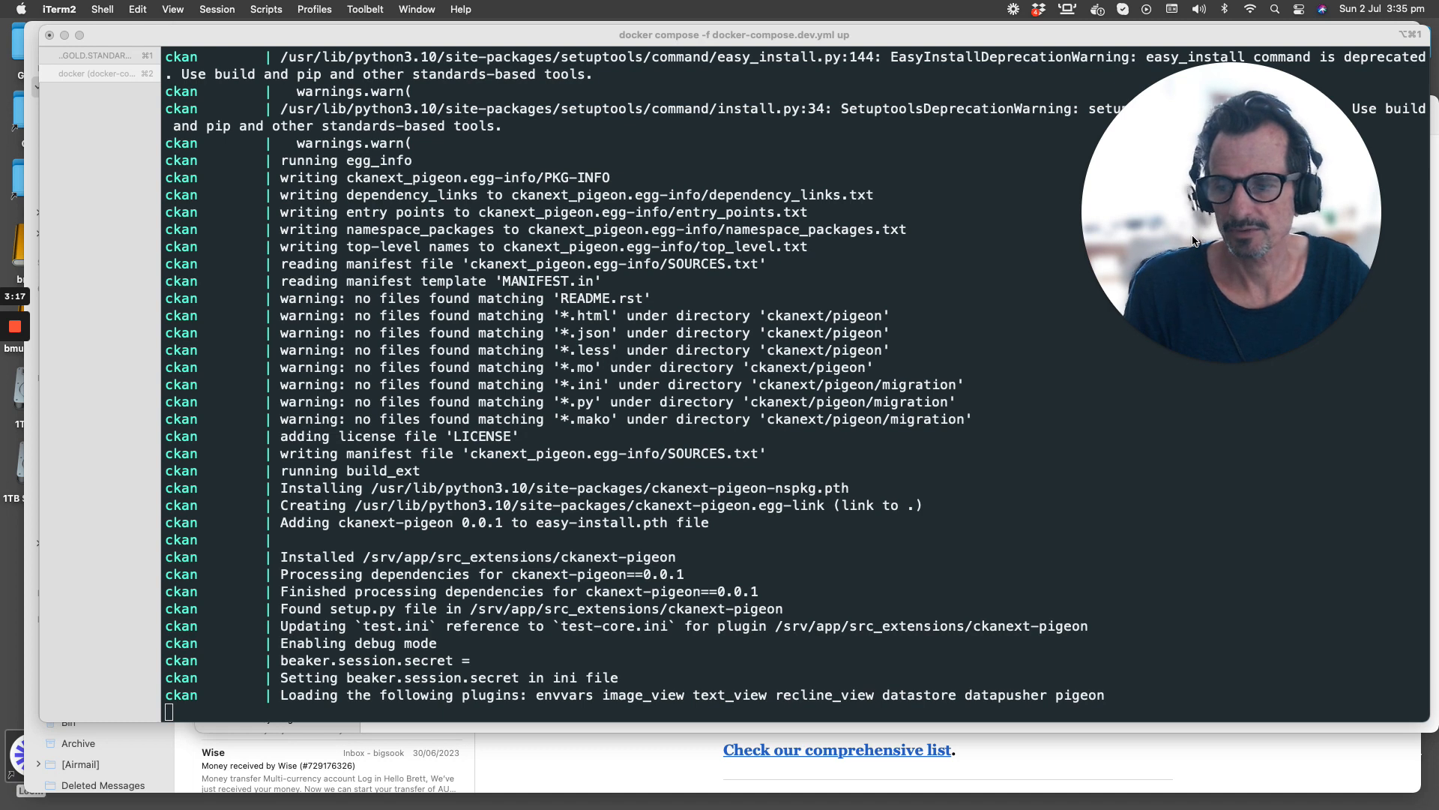
scroll("down", 3)
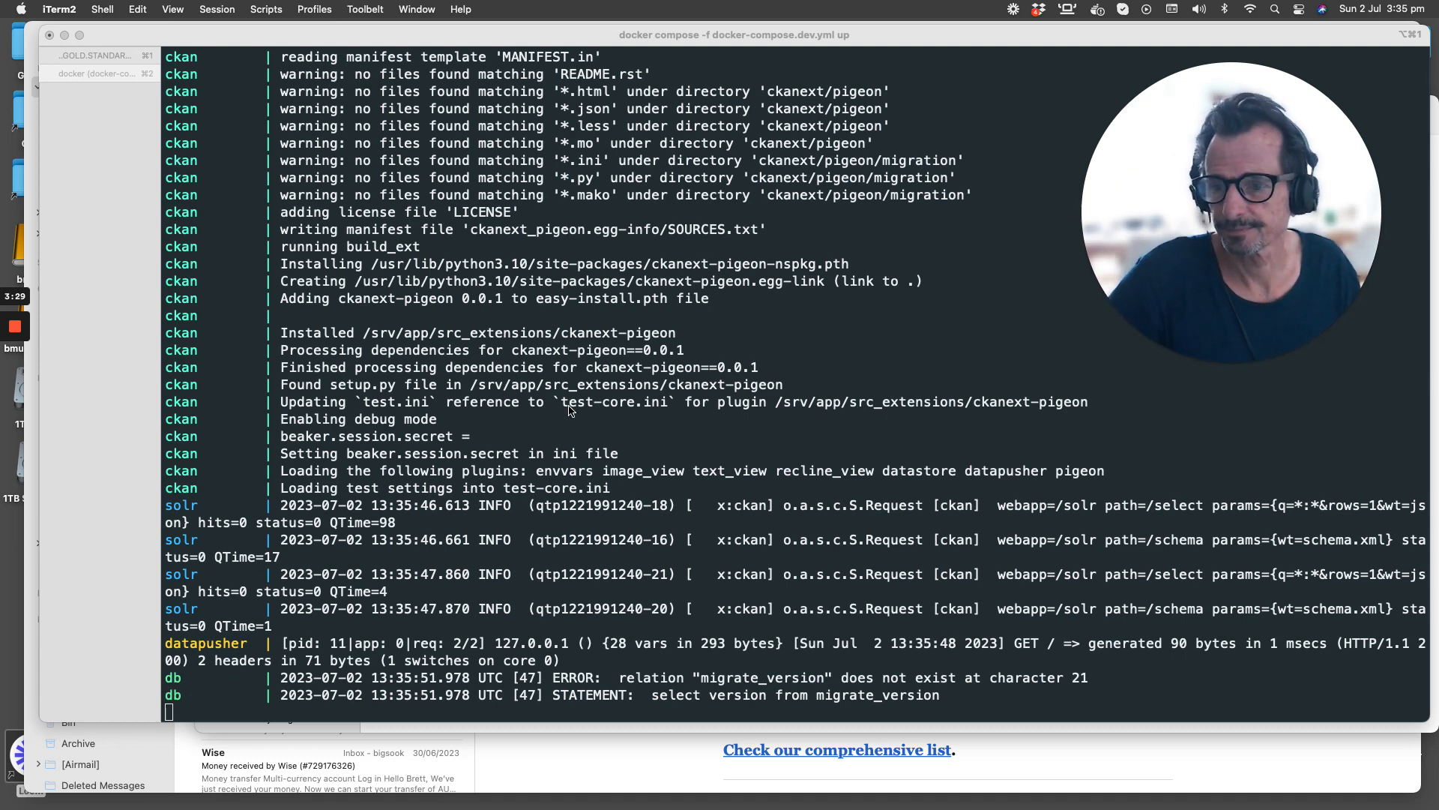
mouse_move(935, 301)
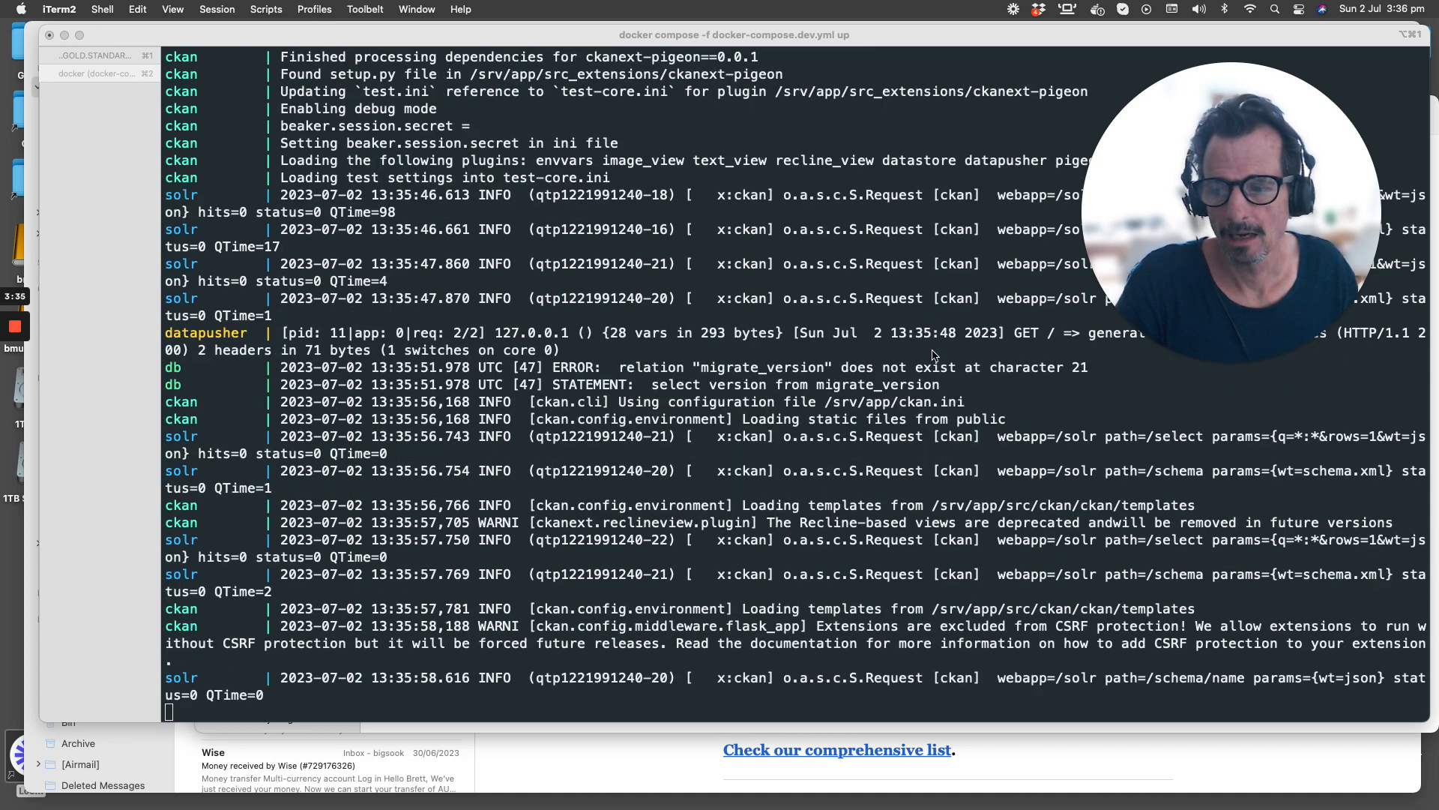
scroll("down", 3)
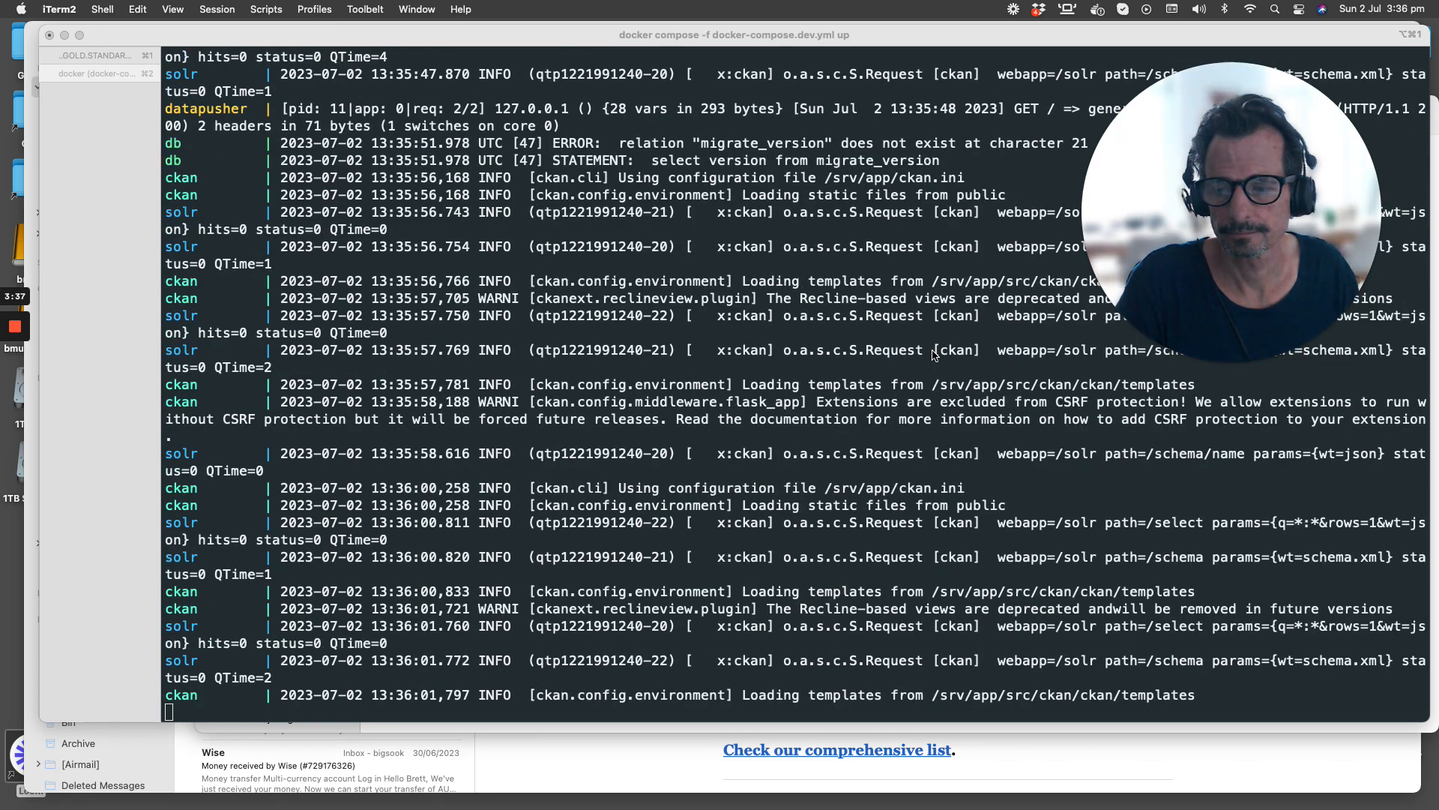
scroll("down", 3)
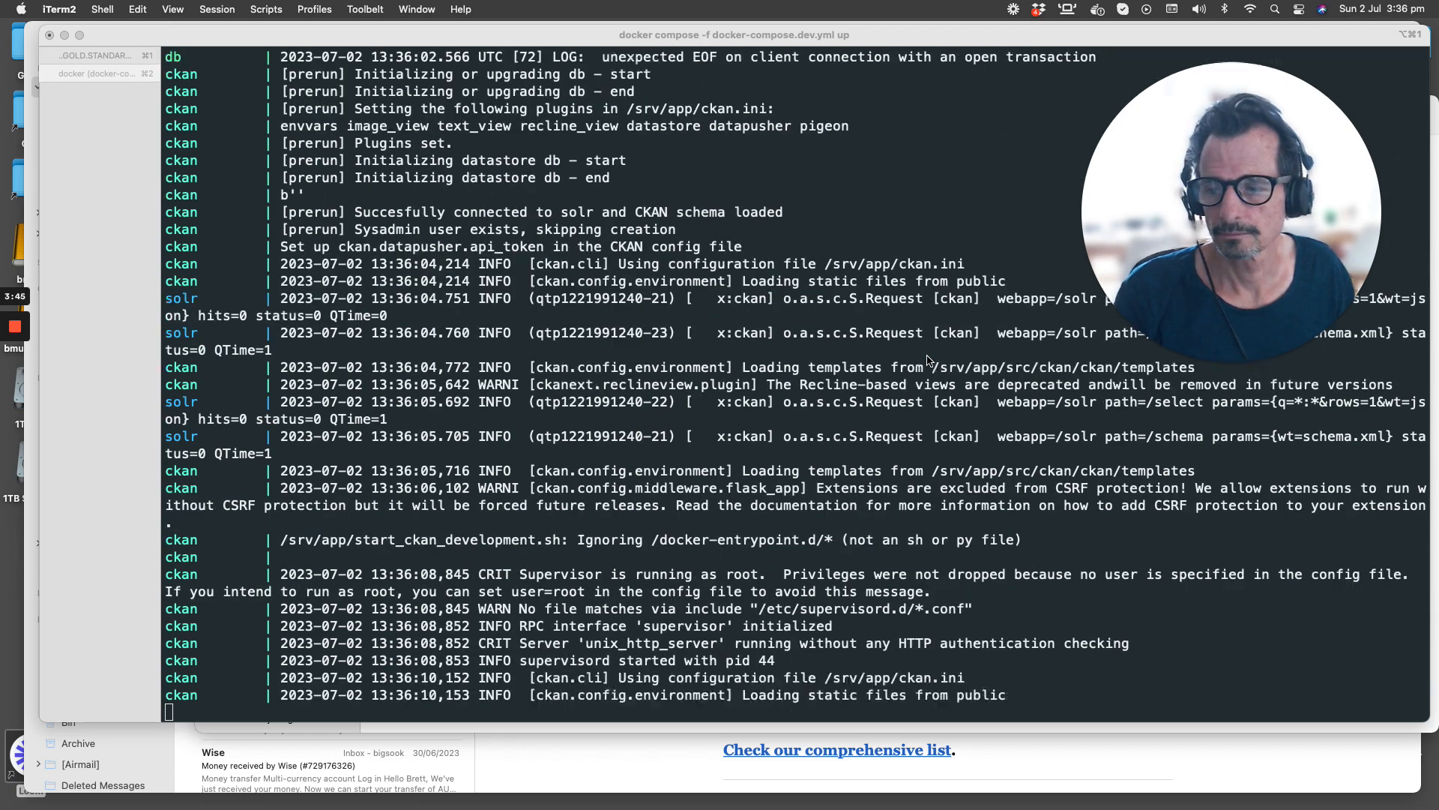
scroll("down", 3)
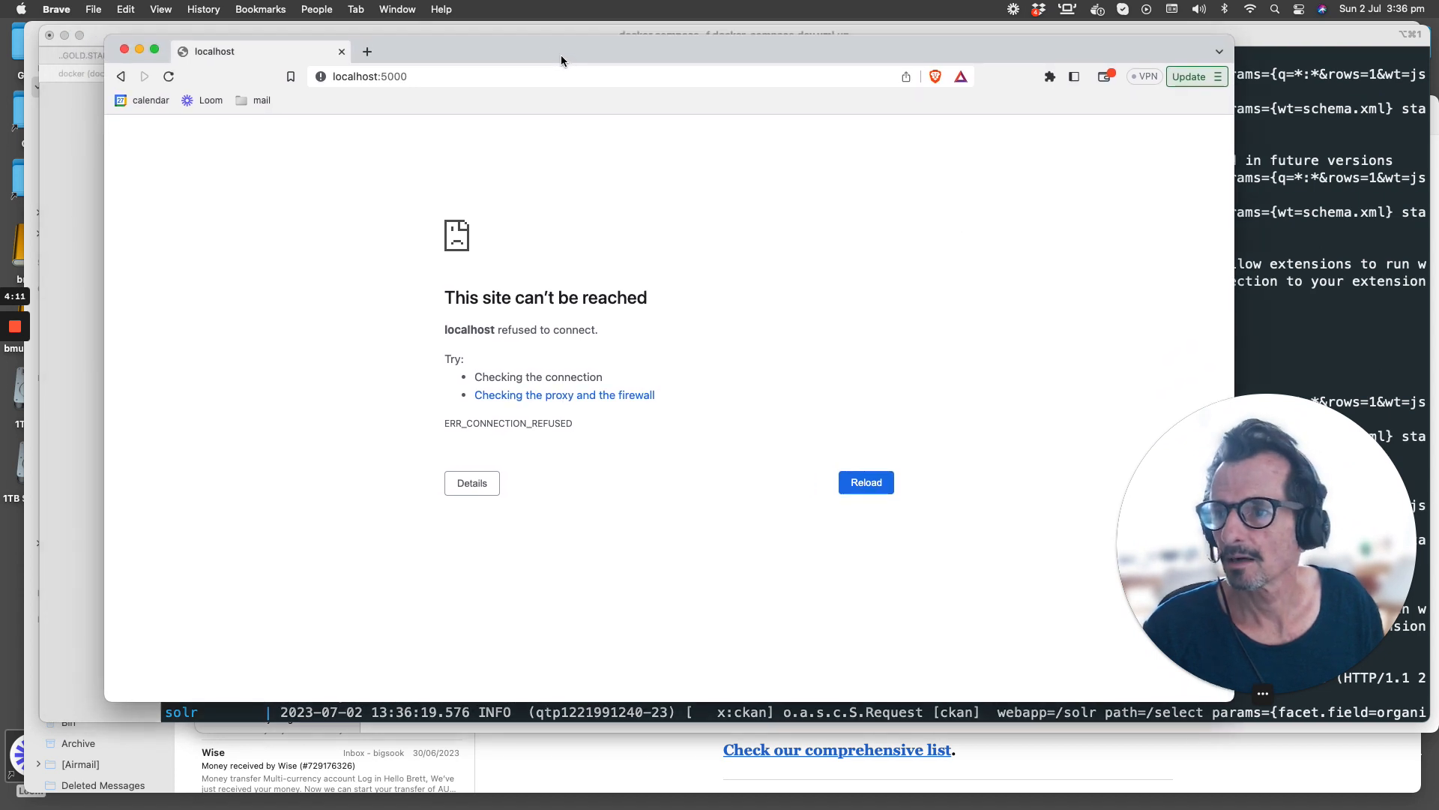
Reload localhost:5000 and fill the login form with the ckan_admin account and its password.
left_click(168, 77)
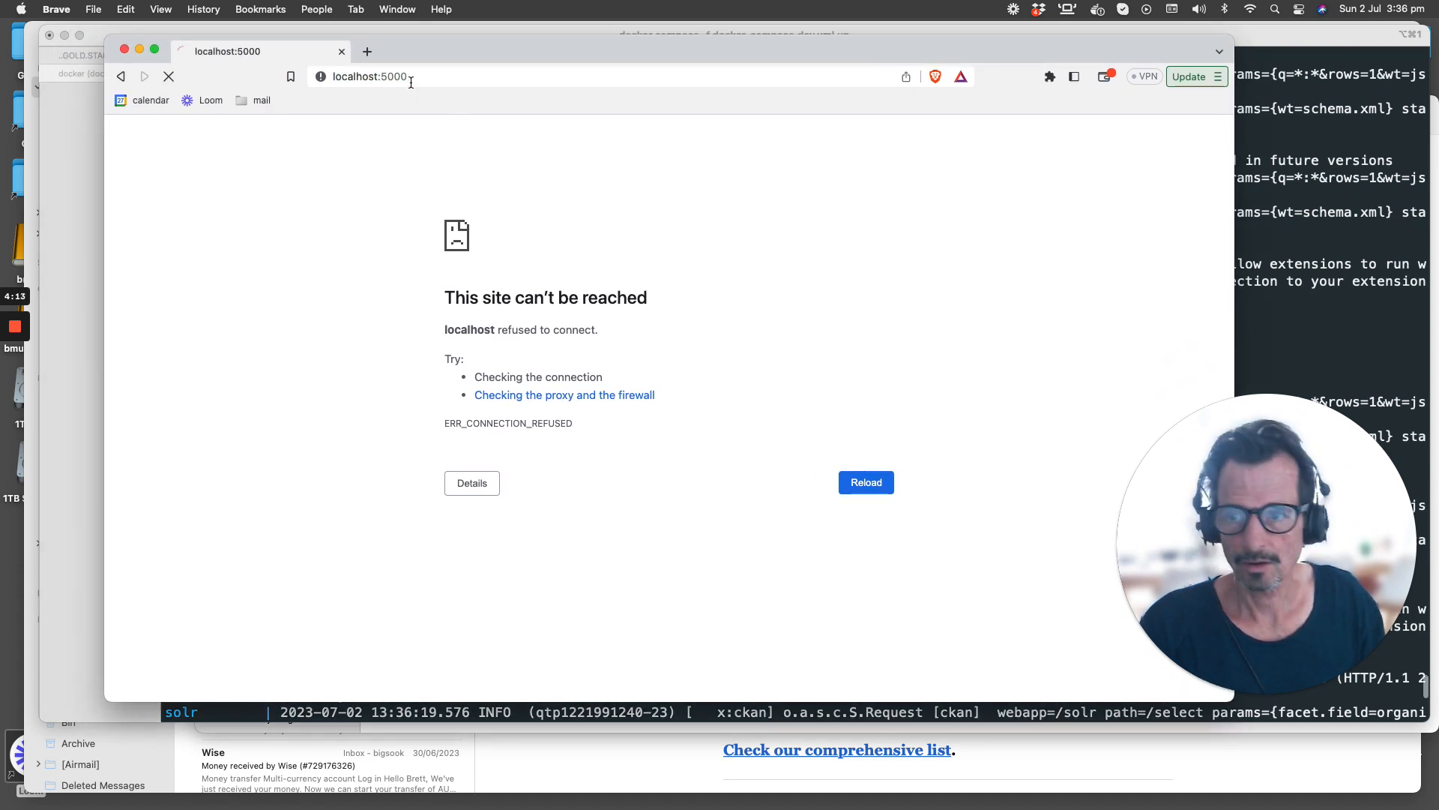
left_click(863, 481)
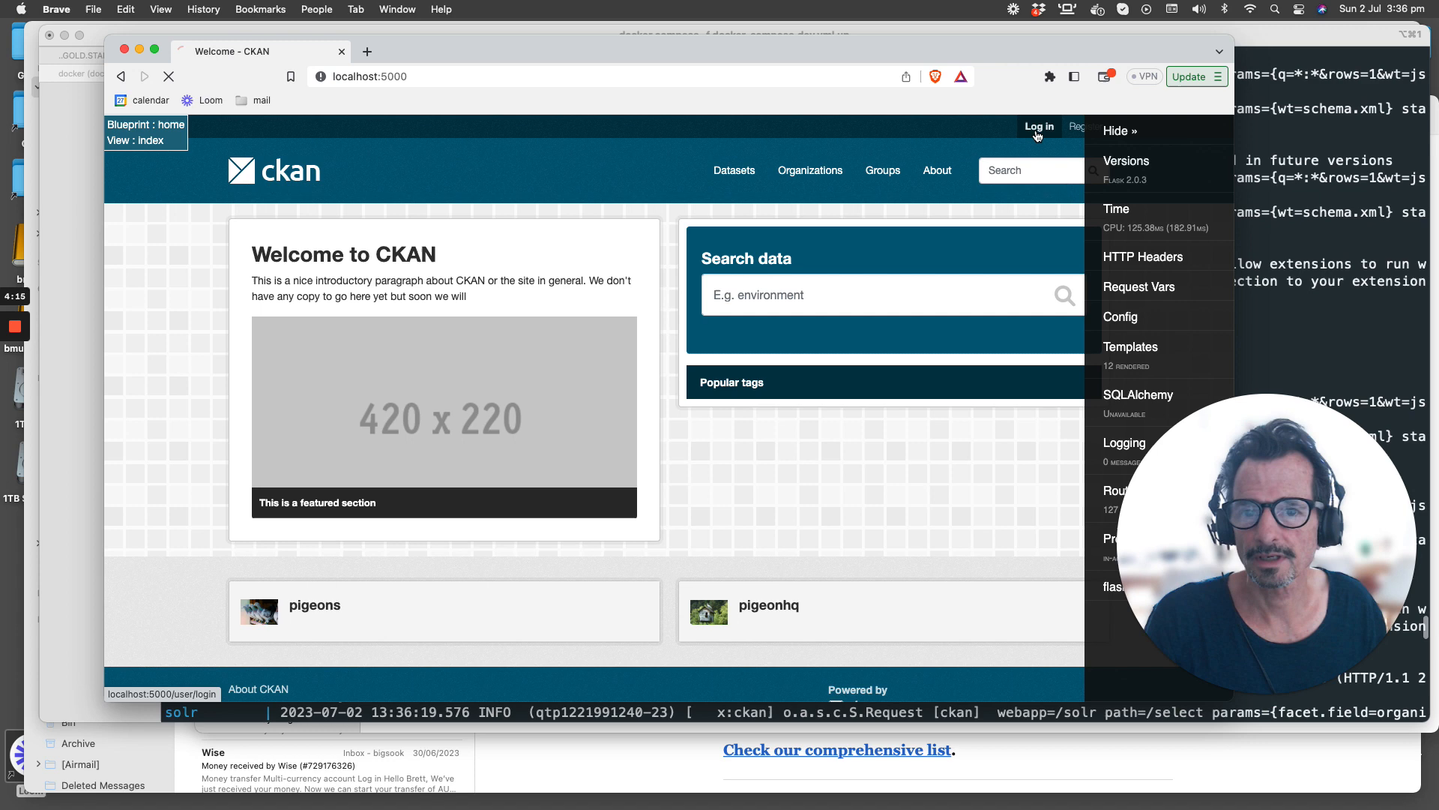
left_click(1037, 126)
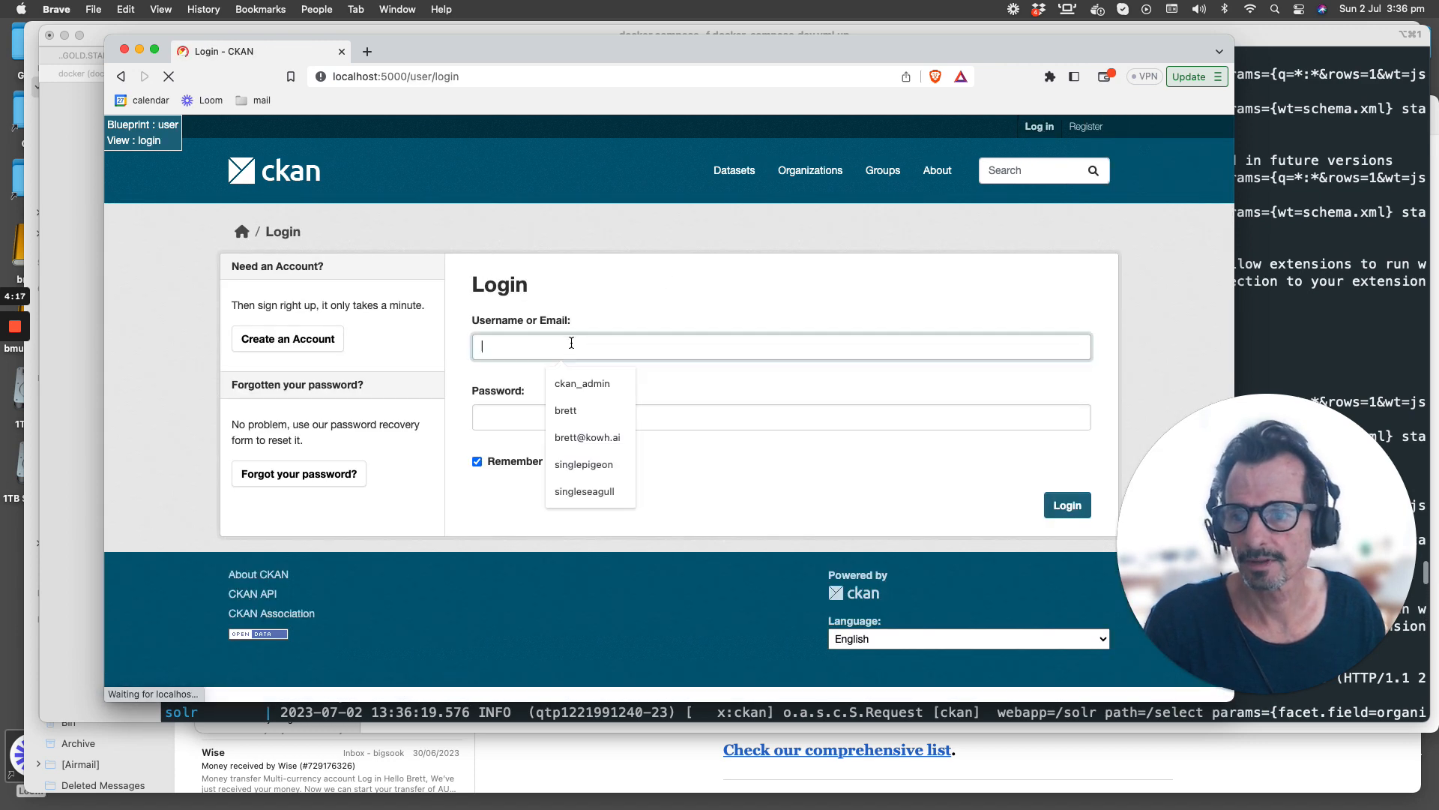
left_click(582, 383)
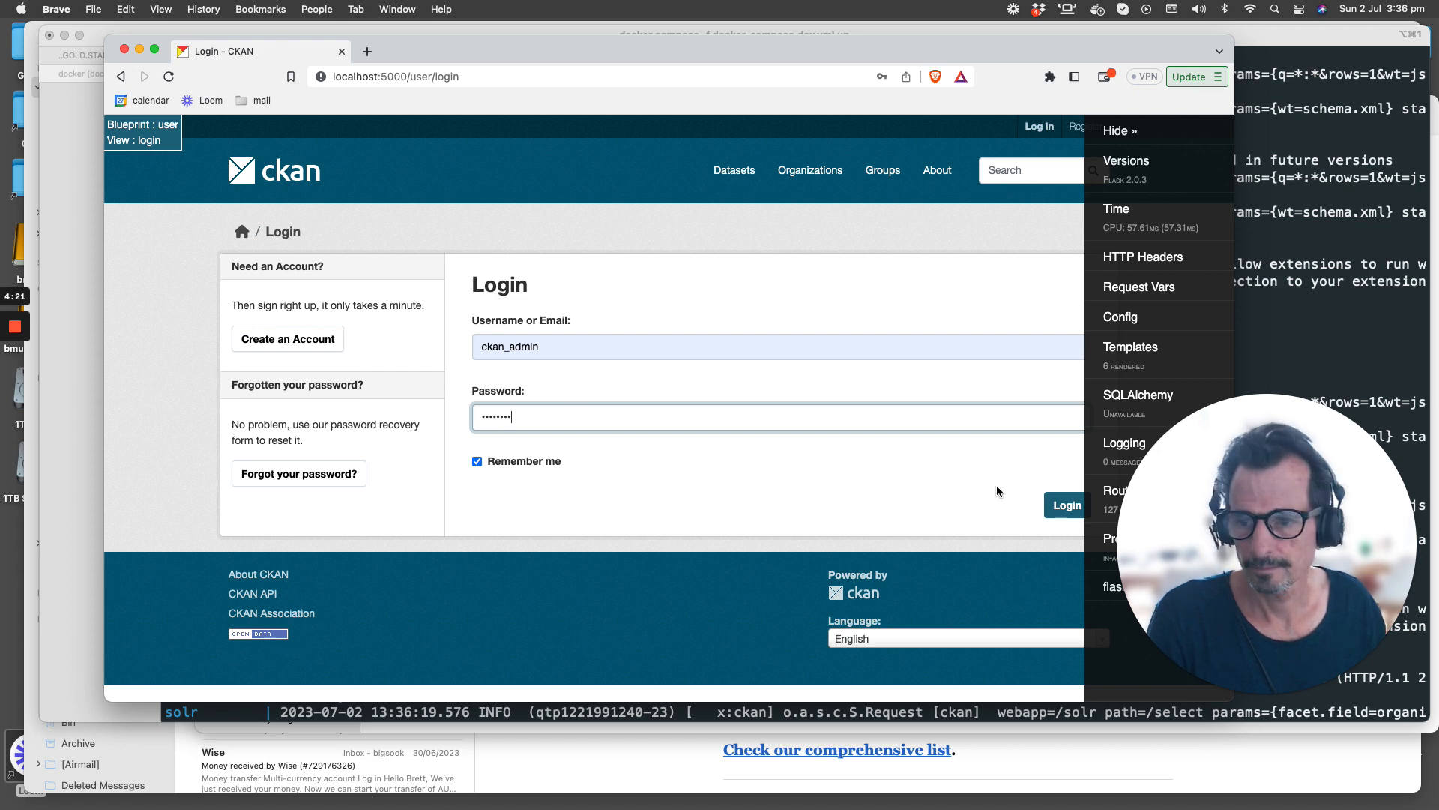
Sign in as ckan_admin, view My Organizations and the full groups list.
left_click(1064, 506)
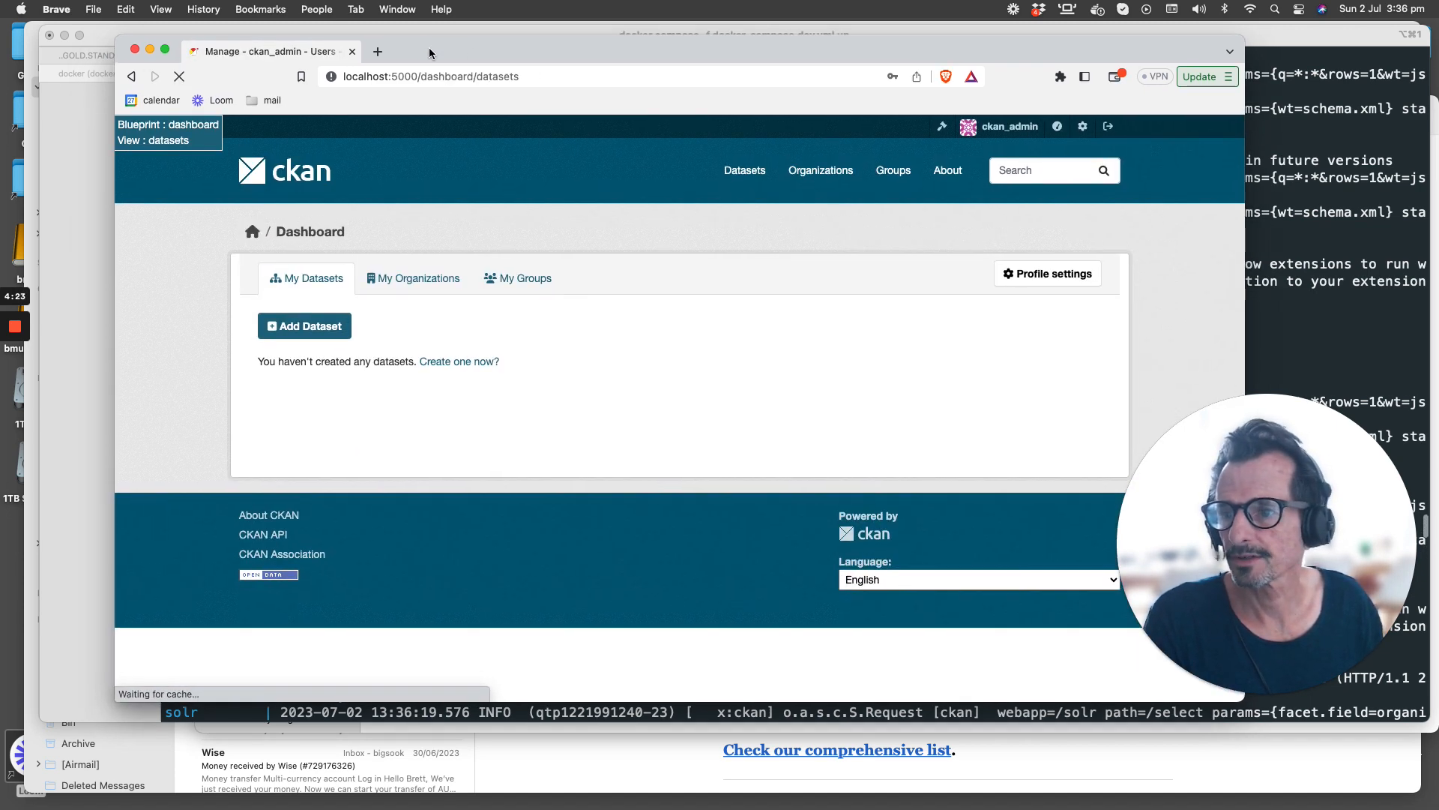
left_click(413, 279)
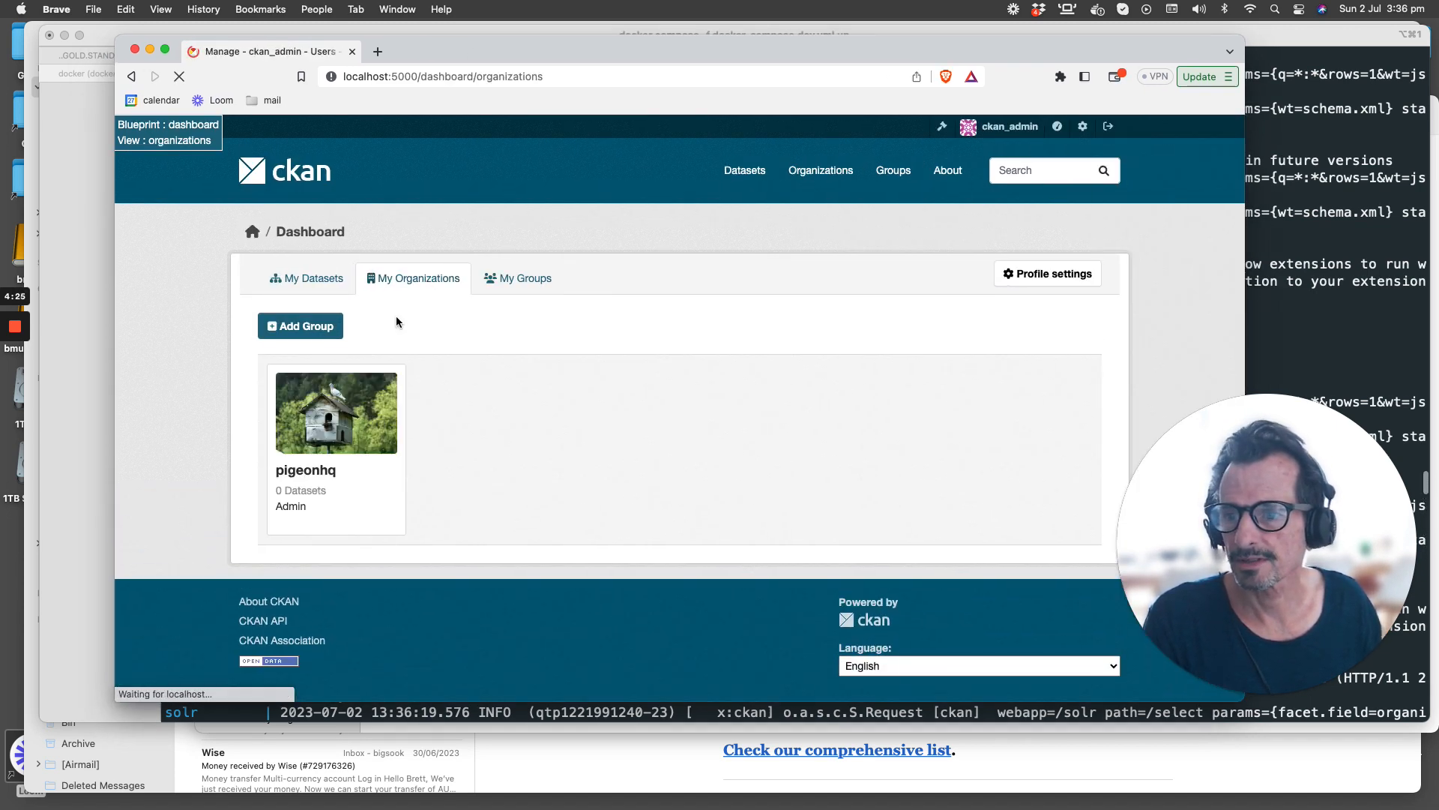
mouse_move(373, 418)
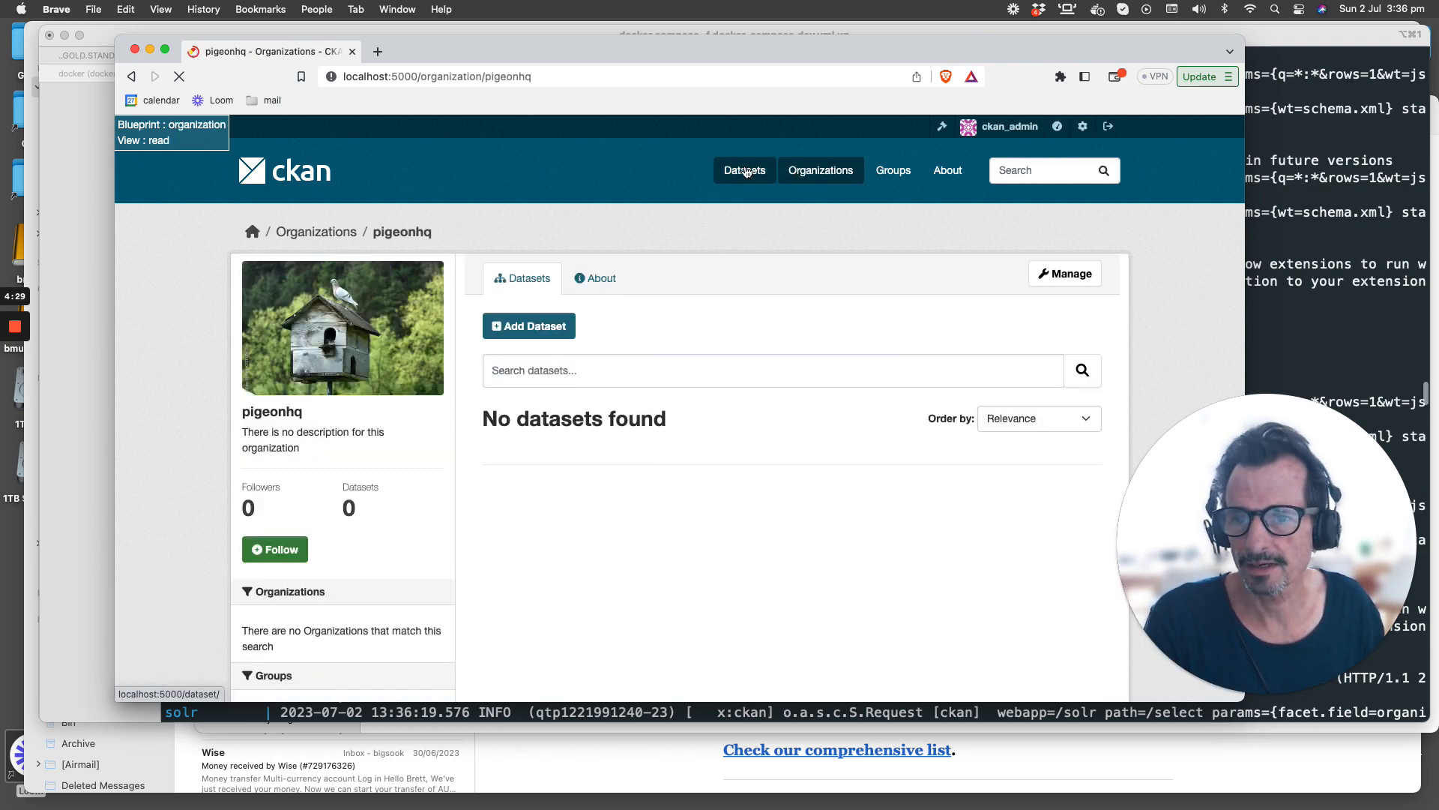
left_click(1057, 125)
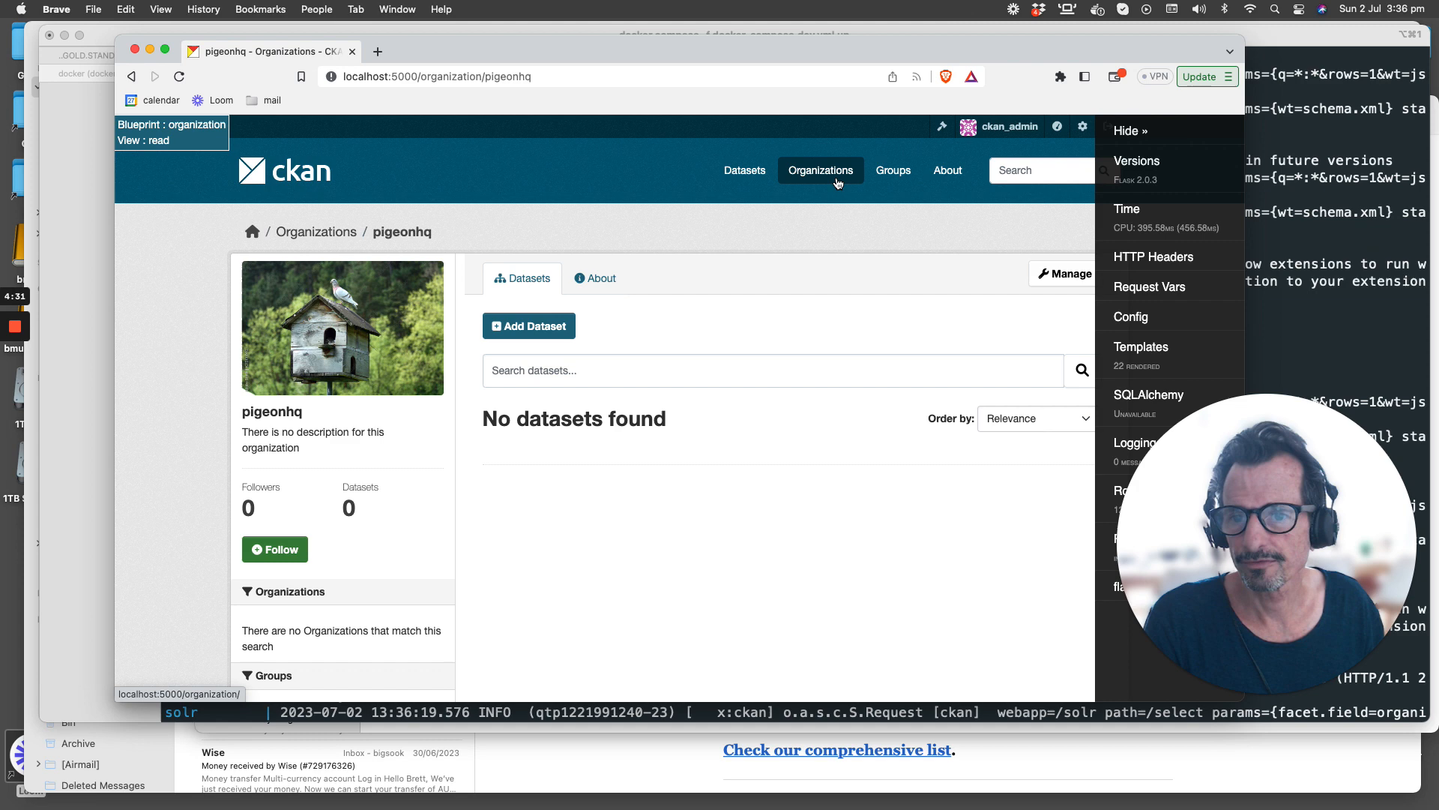
left_click(890, 169)
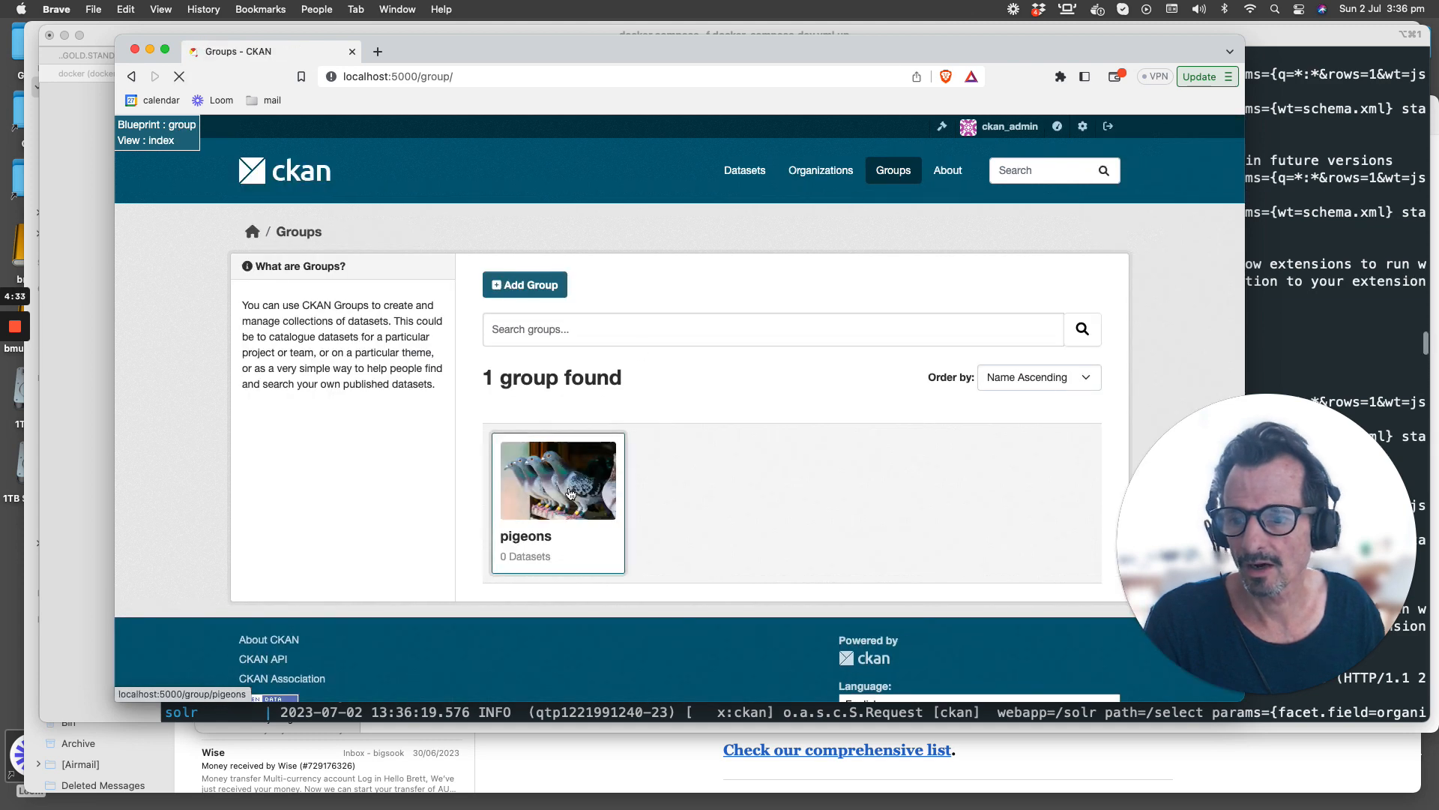
View the pigeons group's Members under Manage and inspect the regular member's profile.
left_click(557, 478)
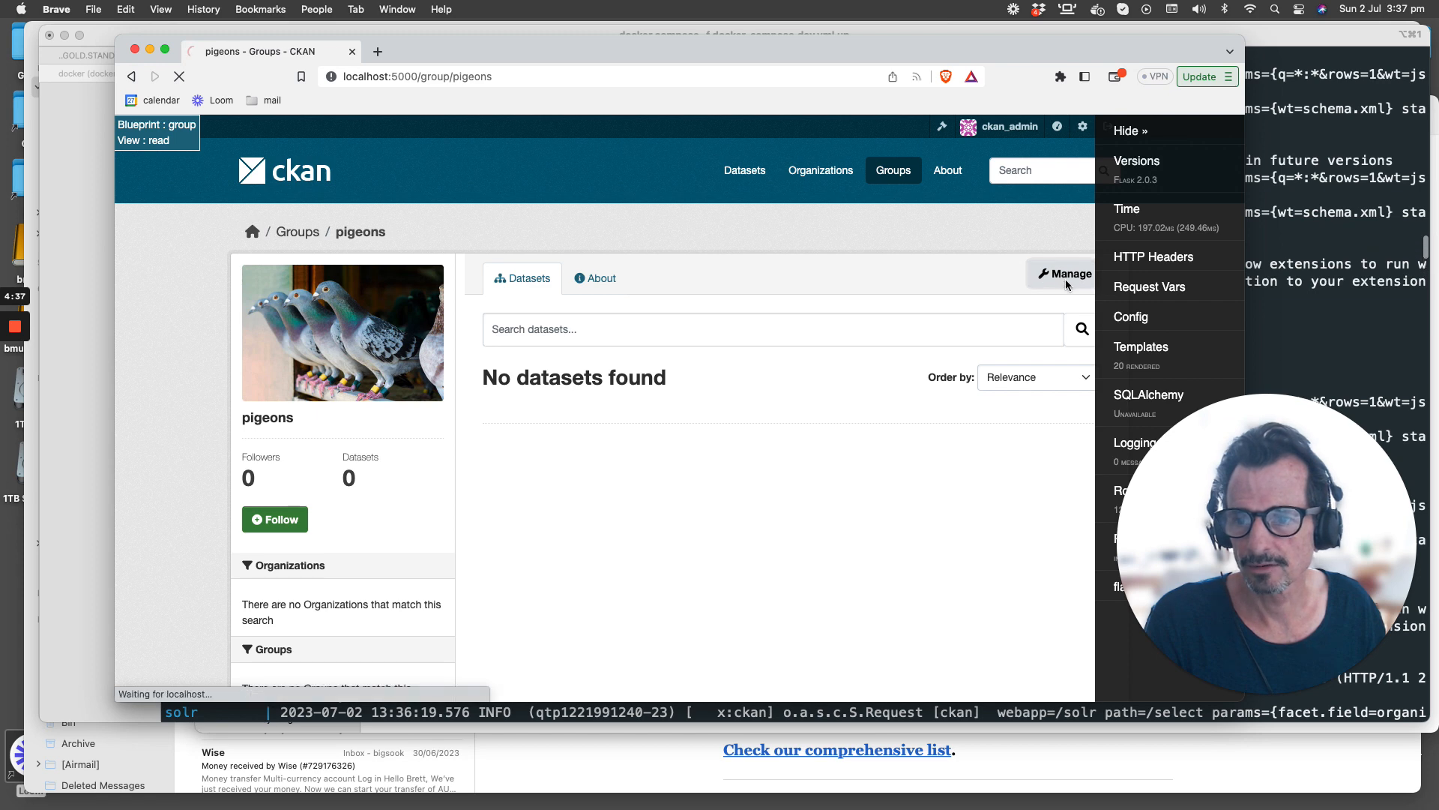
left_click(1062, 273)
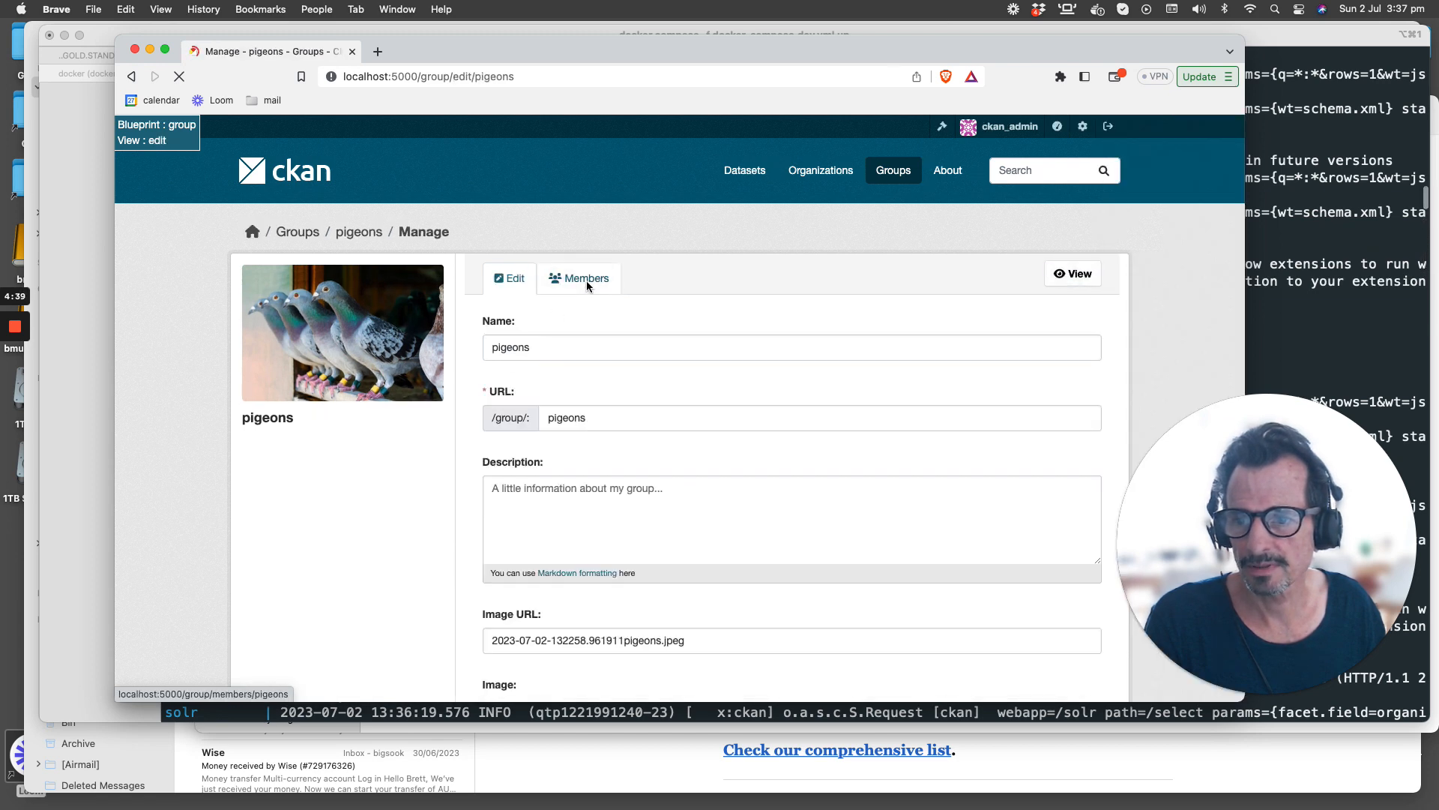
left_click(586, 279)
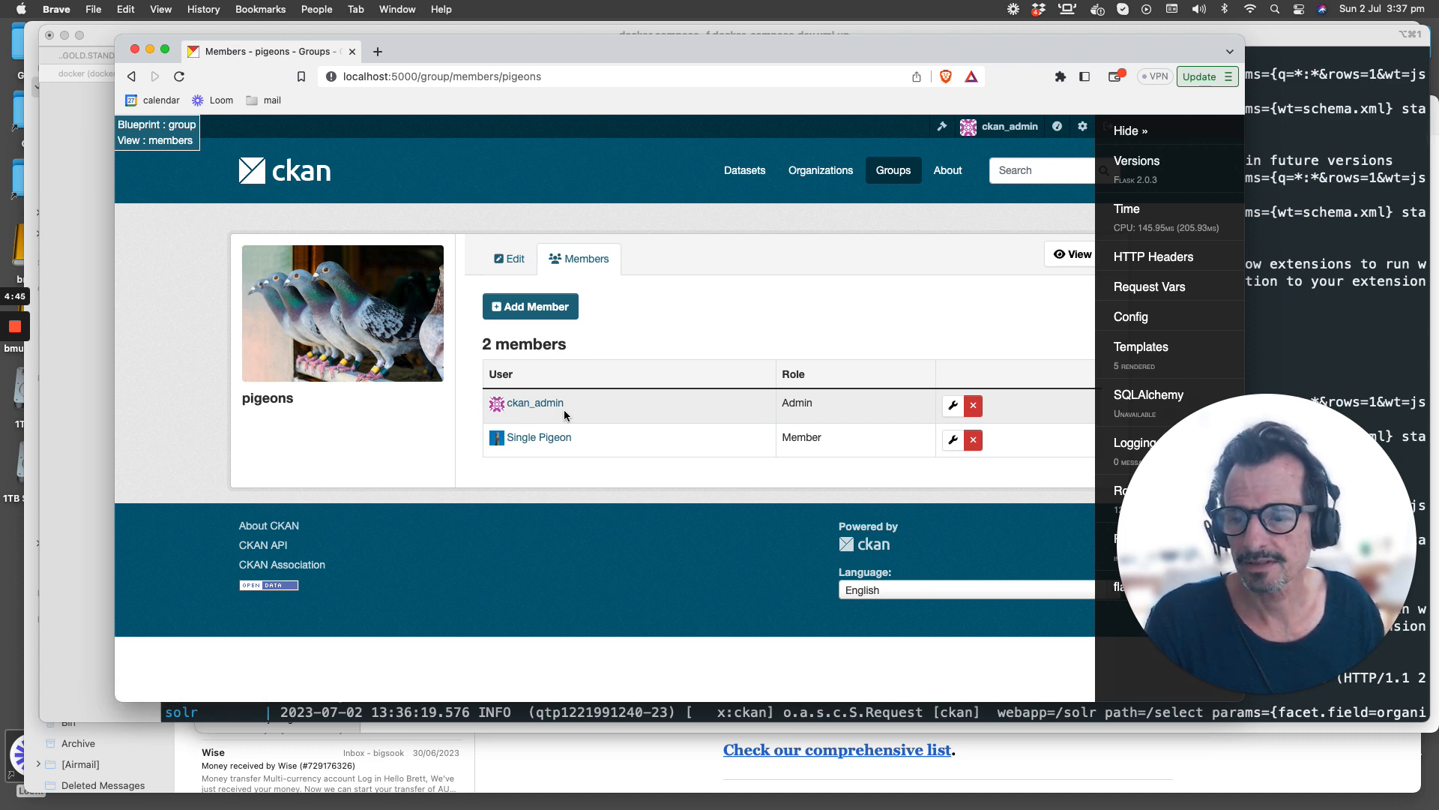
mouse_move(538, 437)
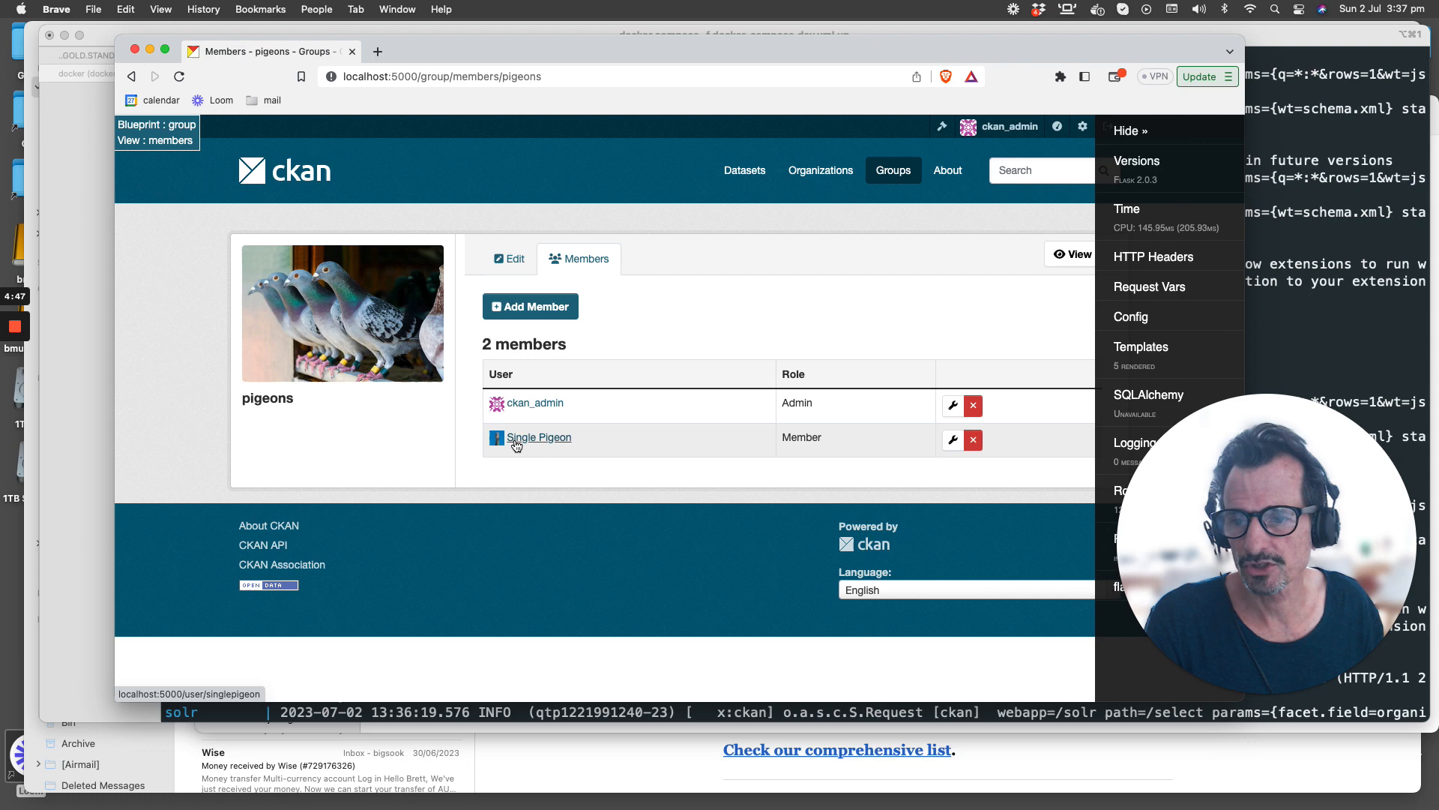
left_click(539, 436)
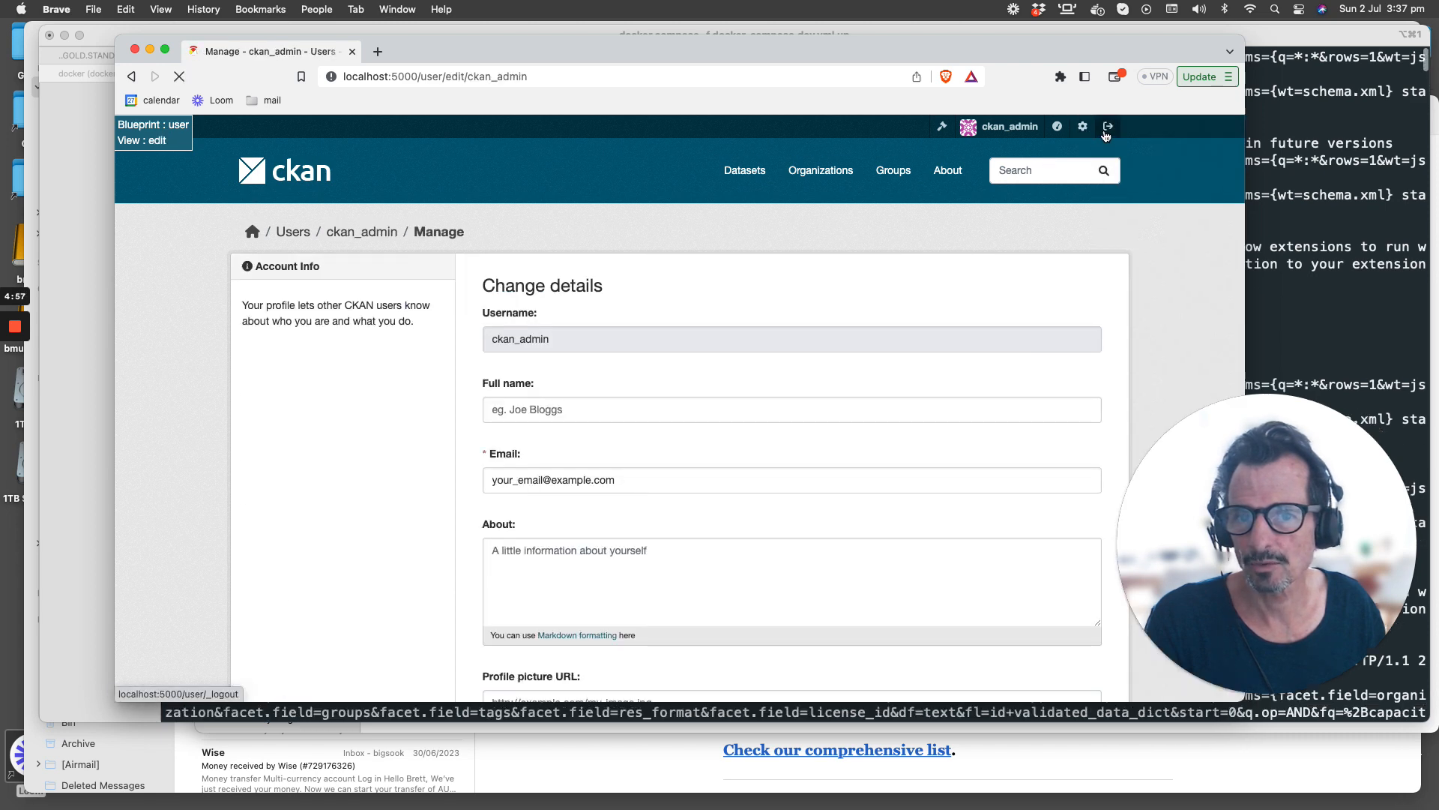
Log out and start registering a new user singleseagull with full name Single Seagull.
left_click(1108, 126)
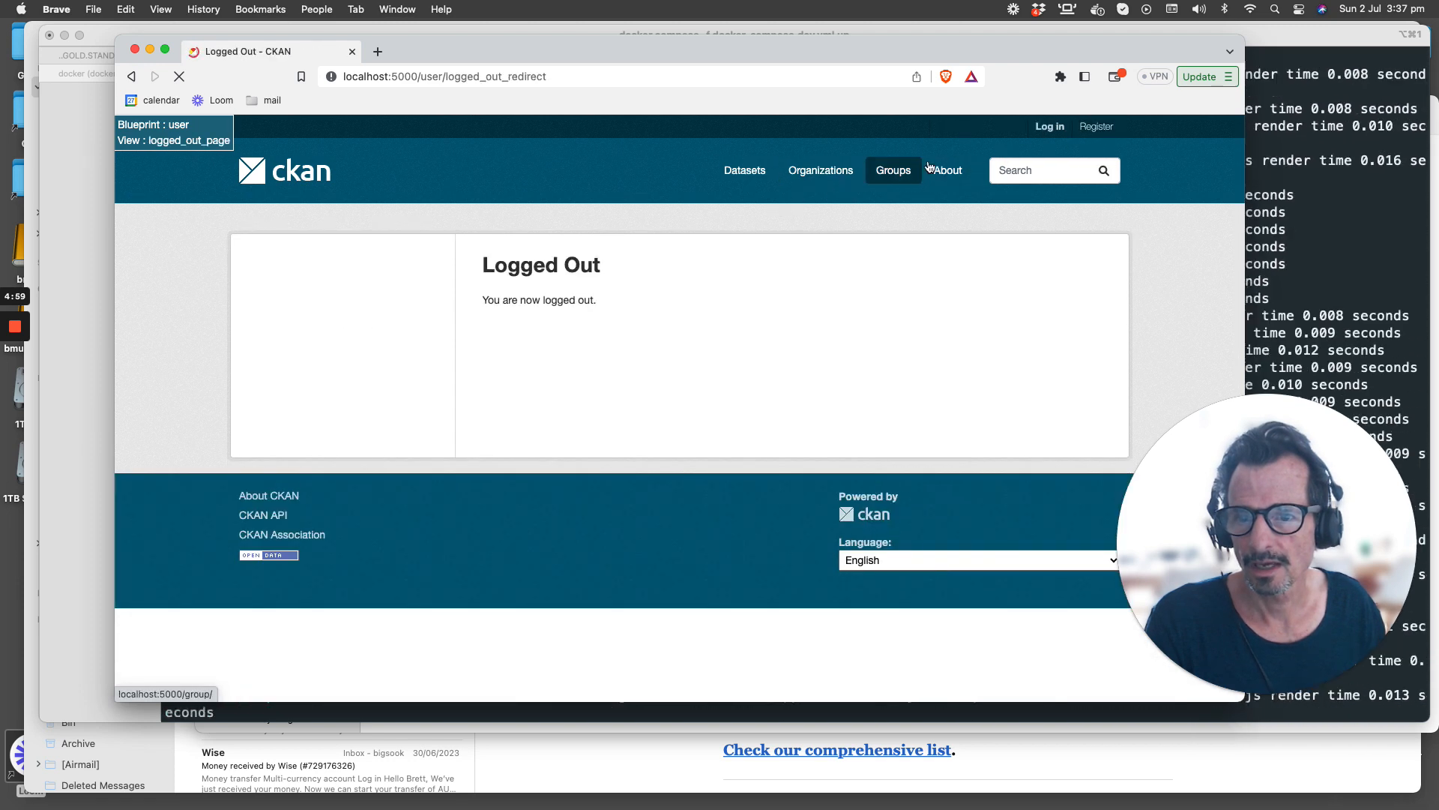
left_click(1094, 126)
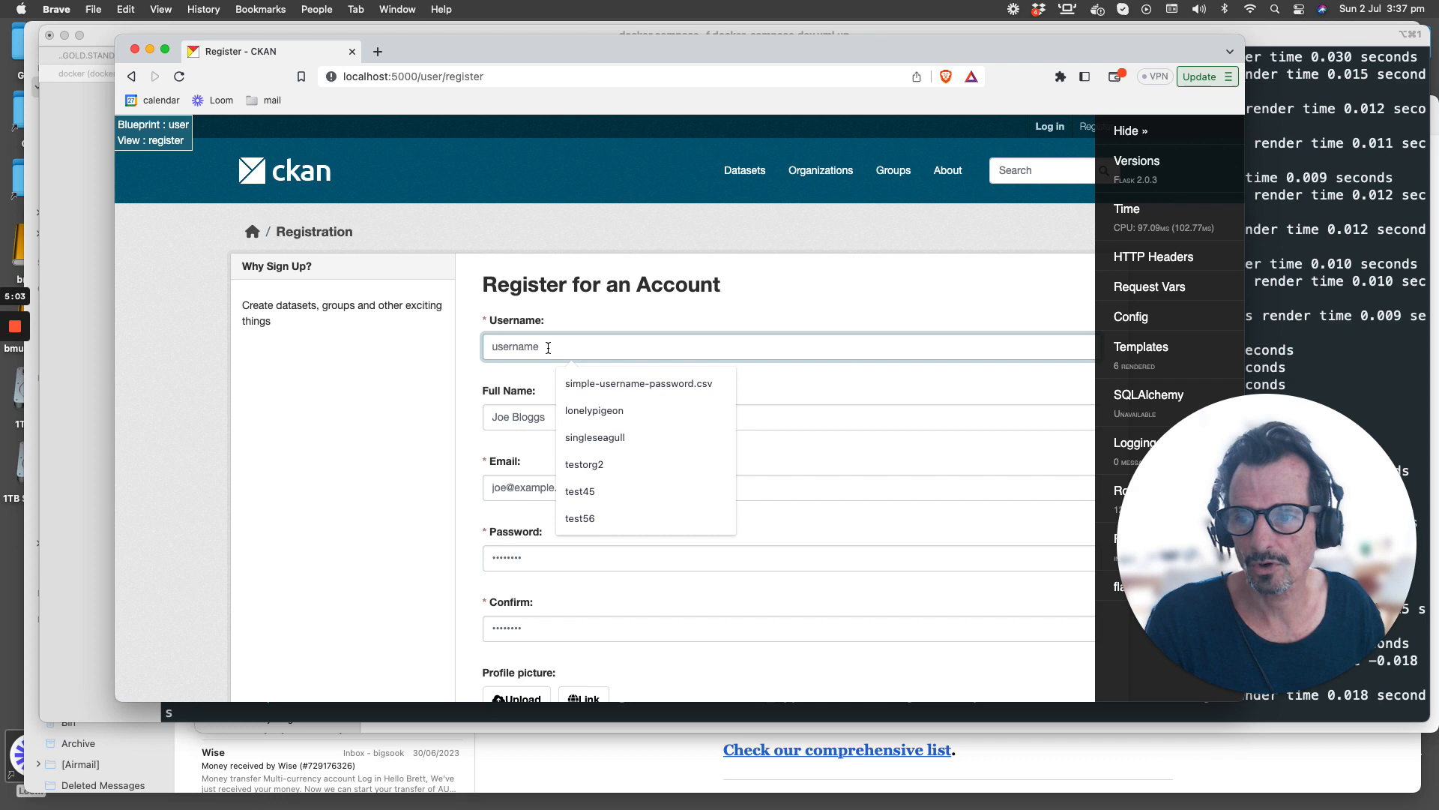
type("singlesea")
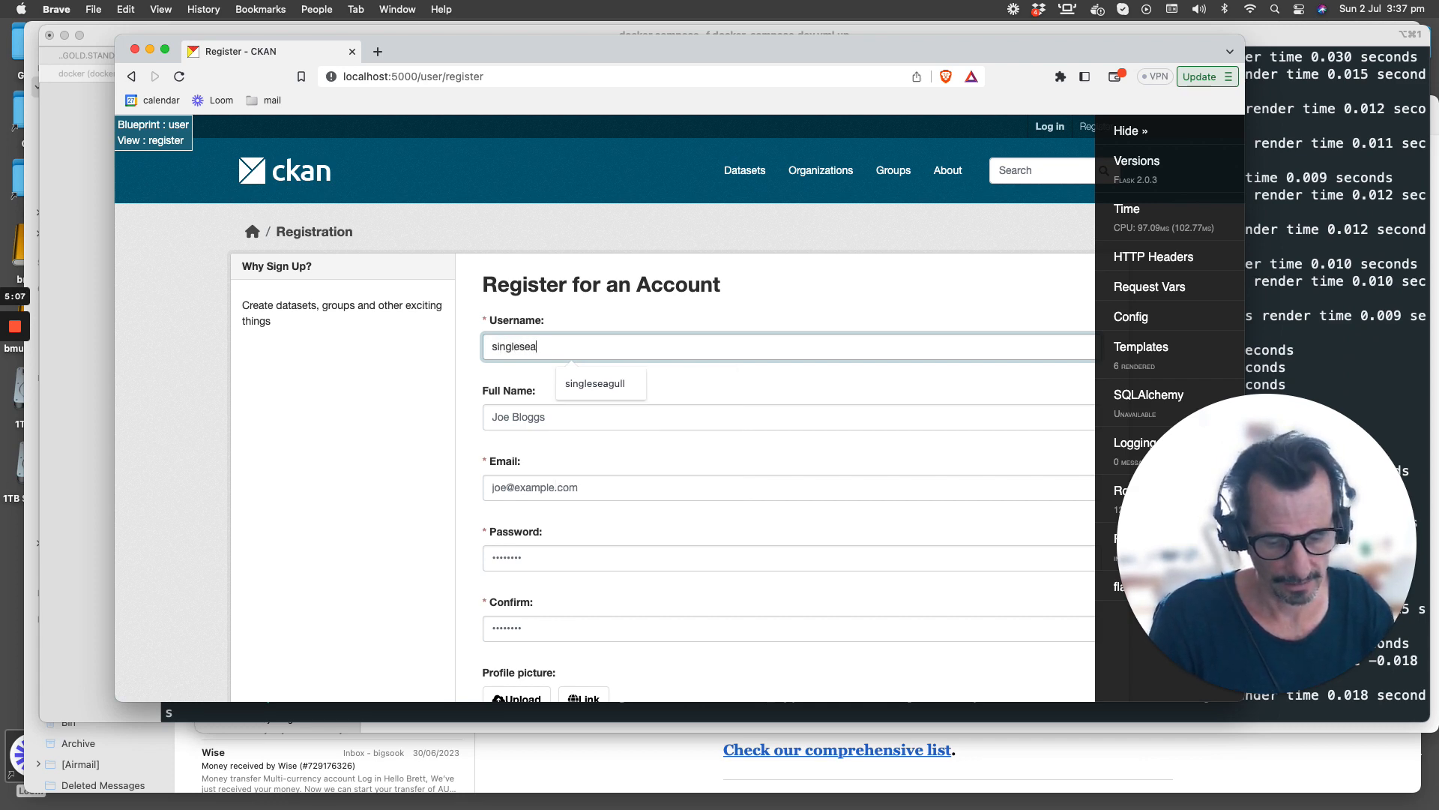
left_click(595, 384)
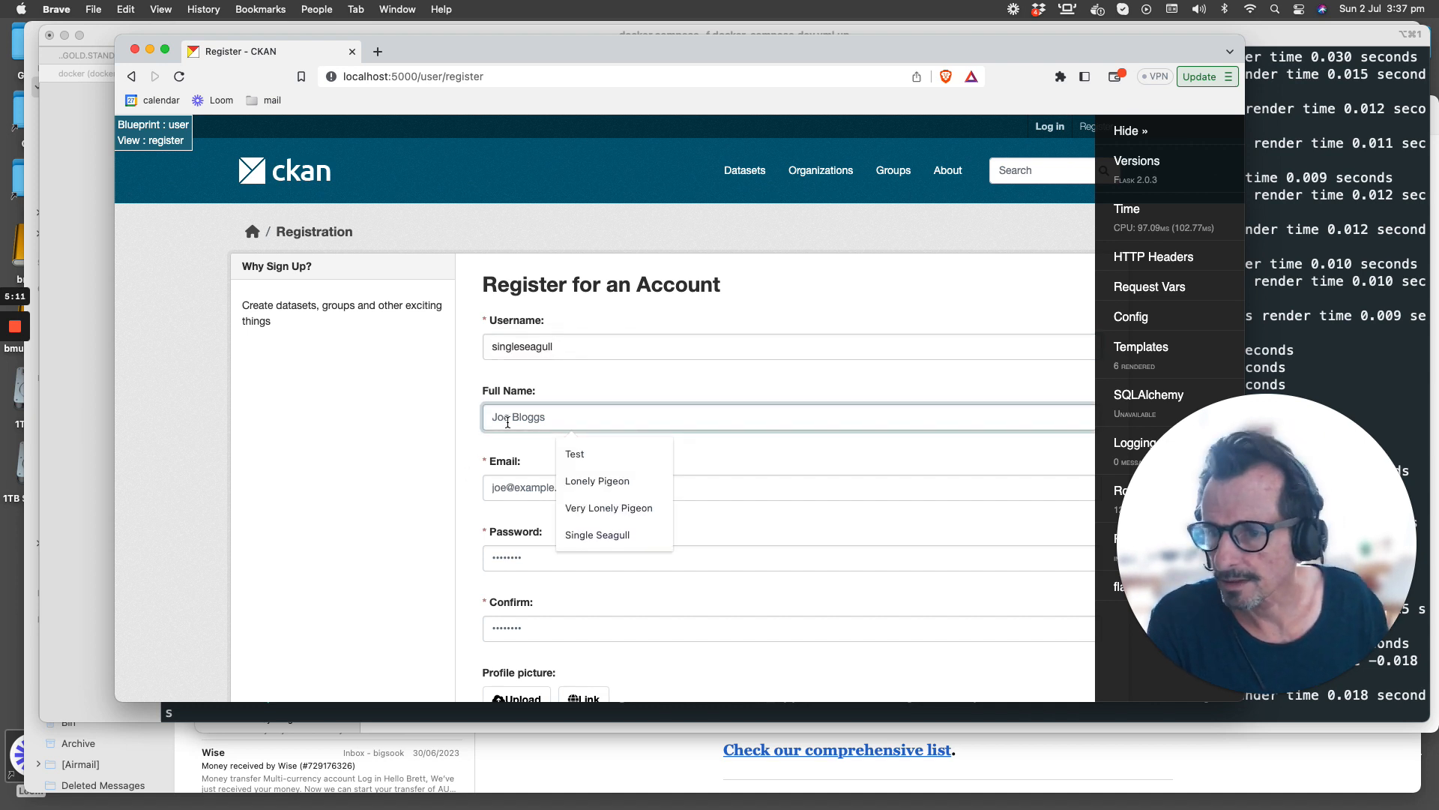
type("Si")
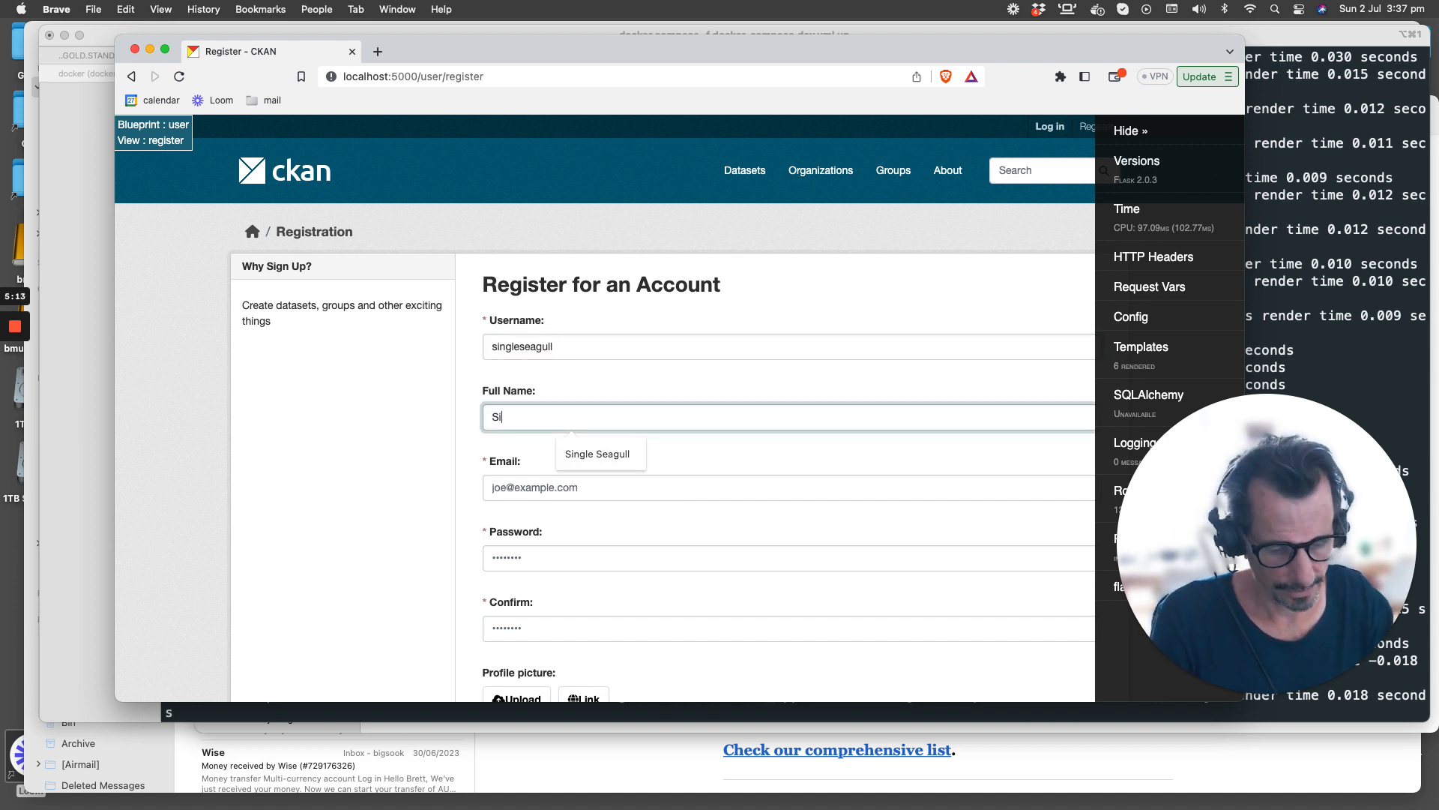
type("ngle Seagull")
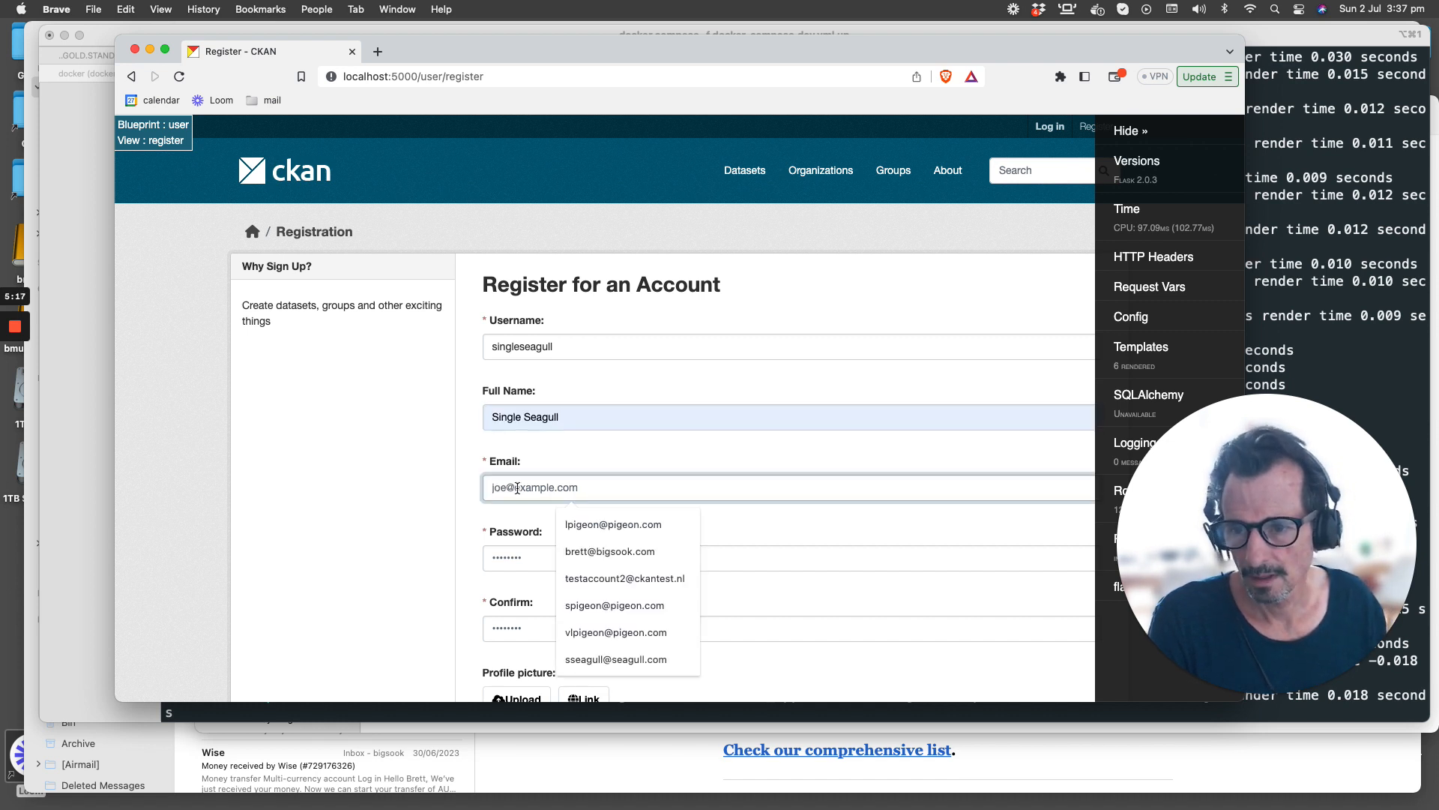
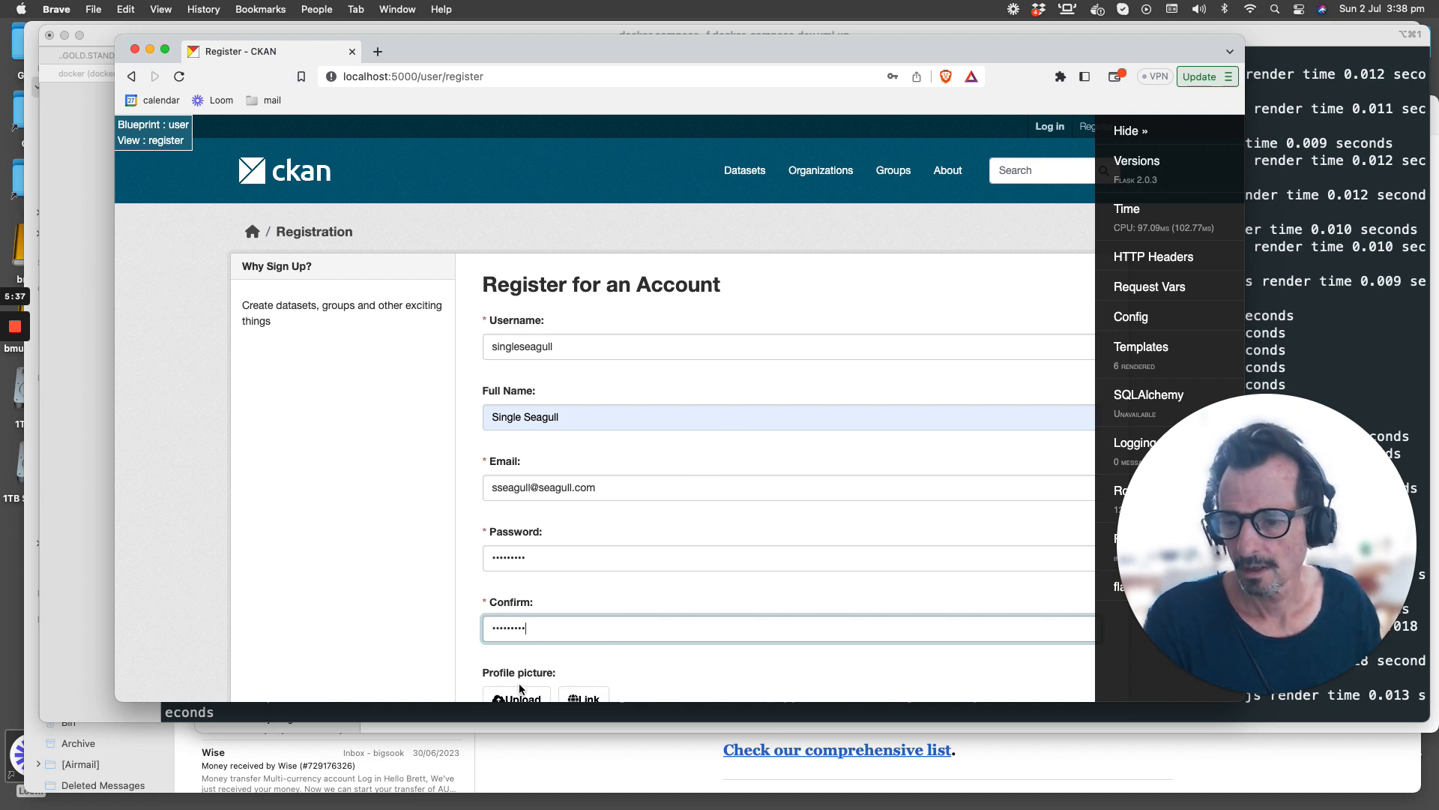
Fill in the email, password and confirmation and attach a seagull profile picture.
left_click(516, 698)
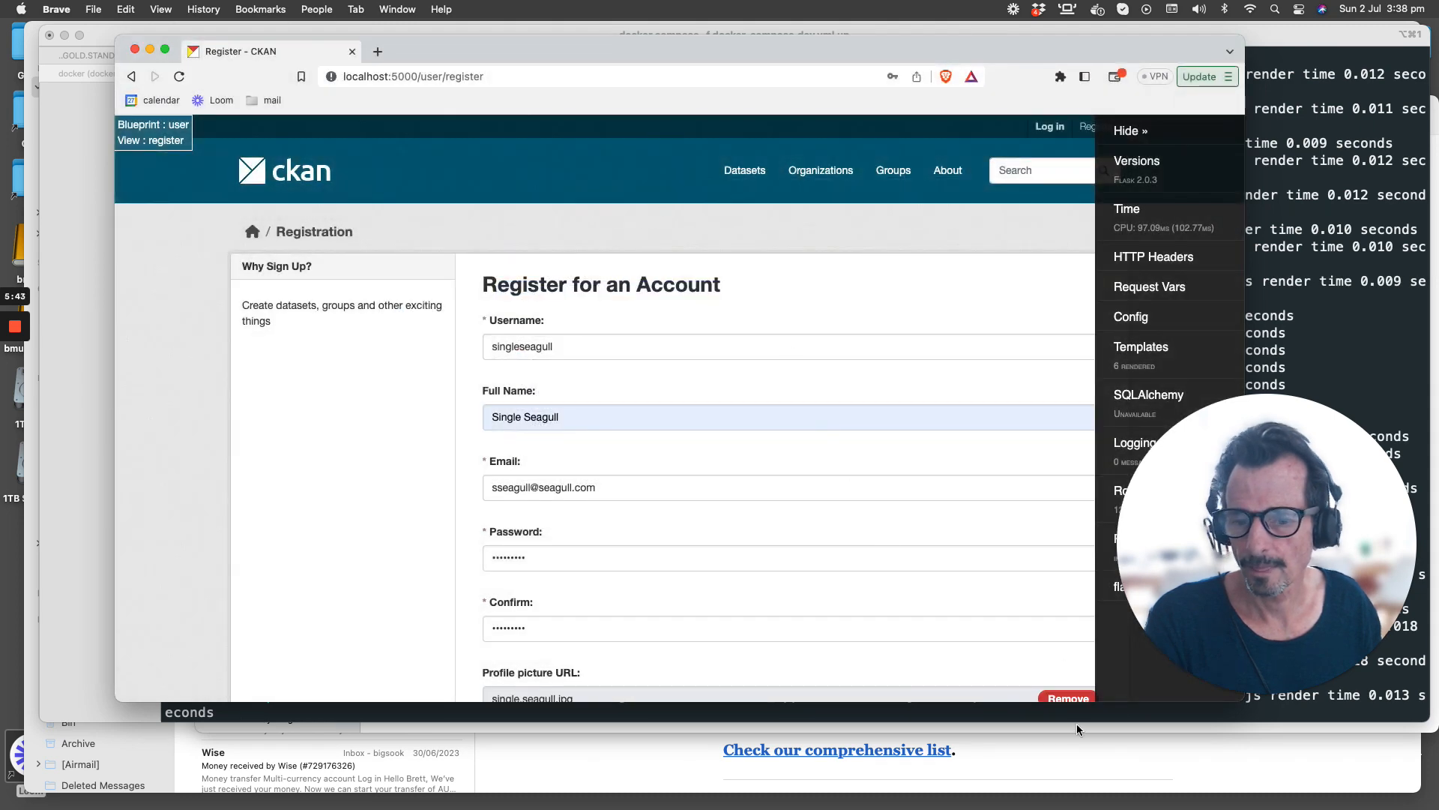
scroll("down", 3)
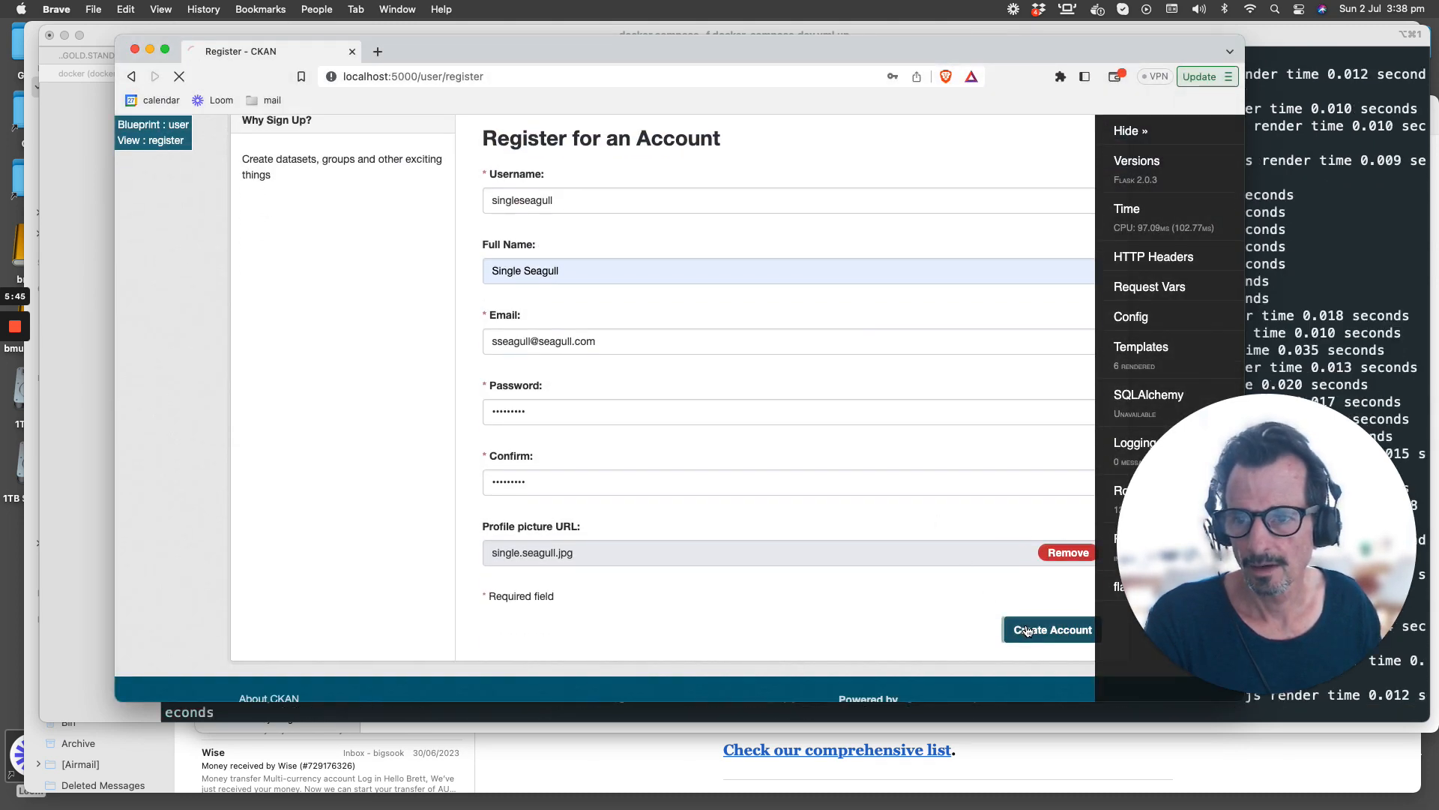
Create the Single Seagull account, check its profile and Manage page, then log out.
left_click(1050, 628)
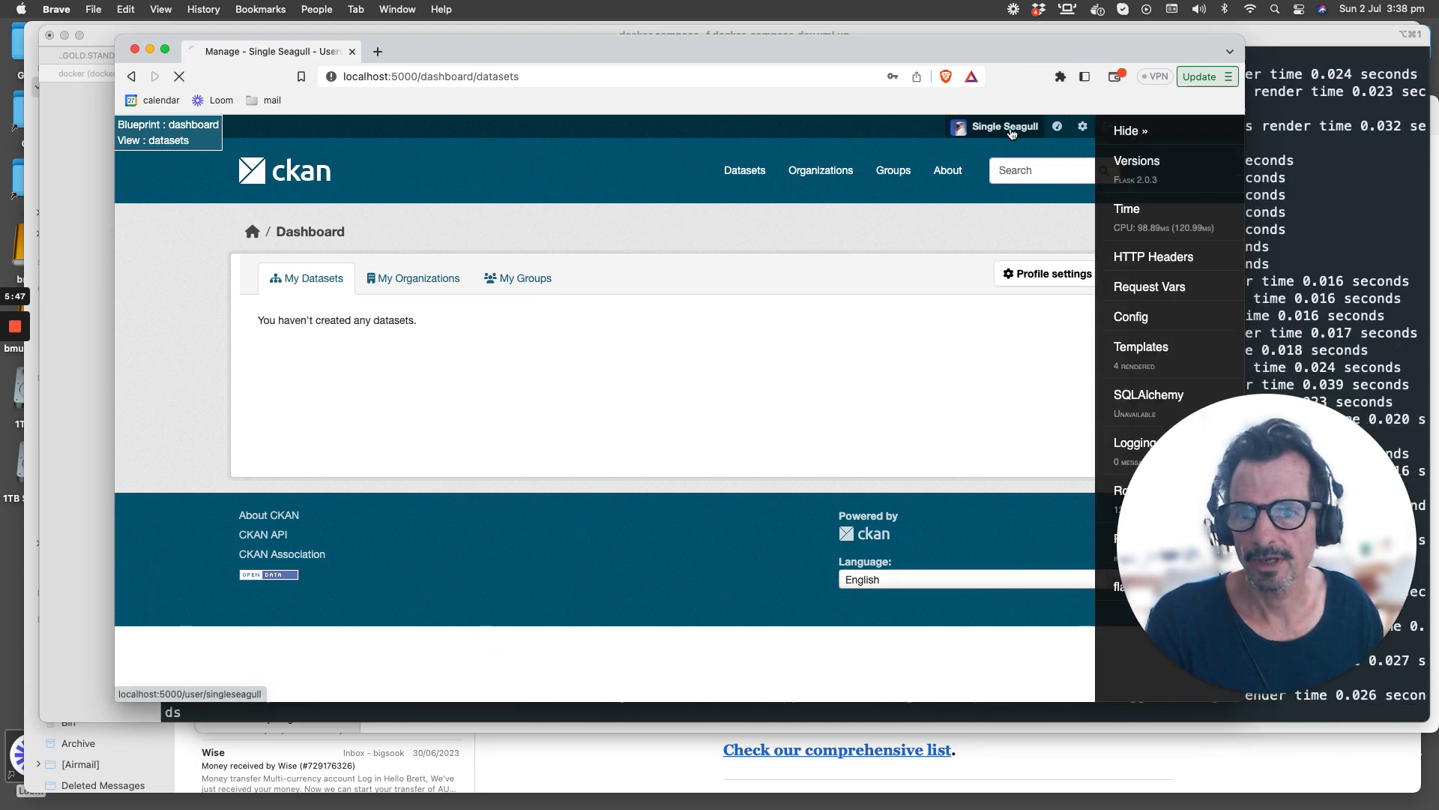
left_click(1003, 126)
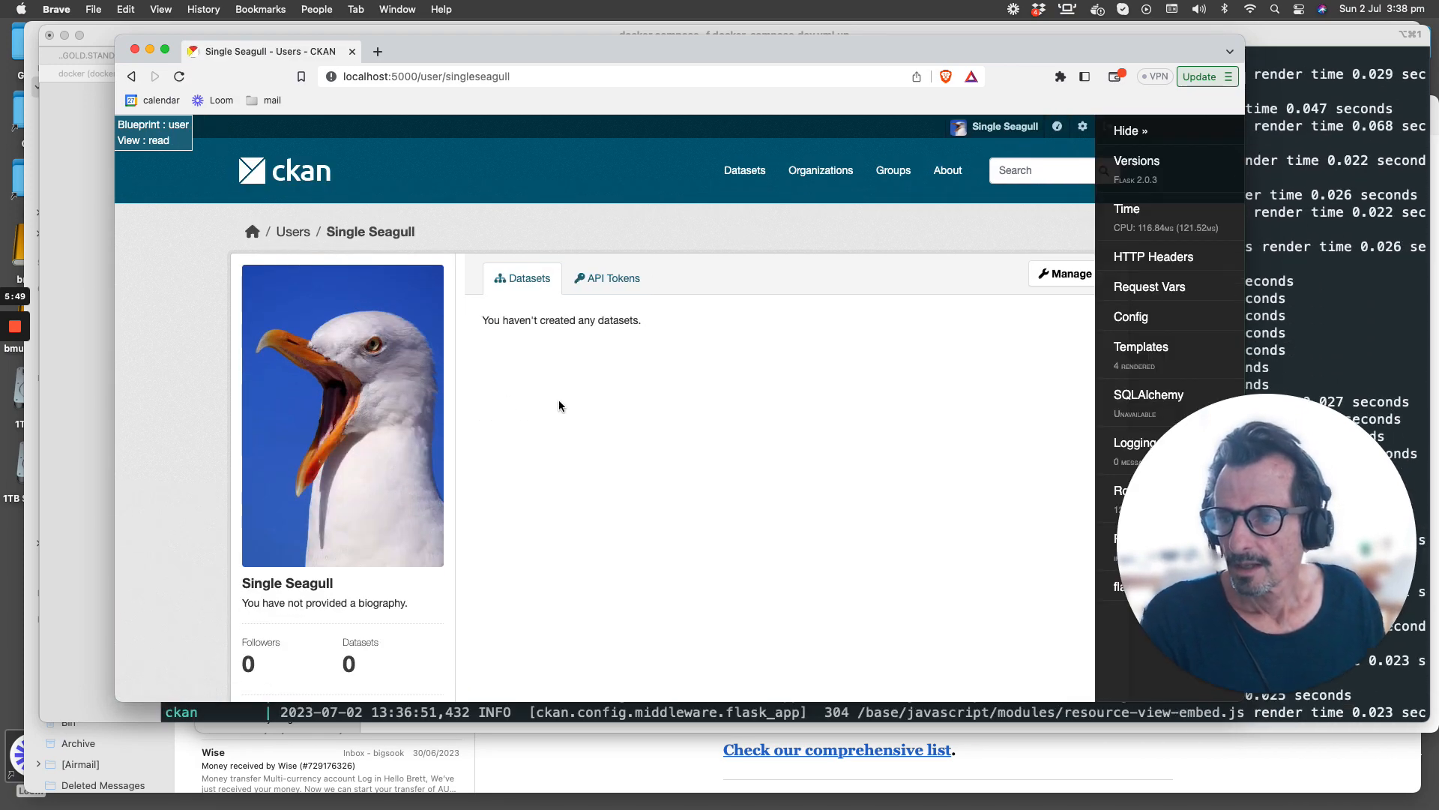
mouse_move(926, 129)
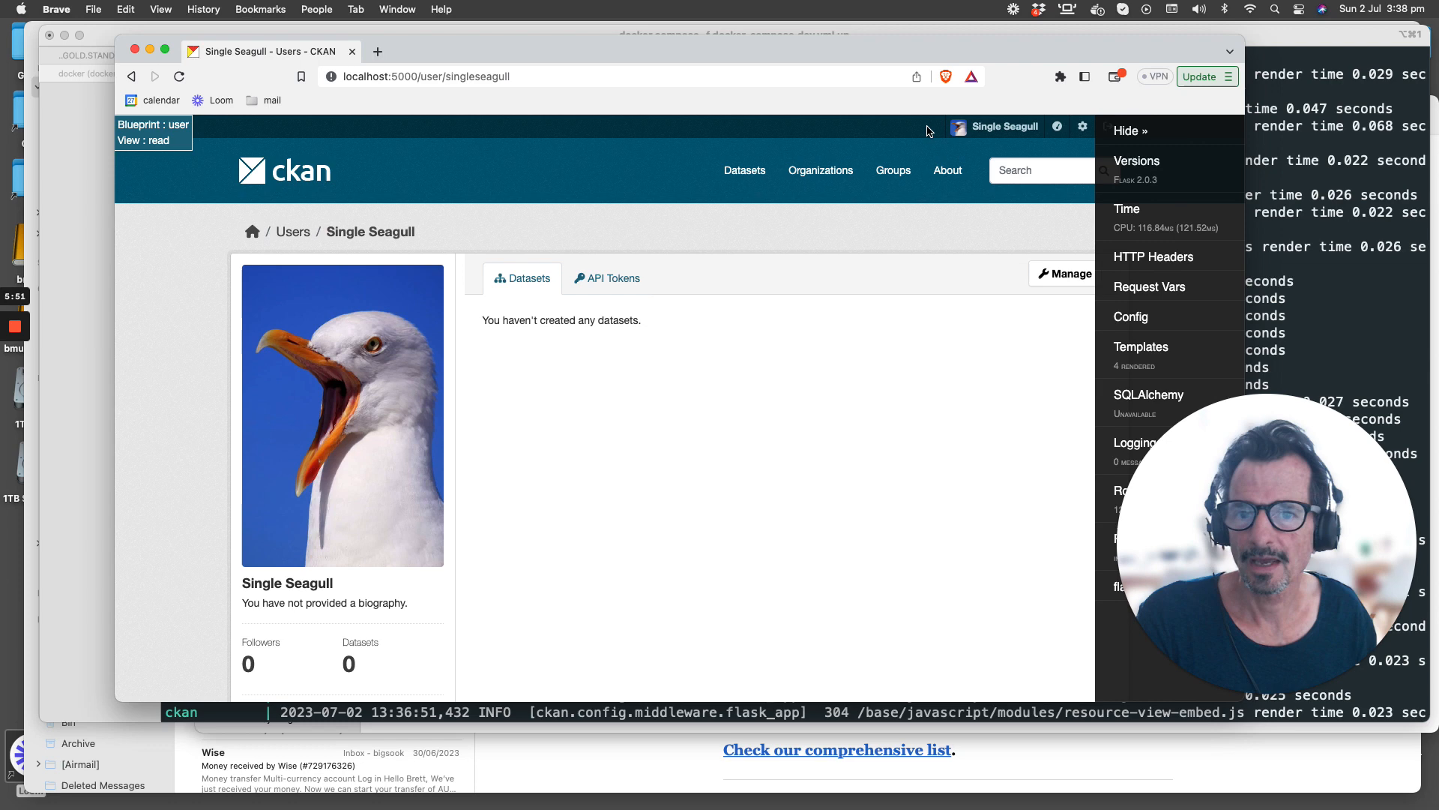
mouse_move(1083, 126)
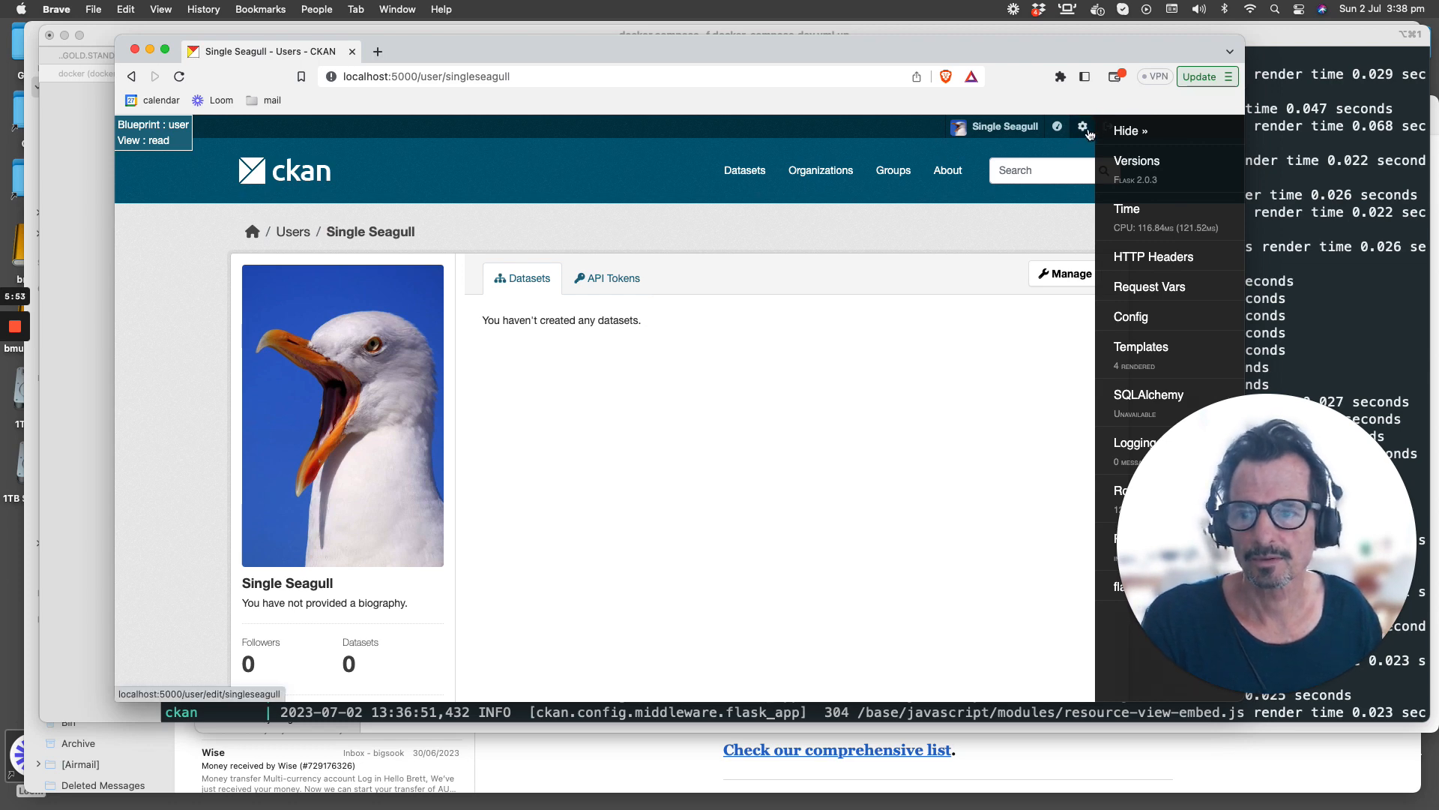
left_click(1063, 273)
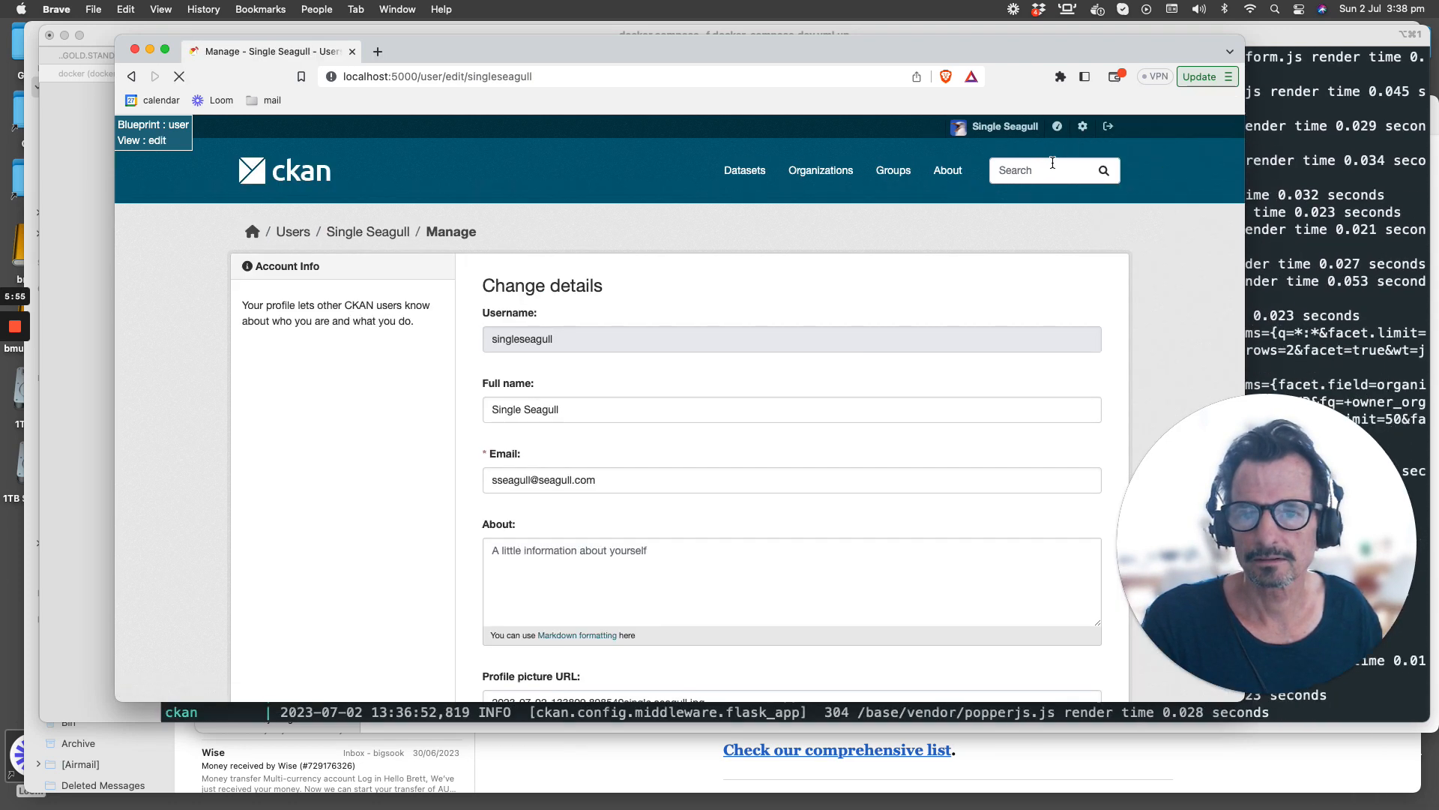
left_click(1108, 126)
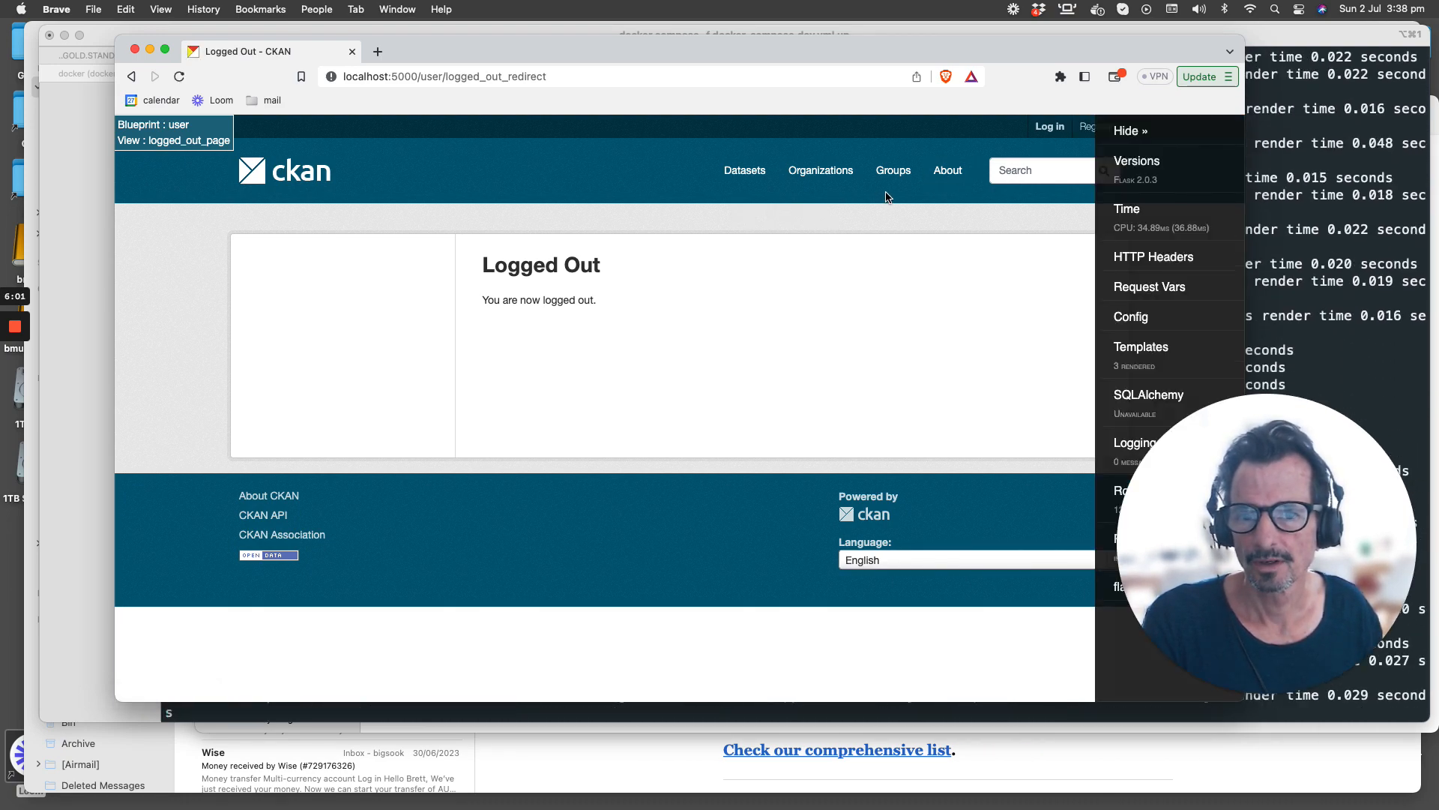
mouse_move(1051, 147)
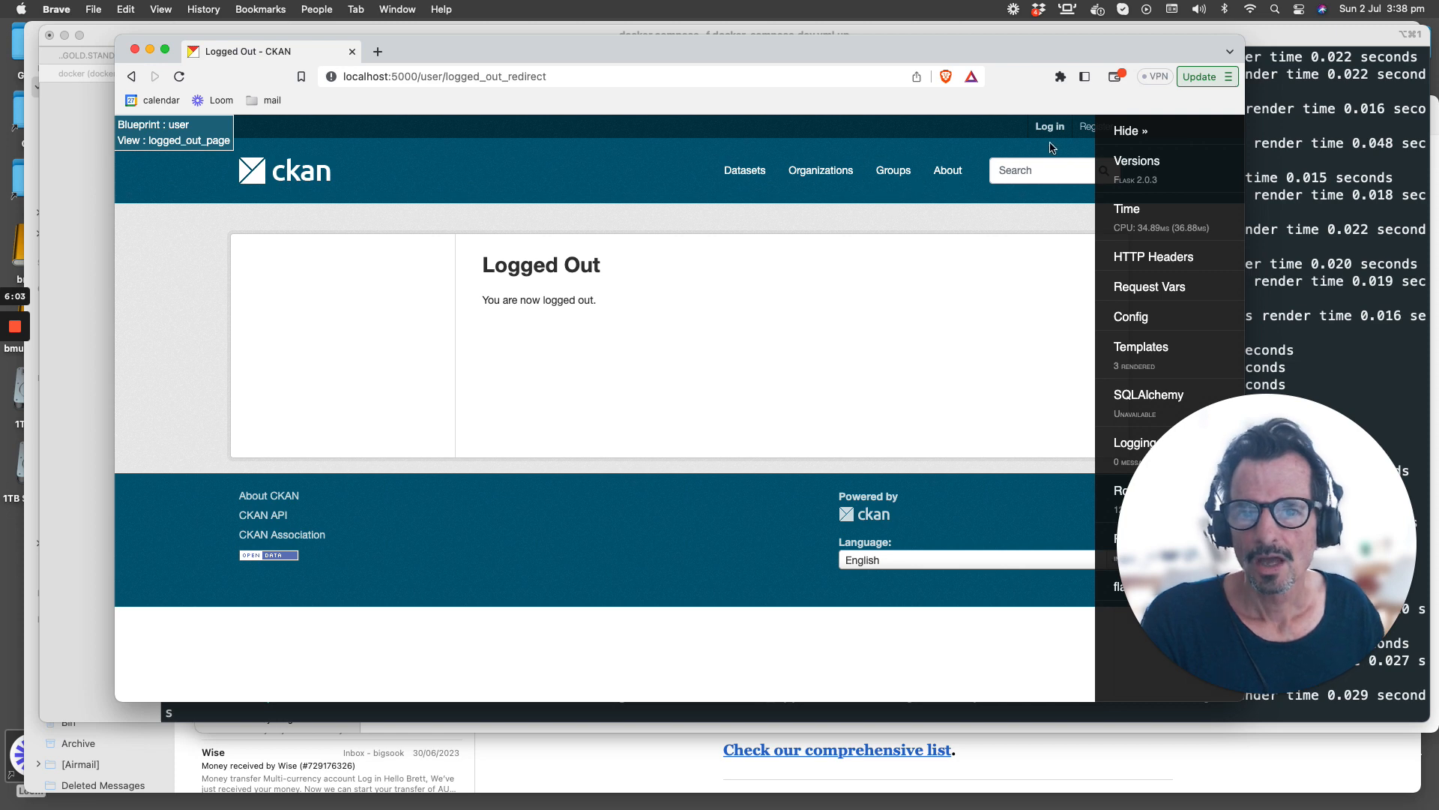
Sign in as singleseagull and view the groups list, which offers no Add Group button.
left_click(1050, 126)
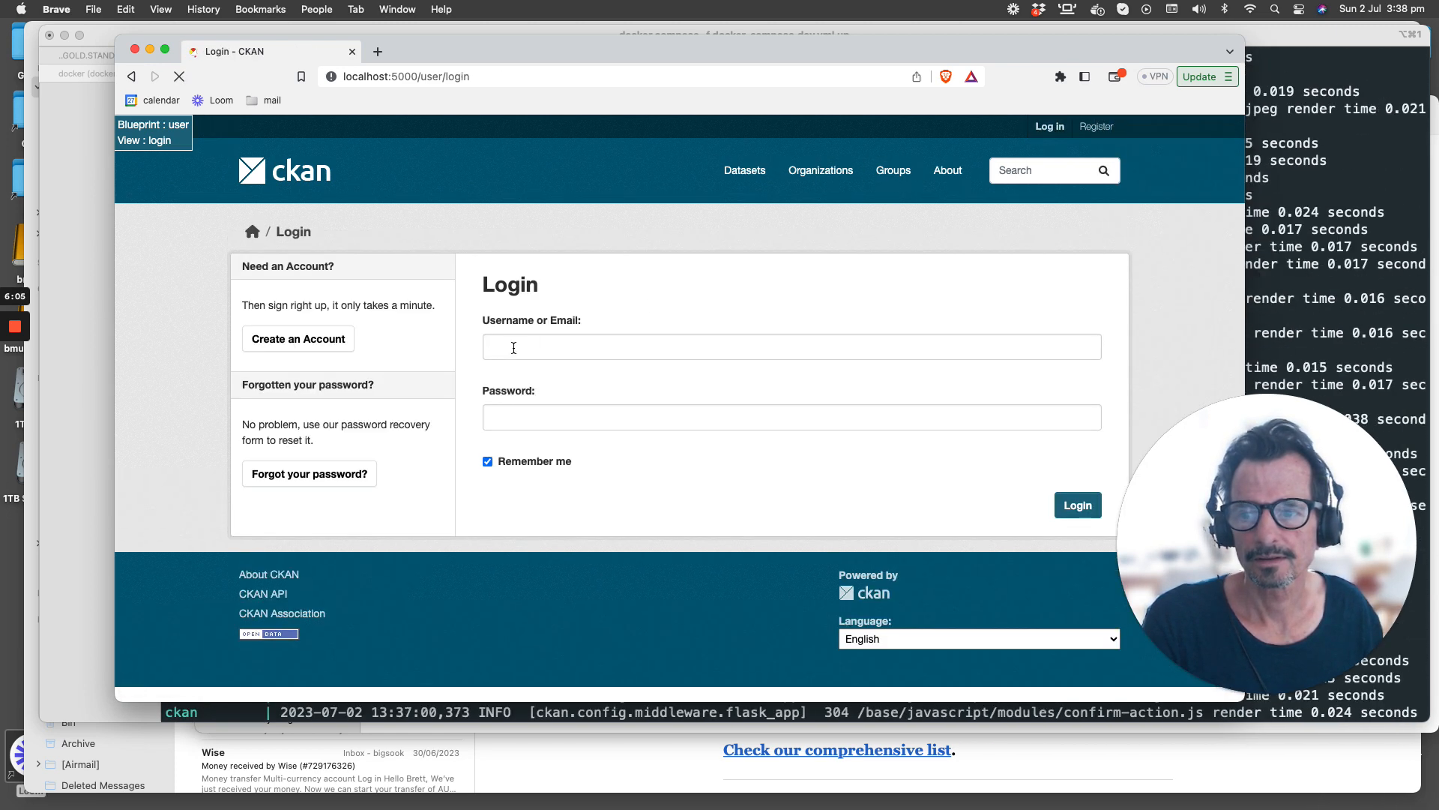
type("singleseagull")
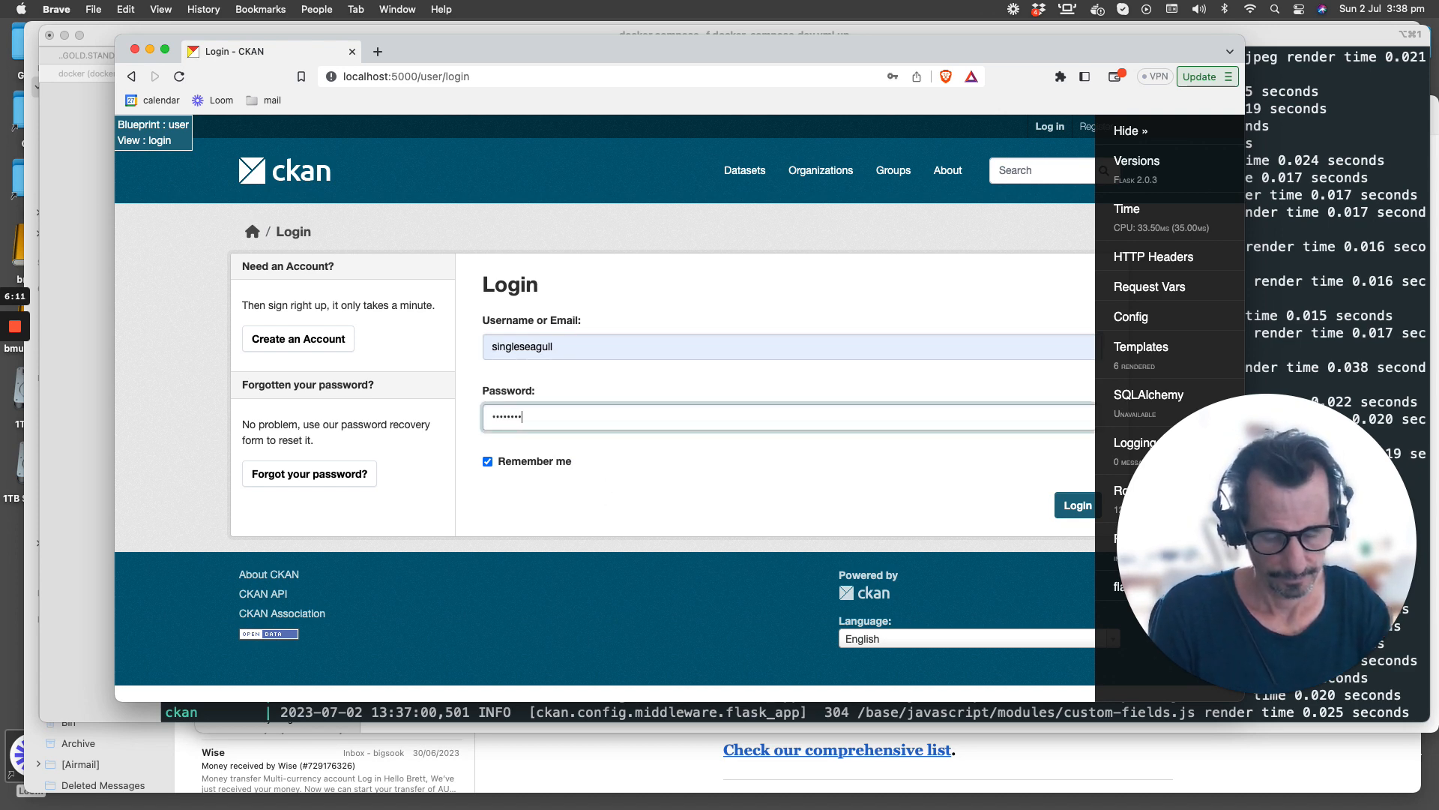
left_click(1077, 506)
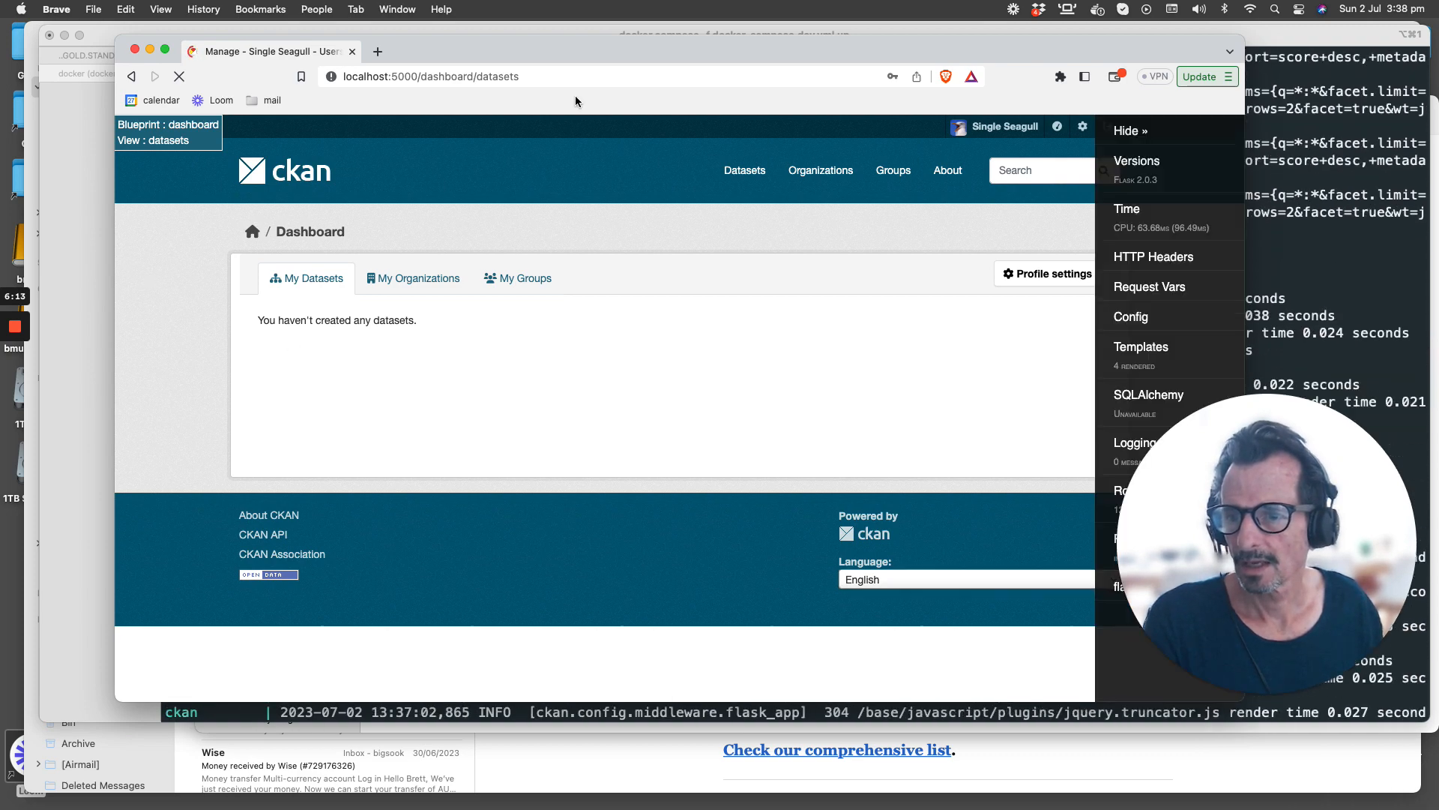
left_click(891, 170)
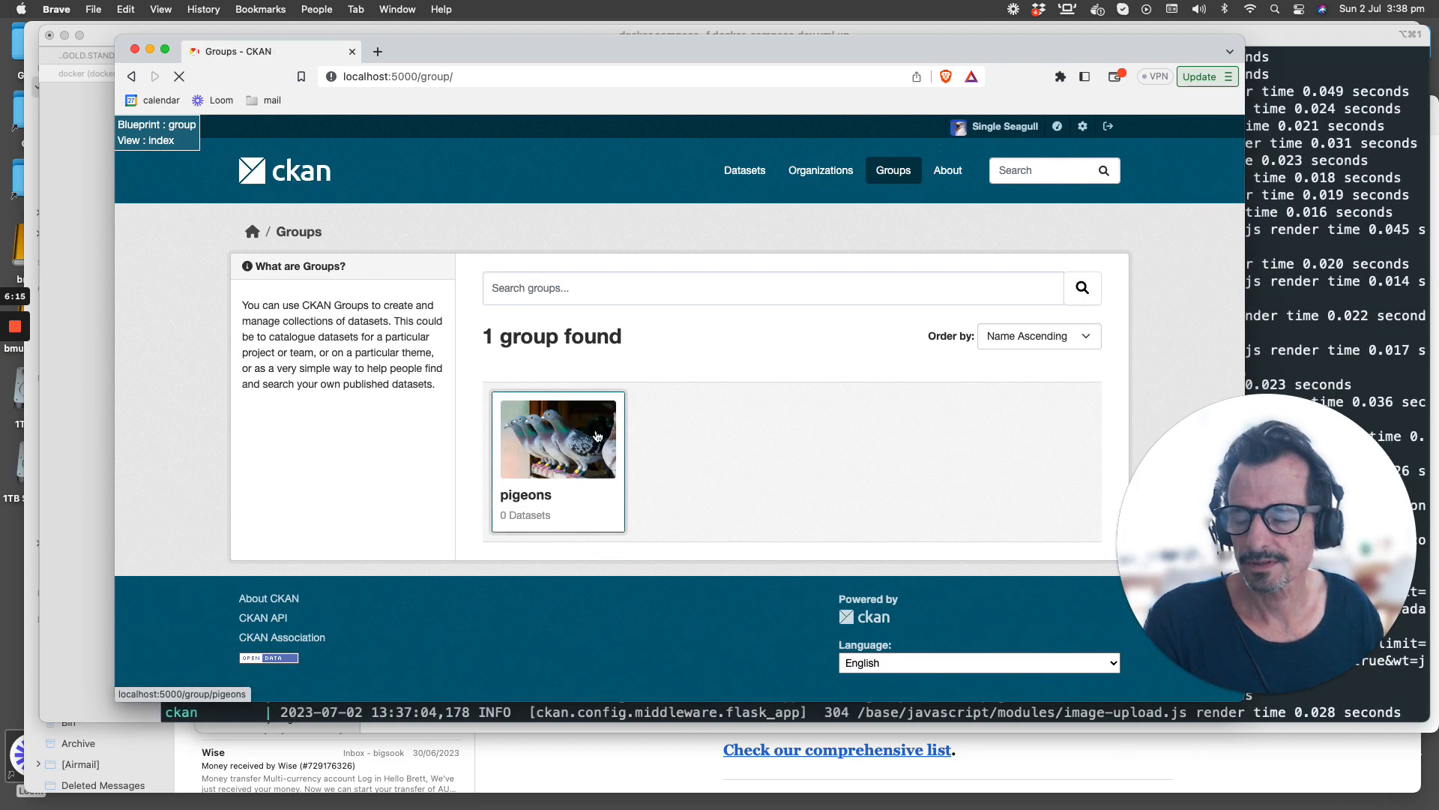
left_click(1081, 126)
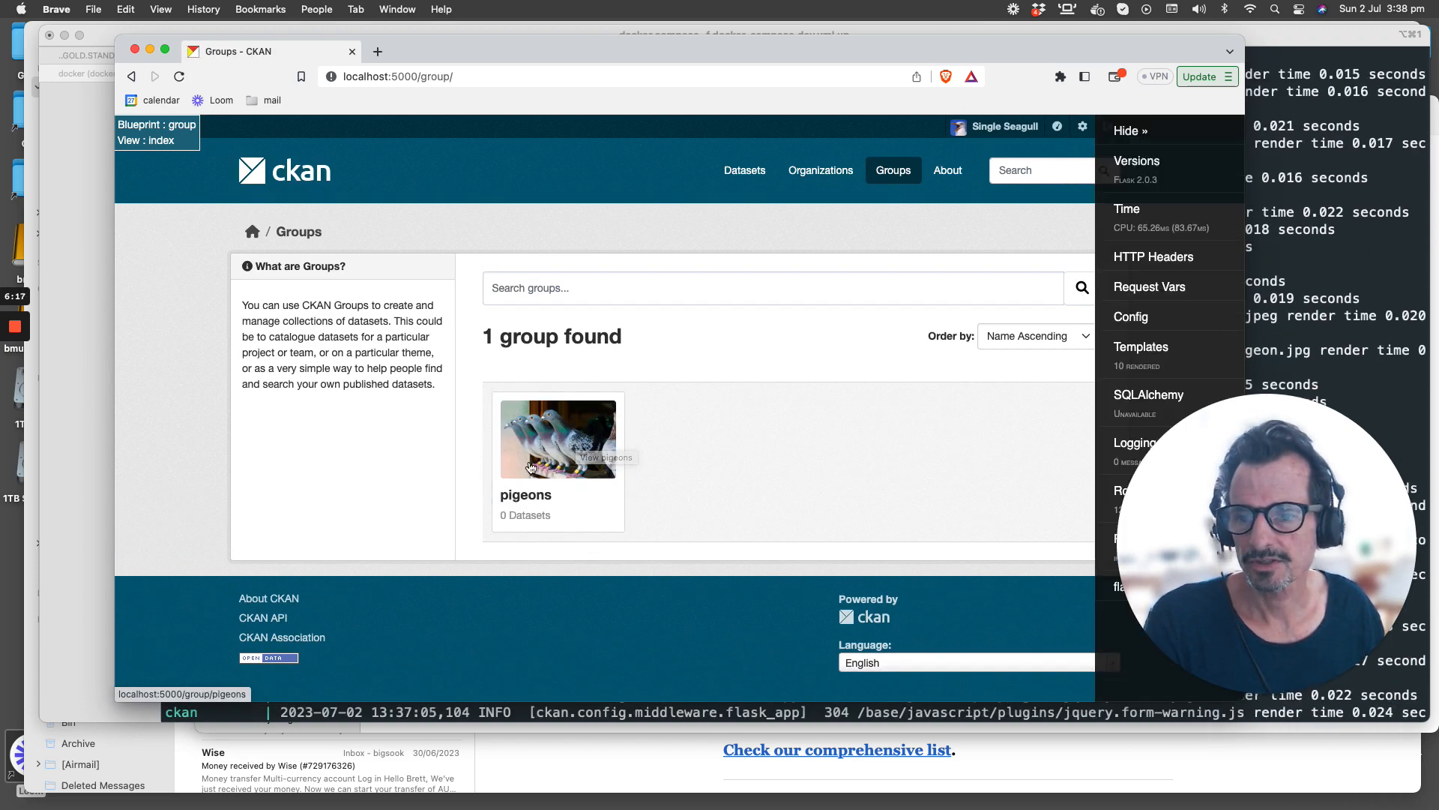
mouse_move(779, 451)
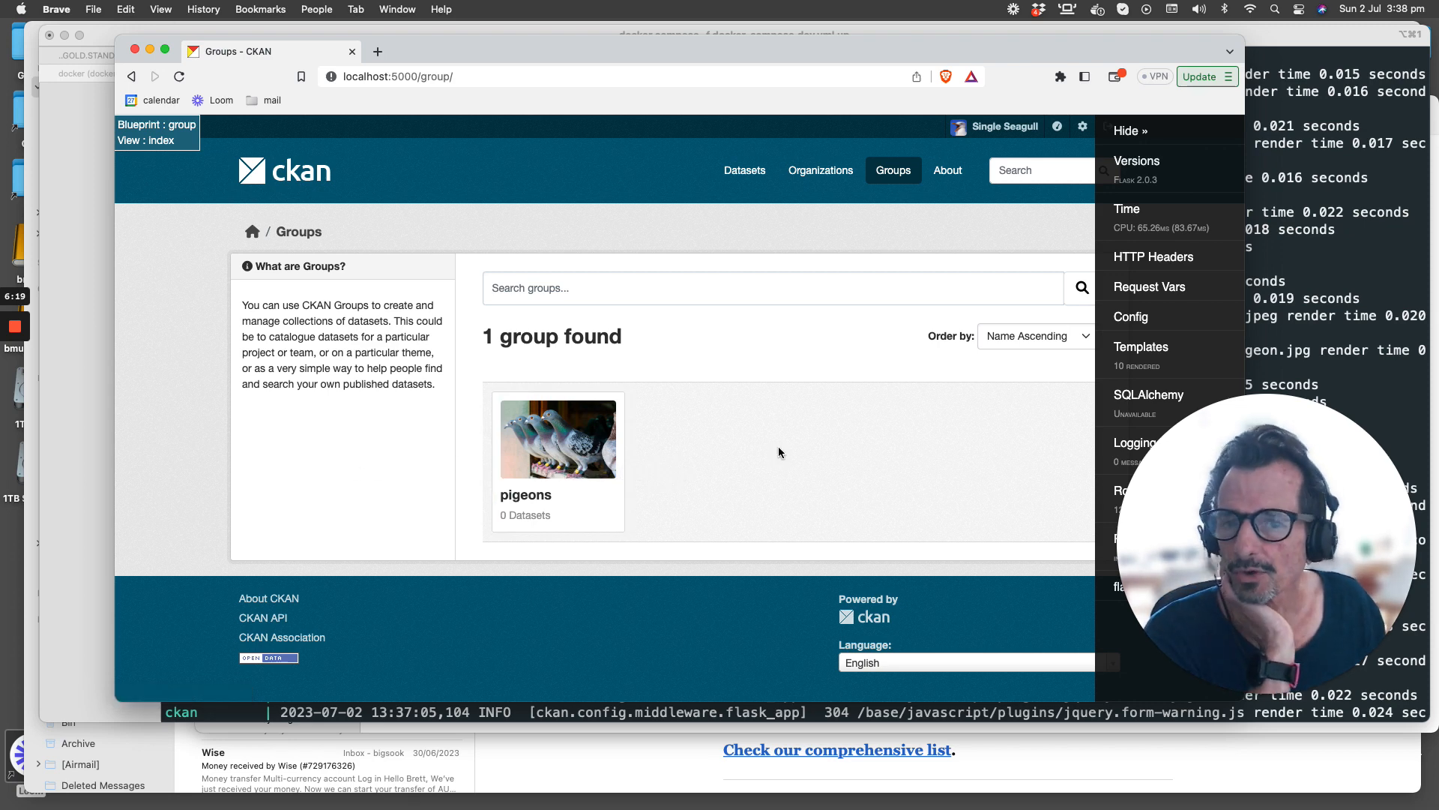
mouse_move(654, 440)
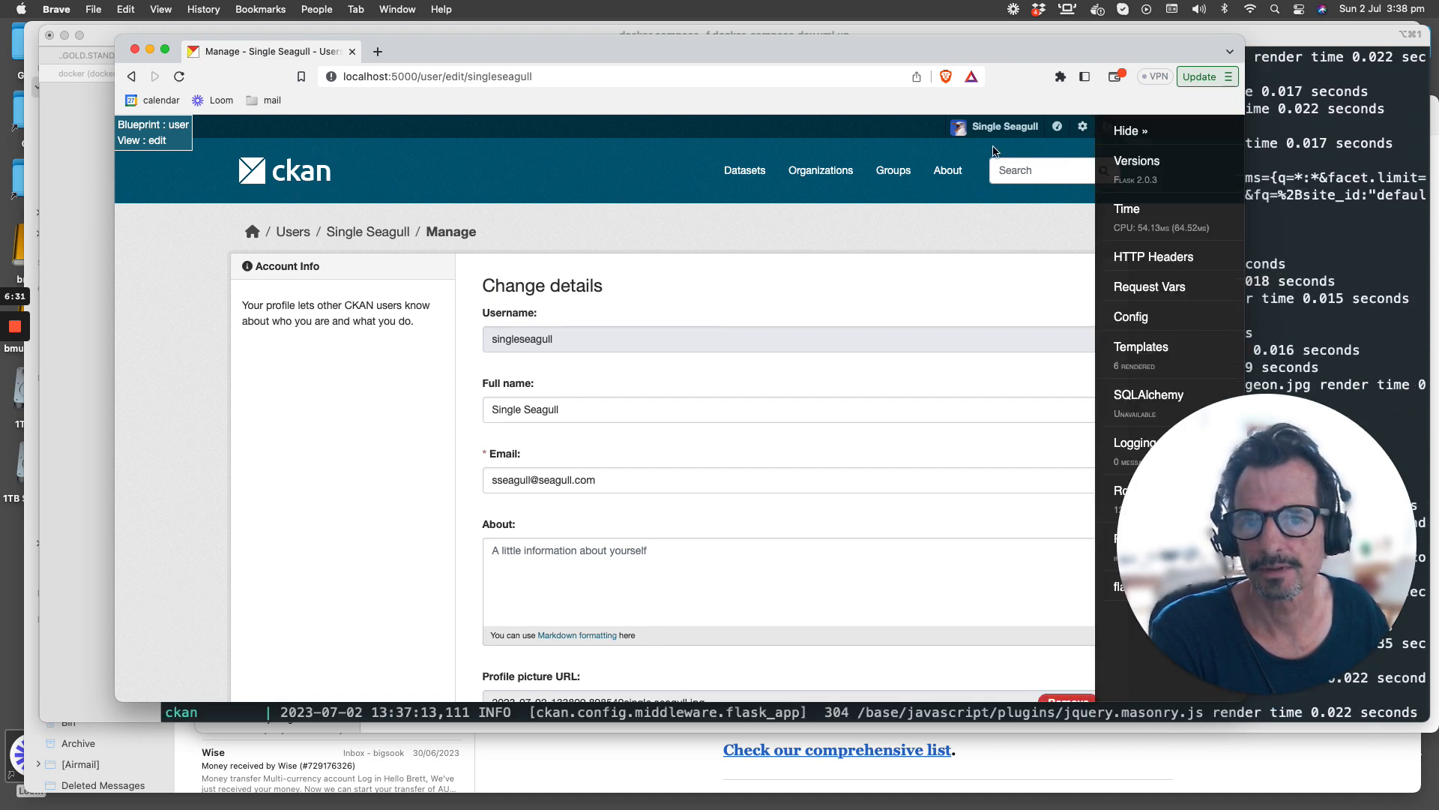
Log out, sign in as singlepigeon and view the groups list, still without an Add Group button.
left_click(1130, 130)
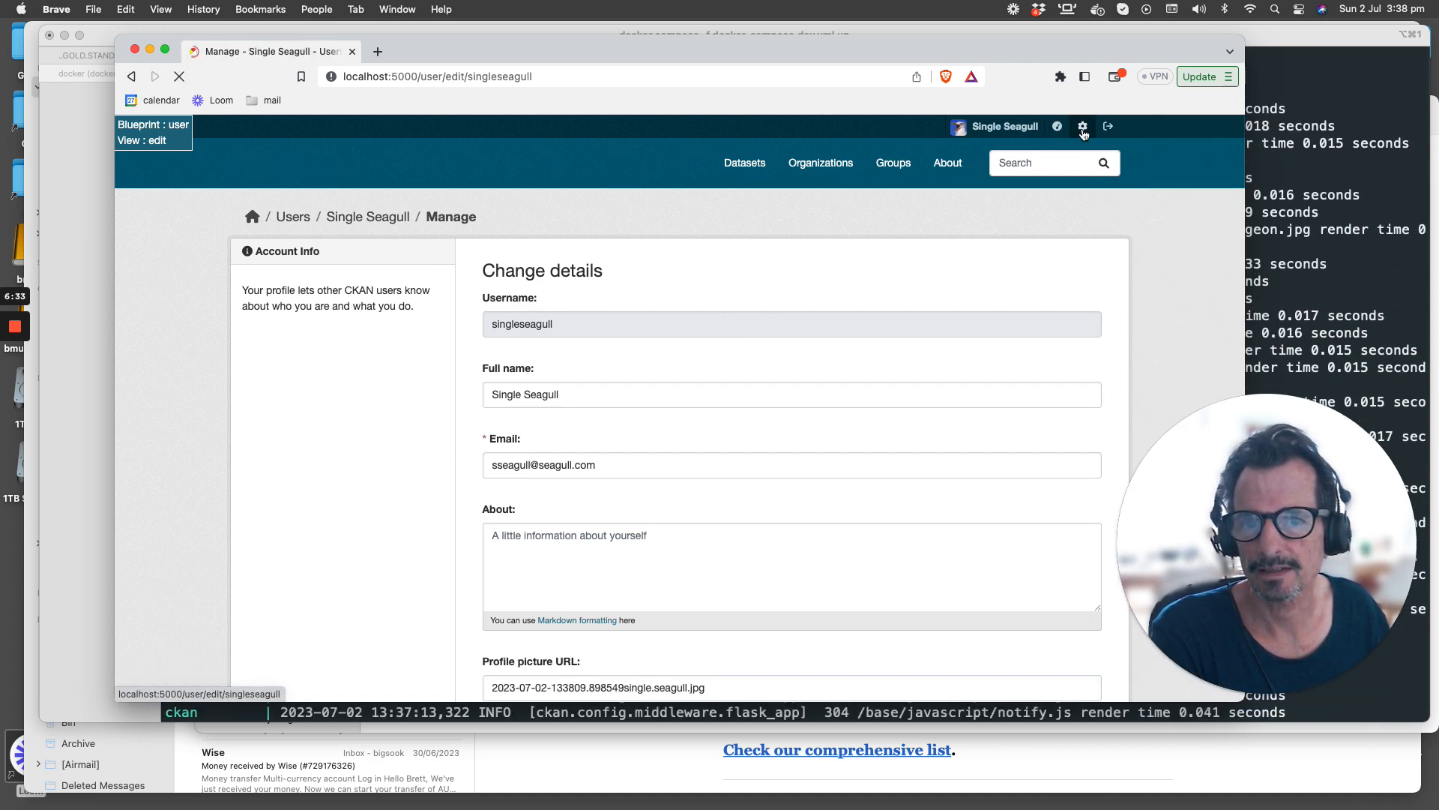
left_click(1108, 126)
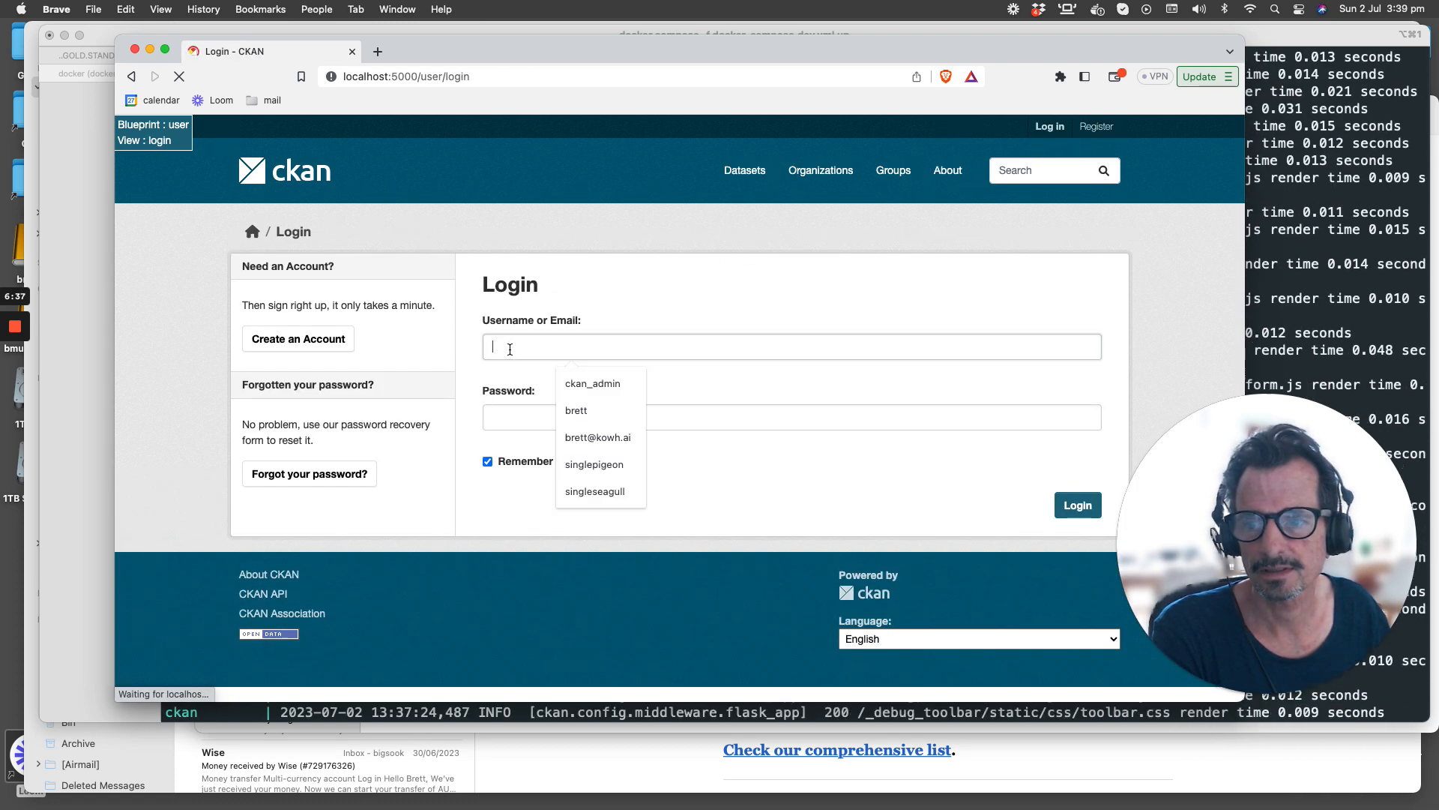
left_click(594, 463)
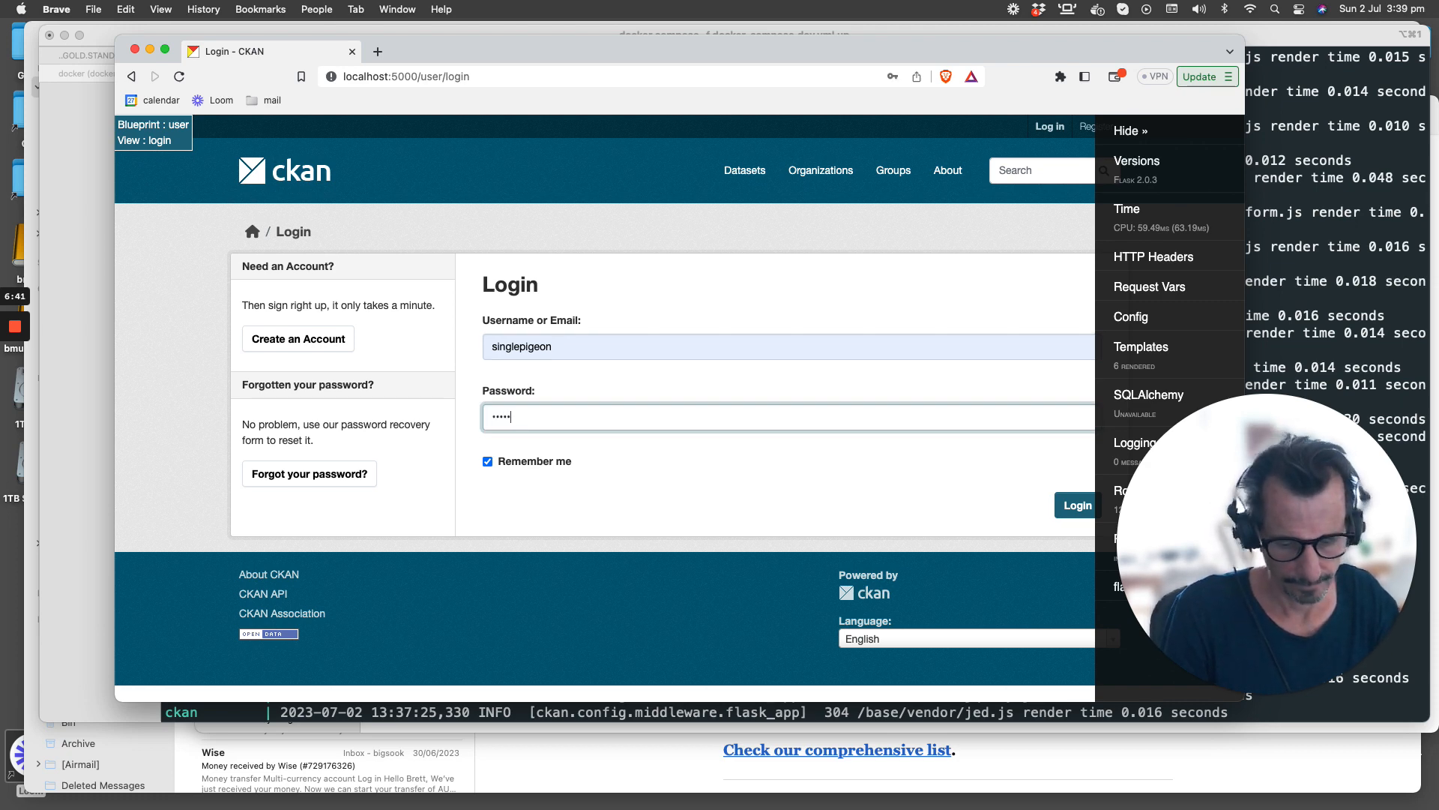
left_click(1076, 506)
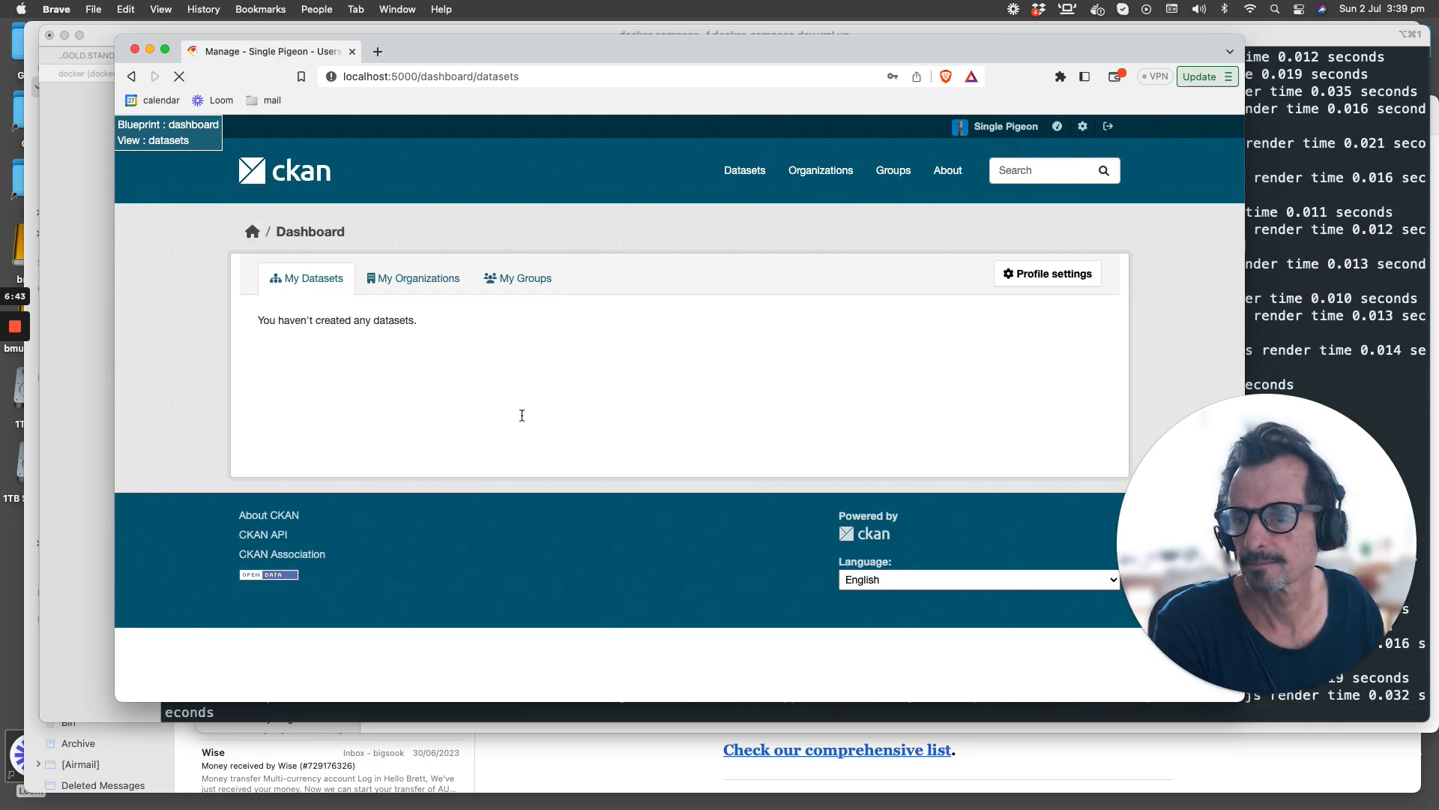
left_click(892, 169)
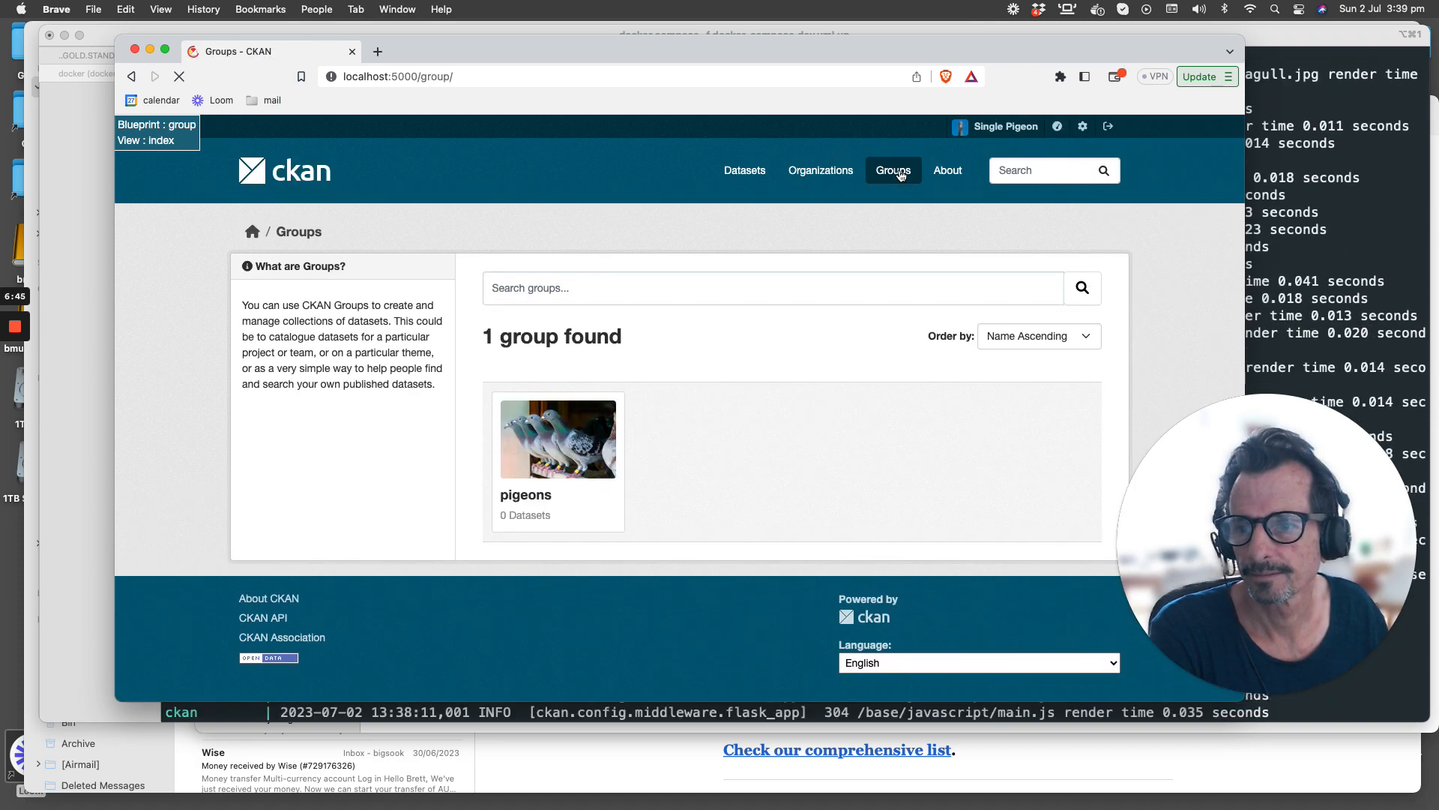
left_click(1082, 126)
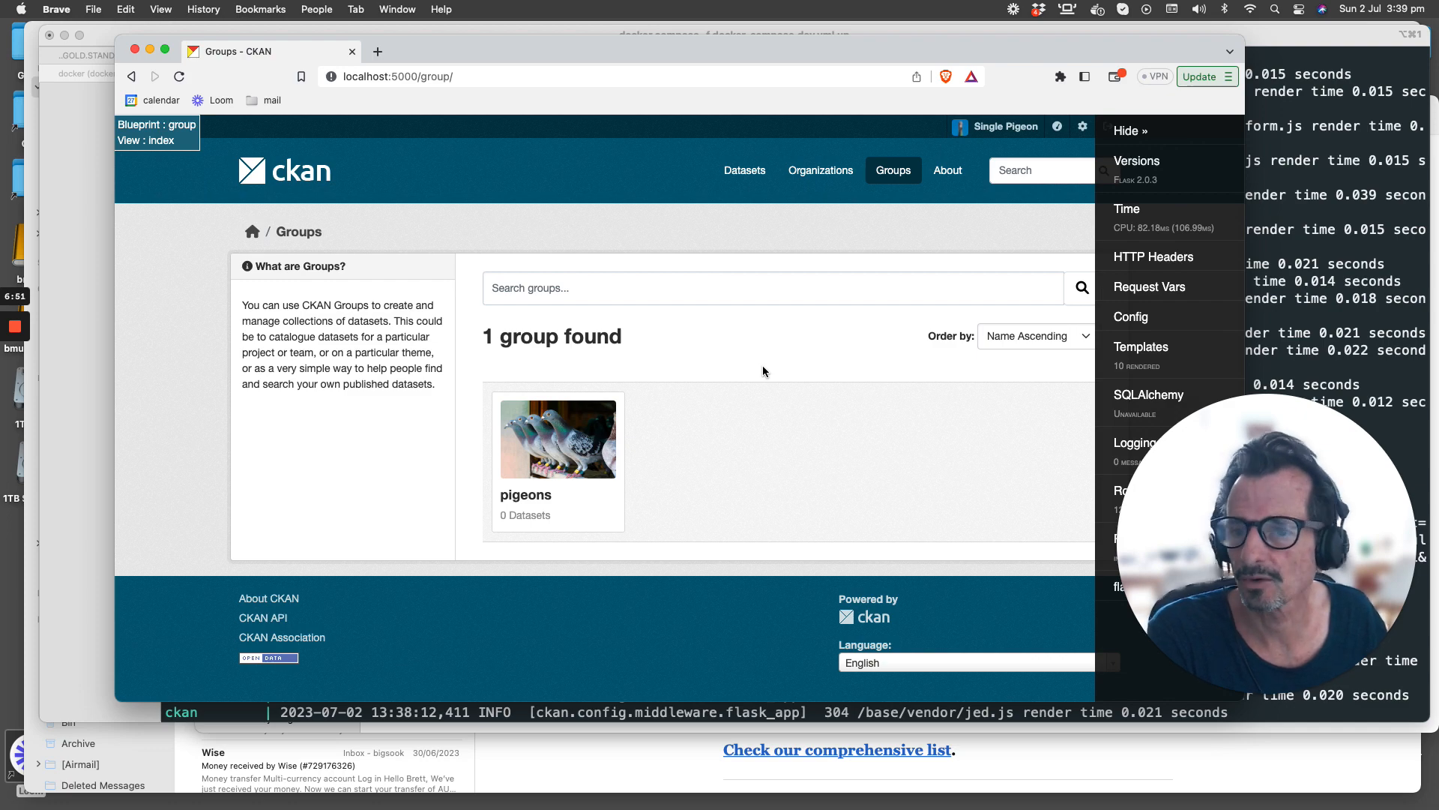
mouse_move(517, 111)
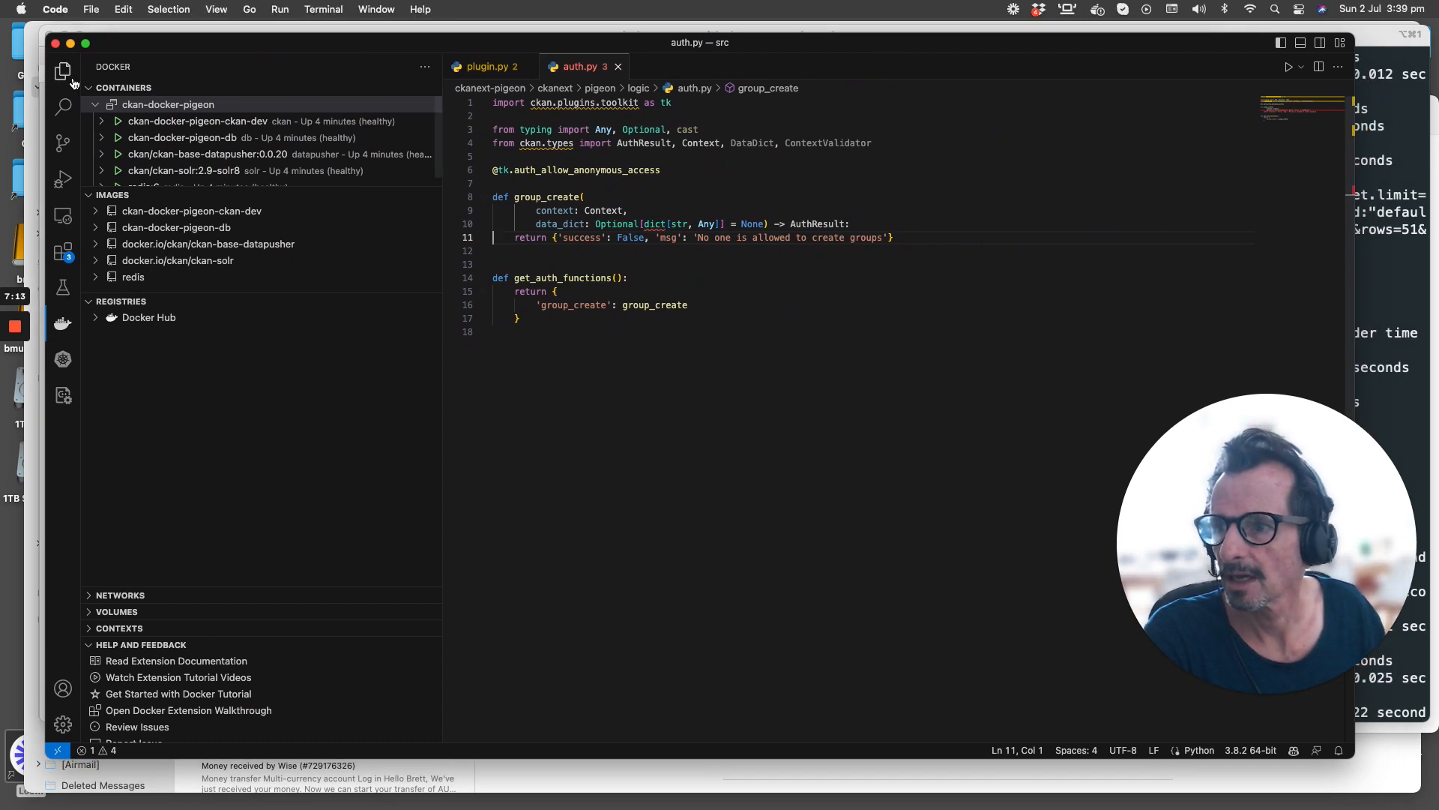
Show the project's file tree in the Explorer view to locate auth.py.
left_click(63, 72)
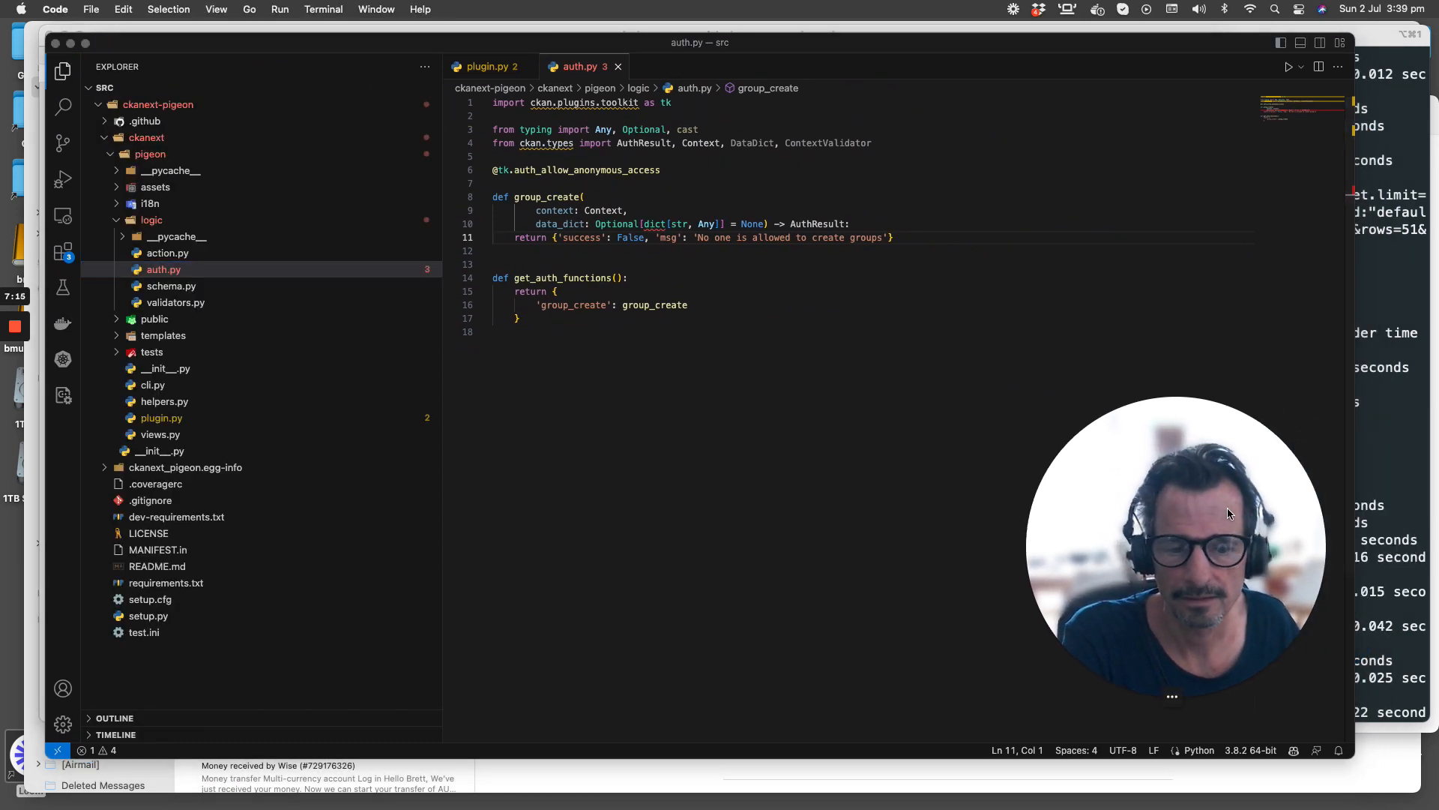
mouse_move(730, 318)
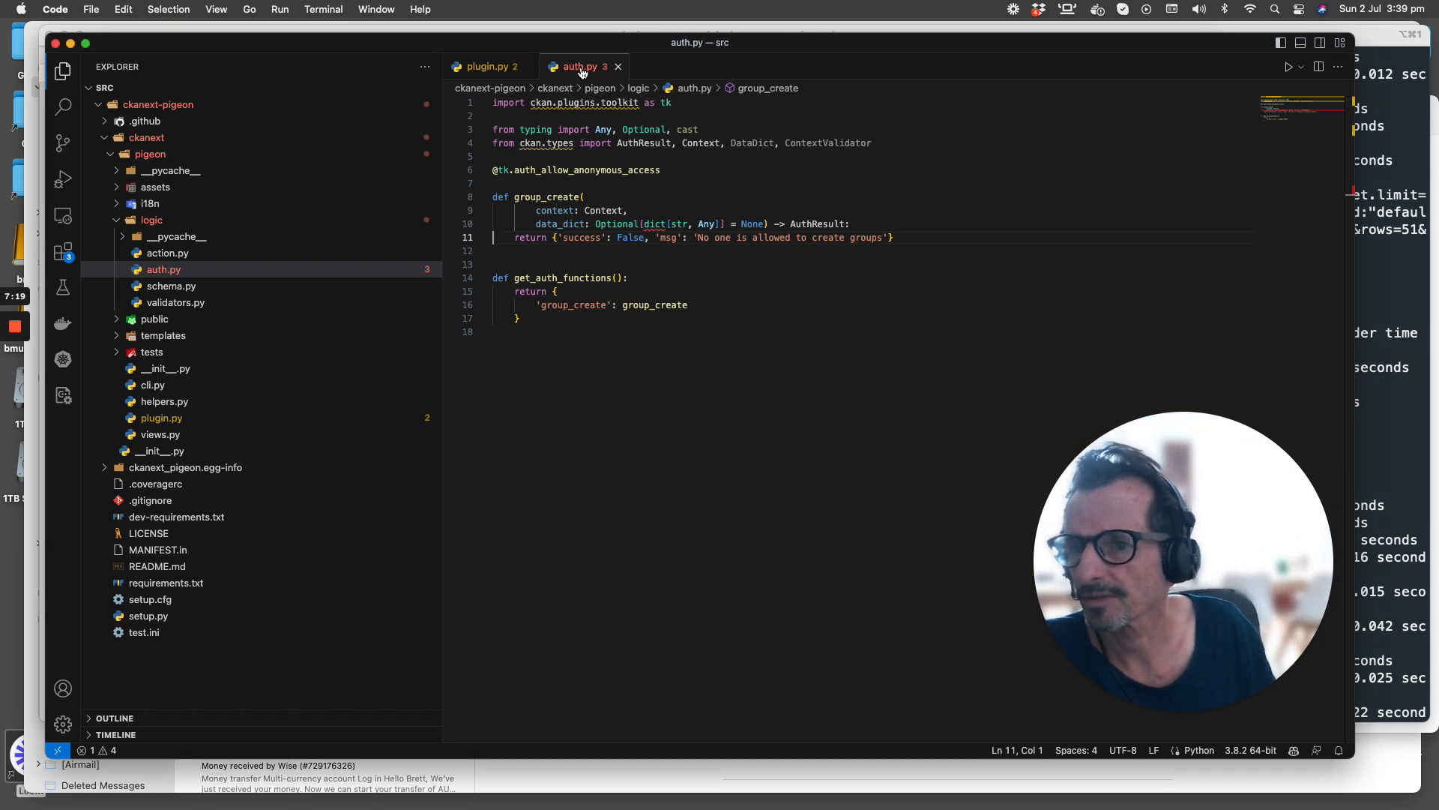
mouse_move(709, 305)
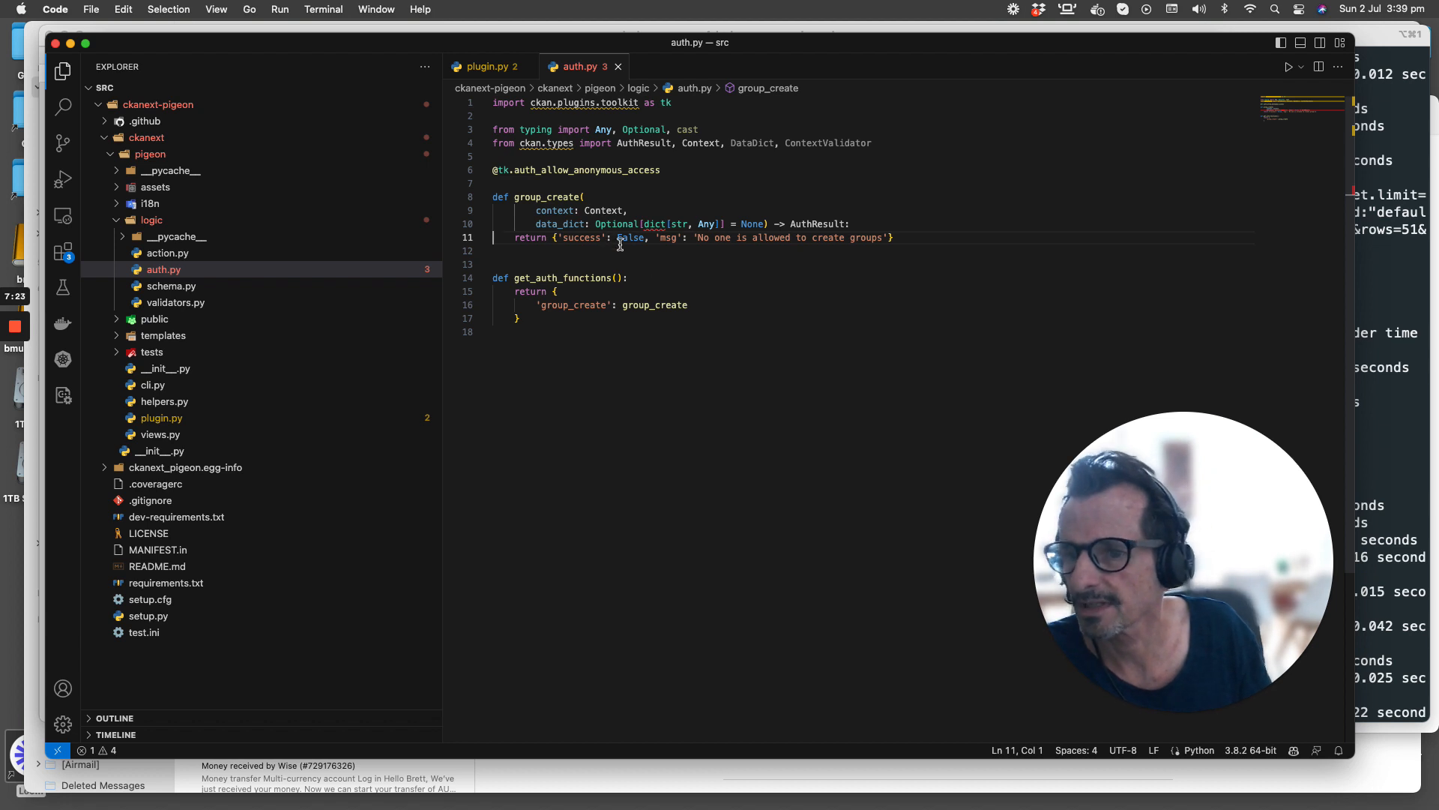
mouse_move(532, 196)
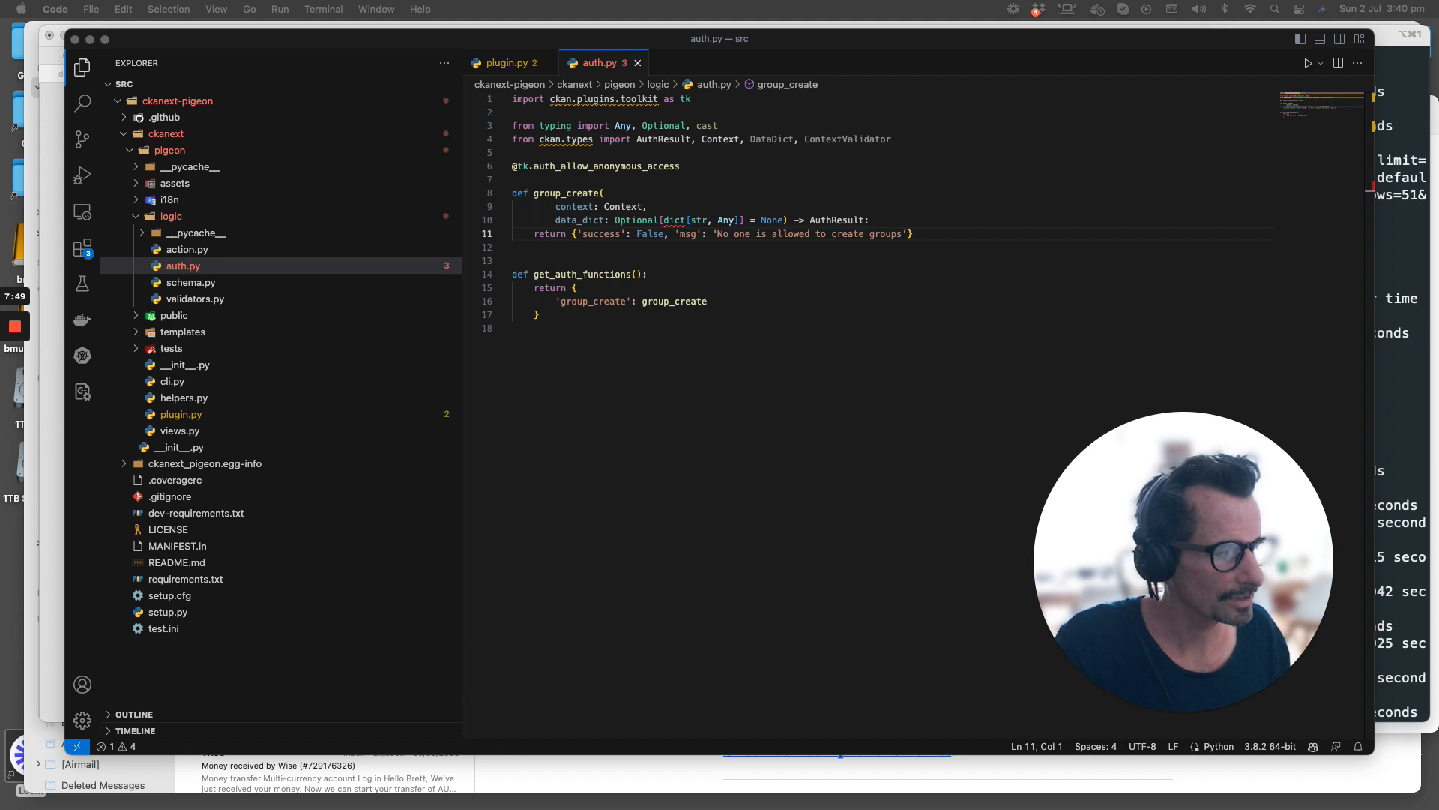
mouse_move(508, 215)
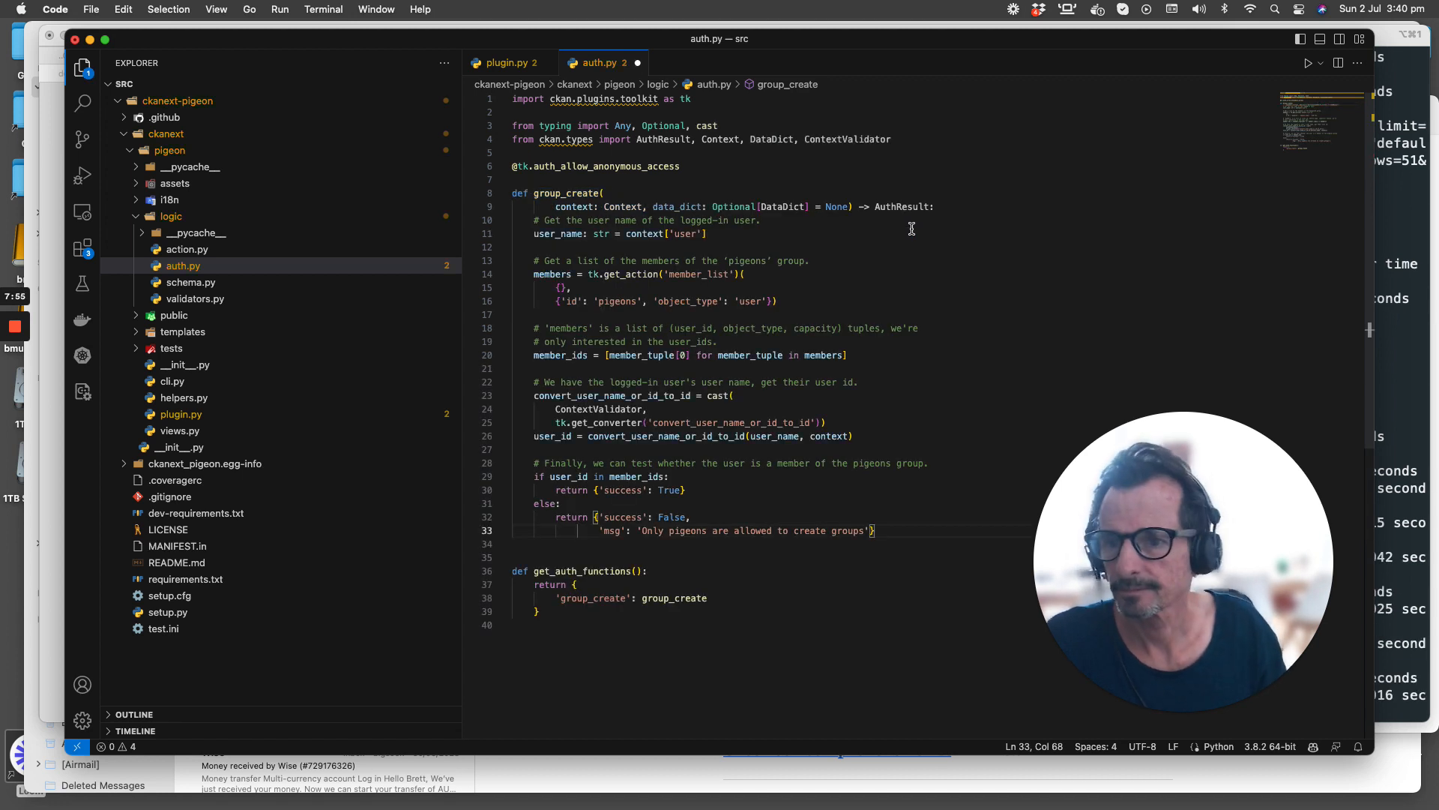
mouse_move(759, 250)
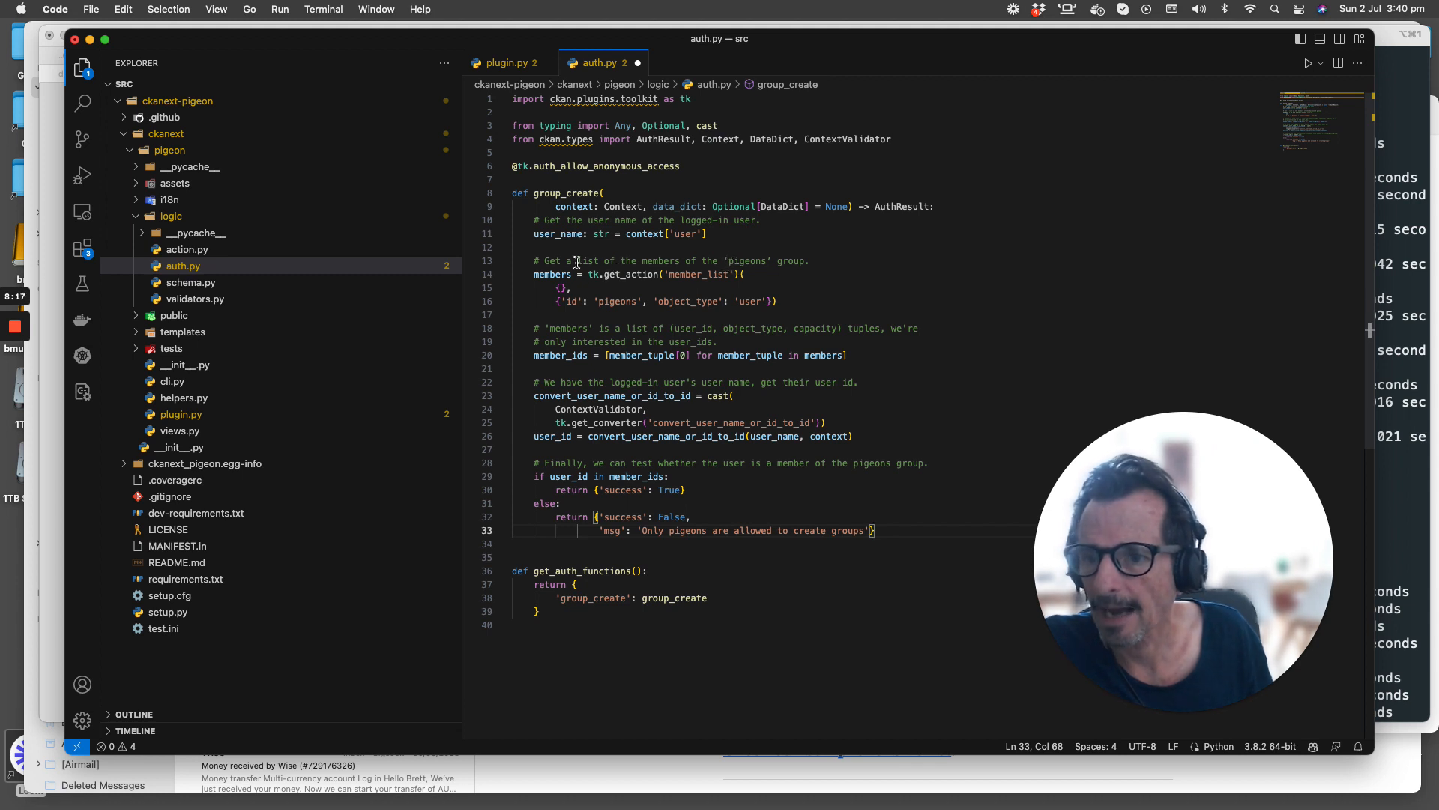
mouse_move(706, 289)
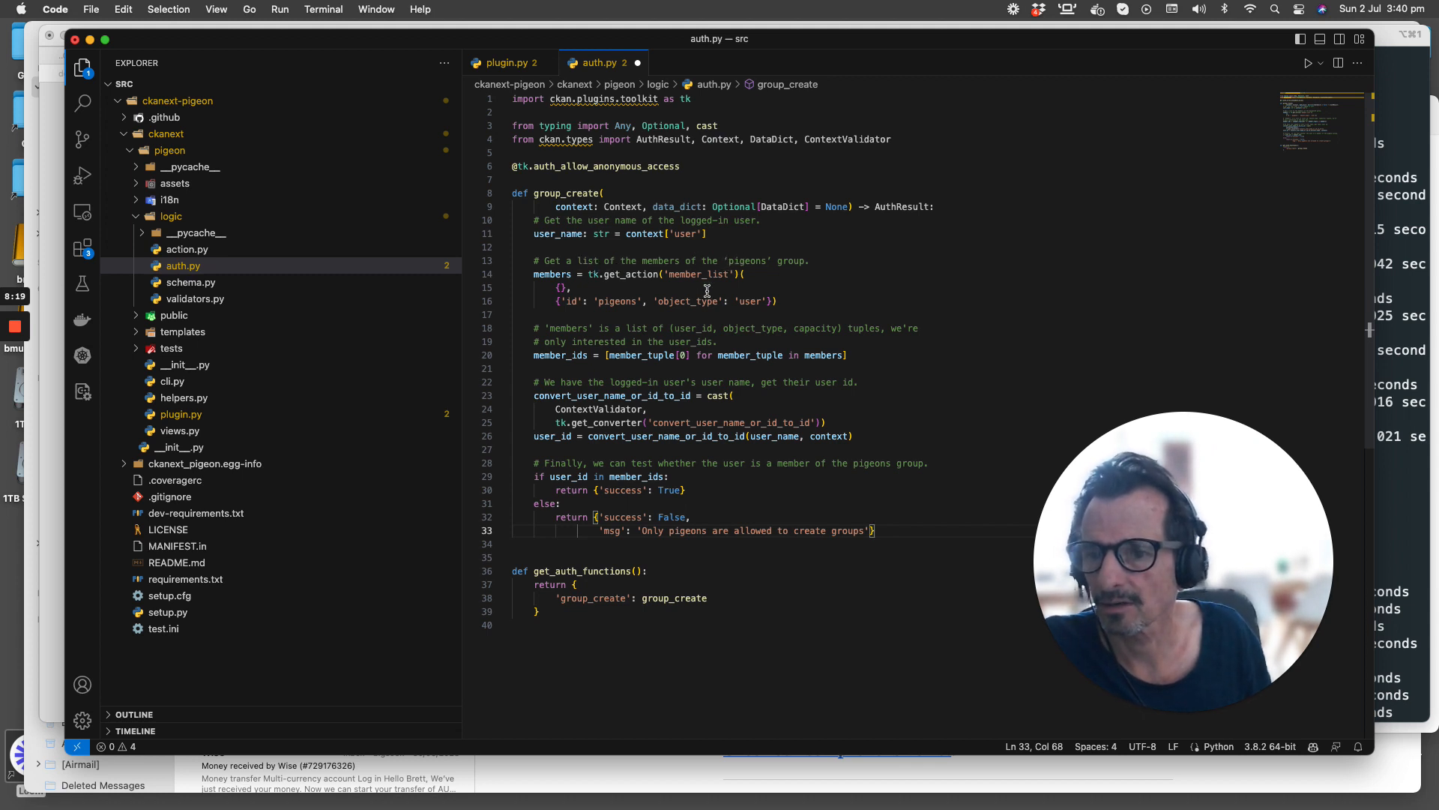
Review group_create so it returns success only when the user id is among pigeons members.
double_click(614, 300)
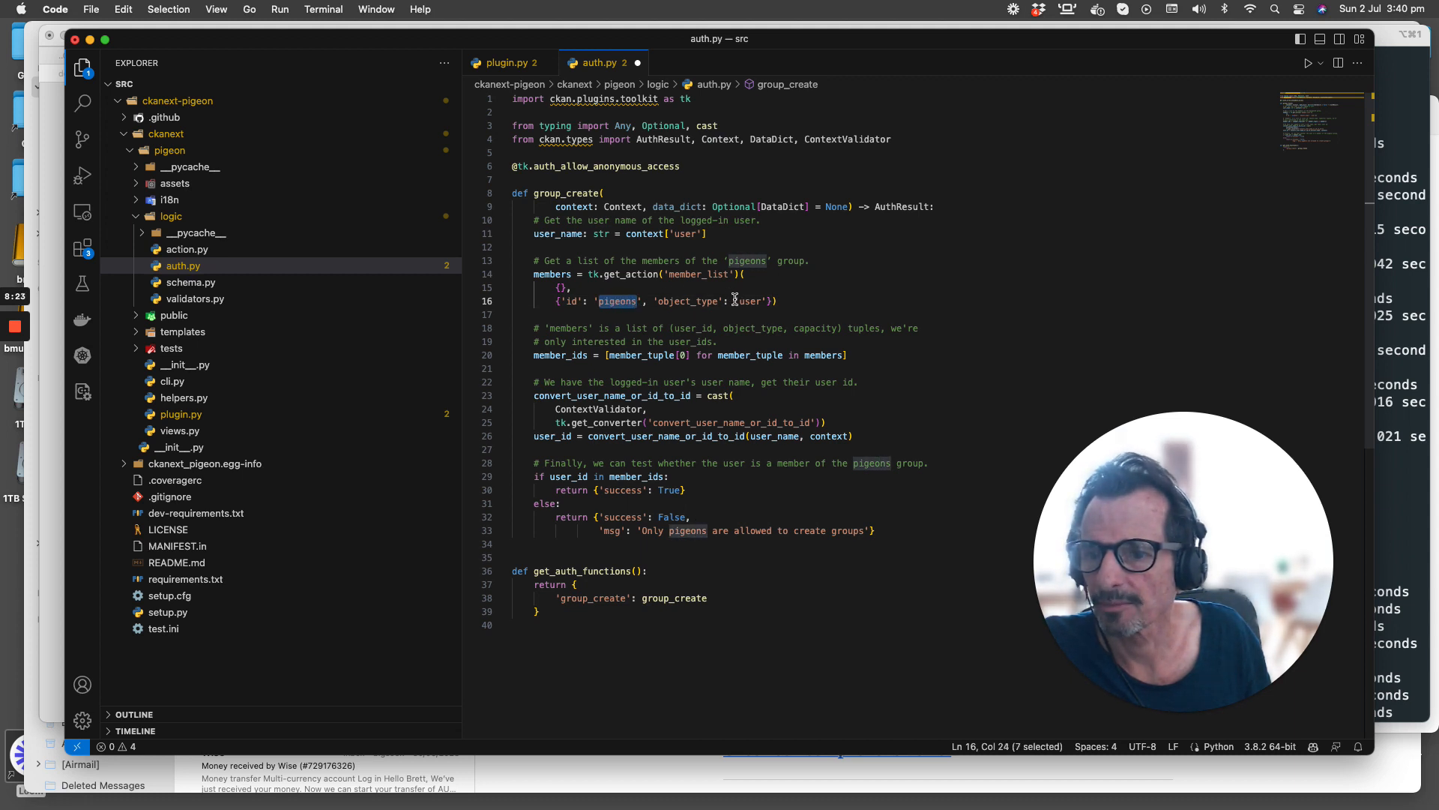
mouse_move(550, 273)
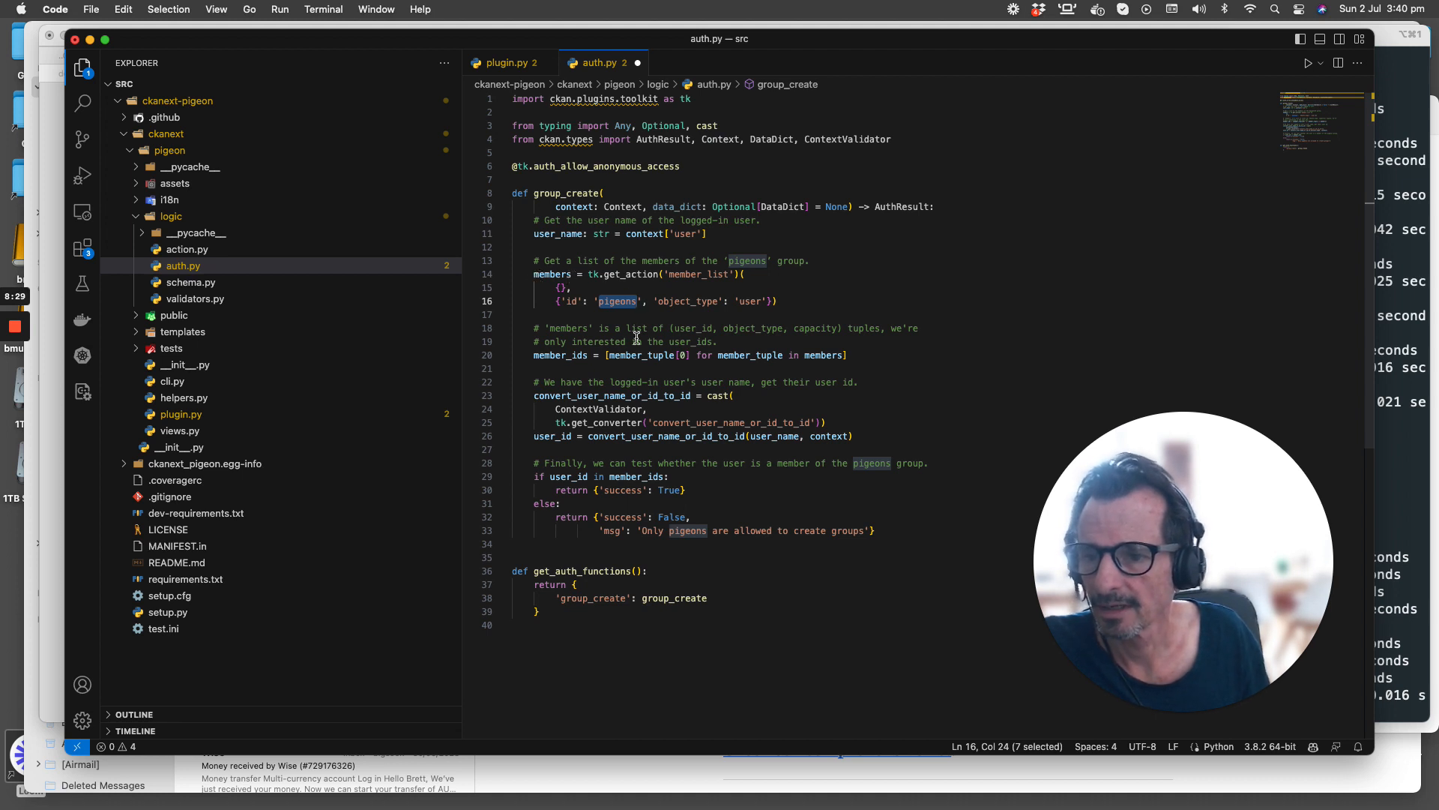
scroll("up", 3)
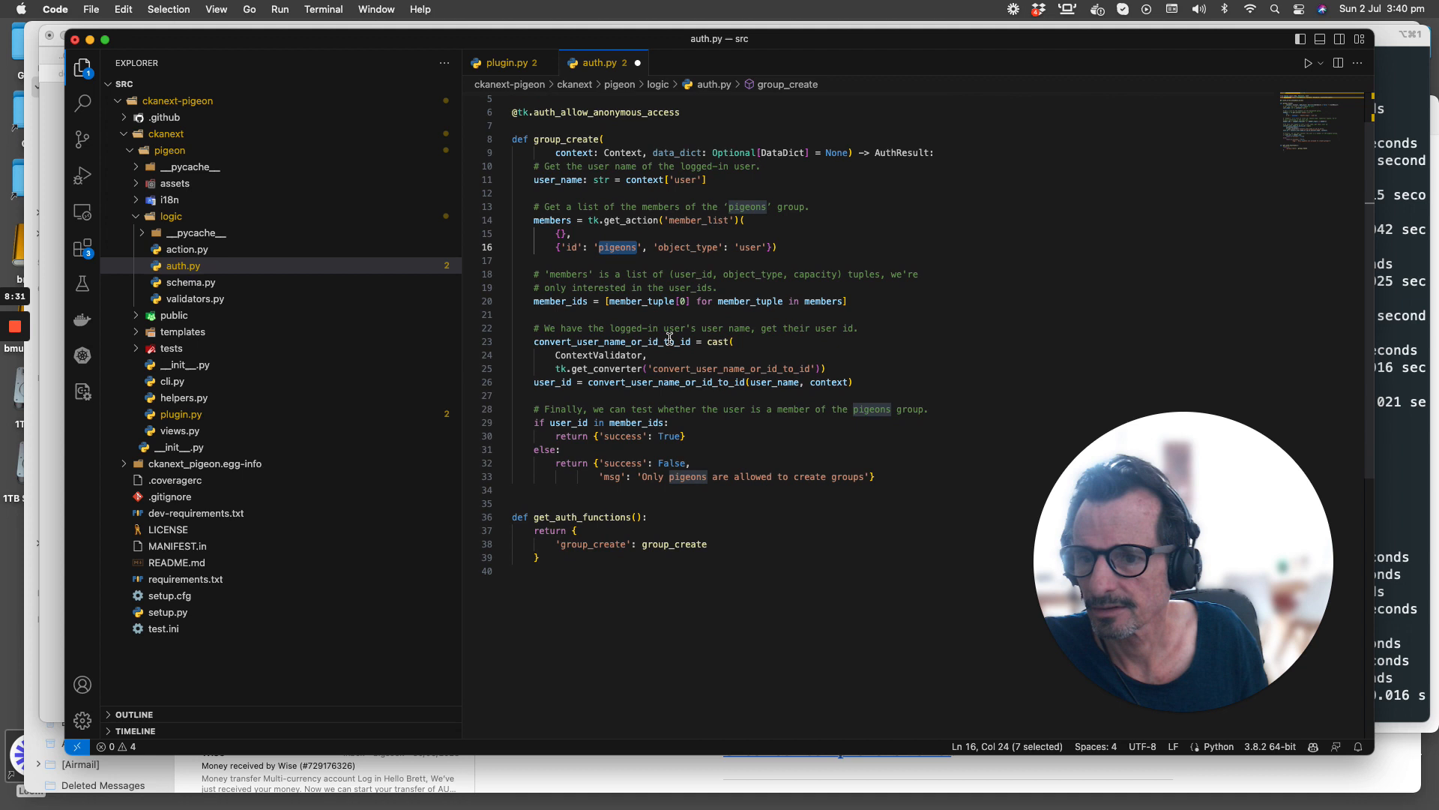
mouse_move(559, 301)
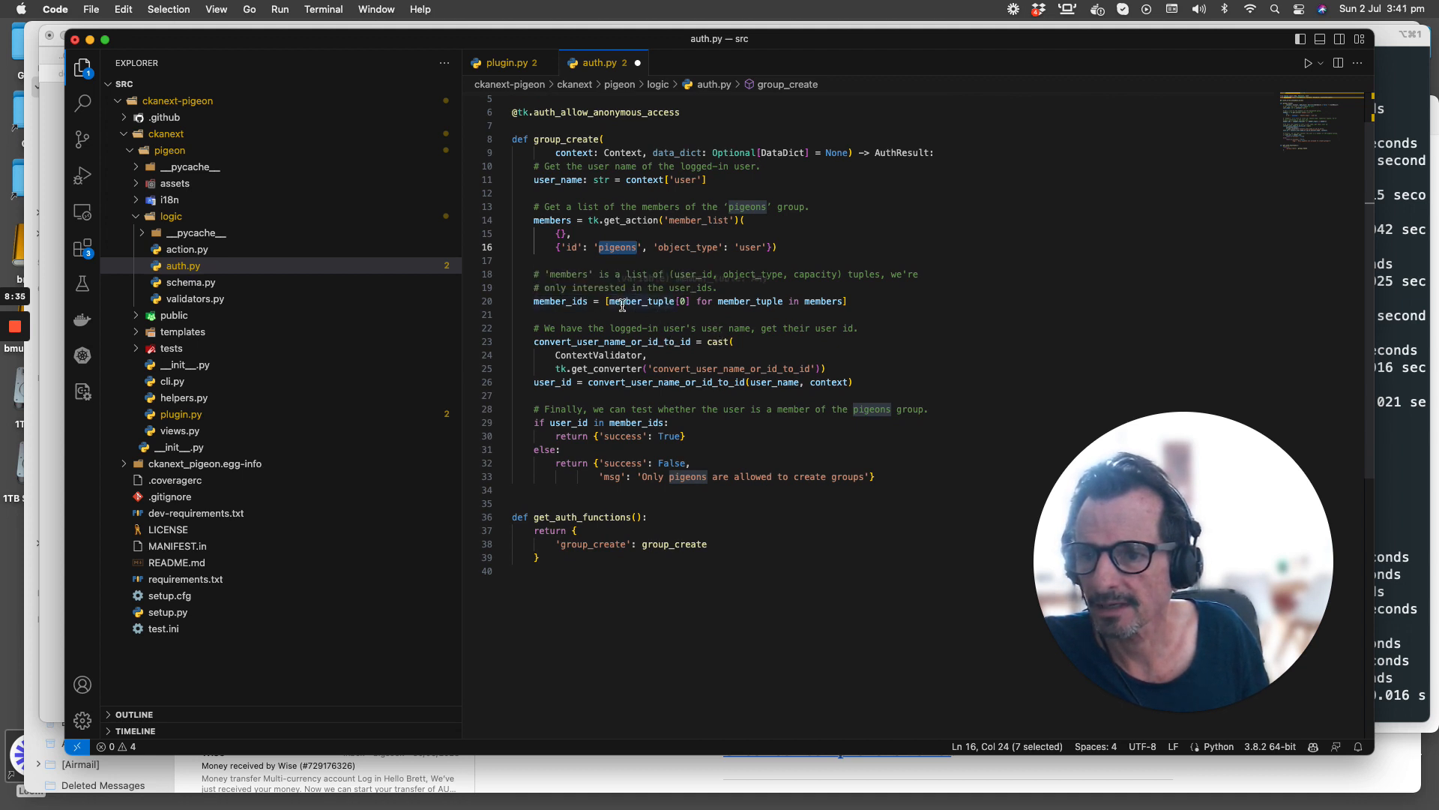
mouse_move(528, 313)
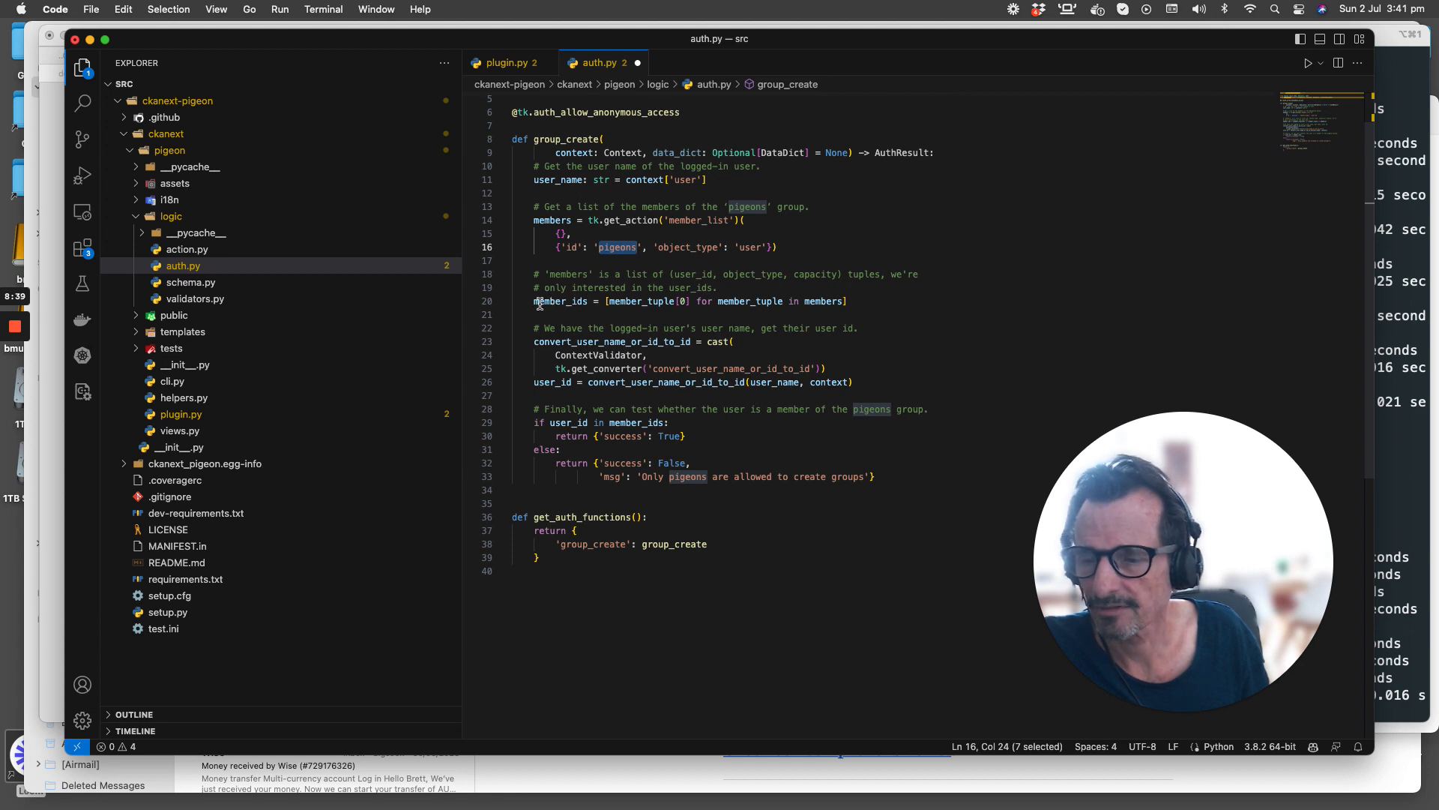
mouse_move(629, 350)
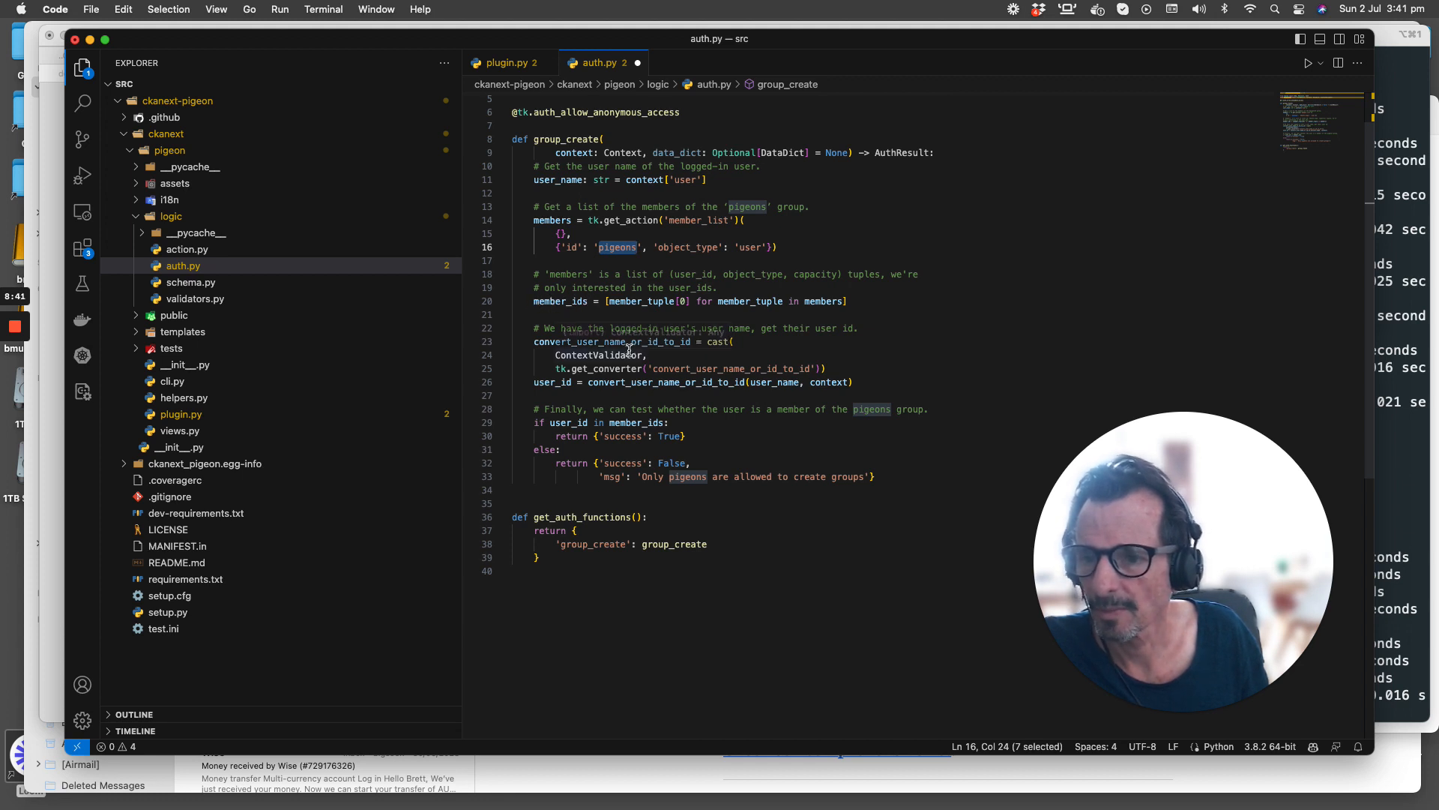
scroll("up", 3)
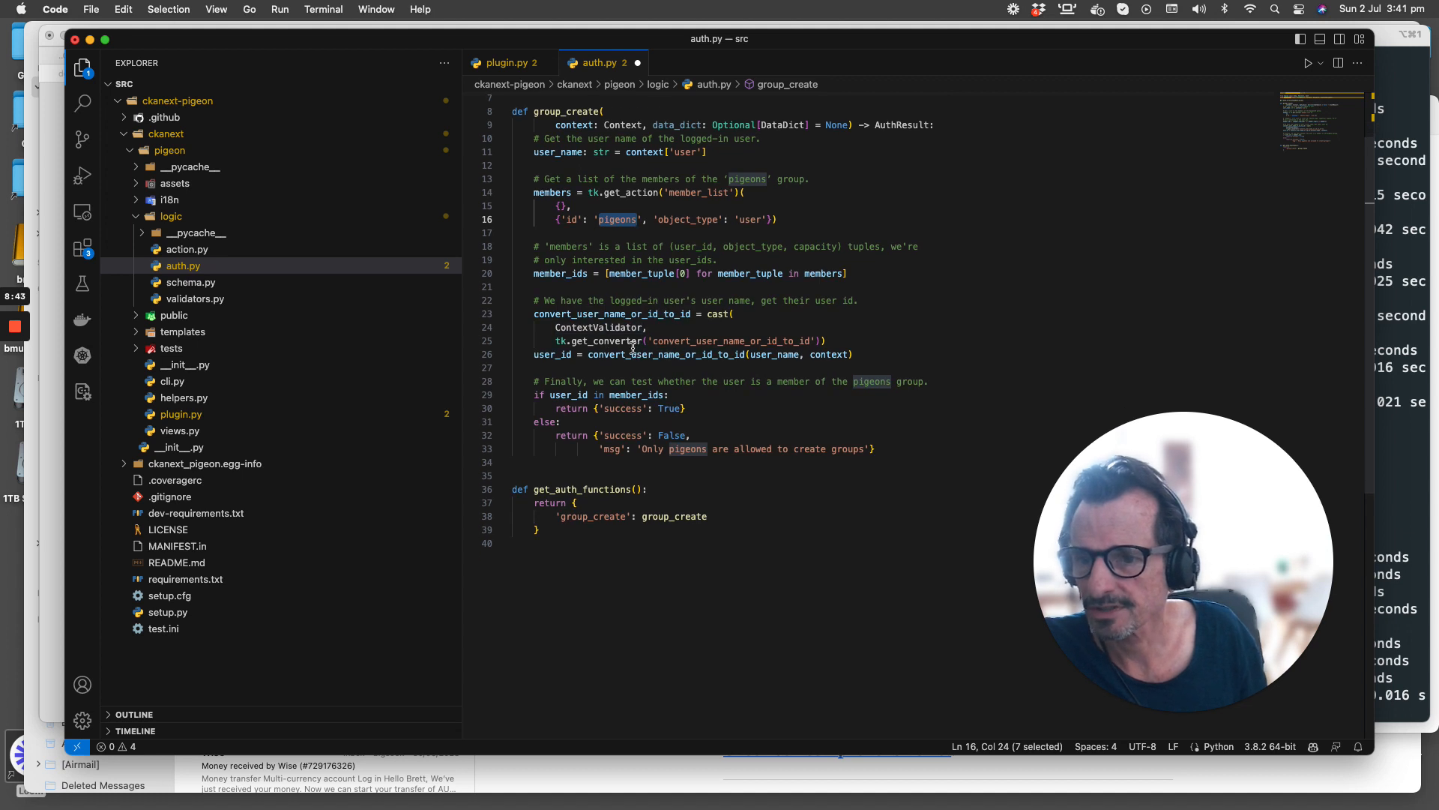
scroll("down", 3)
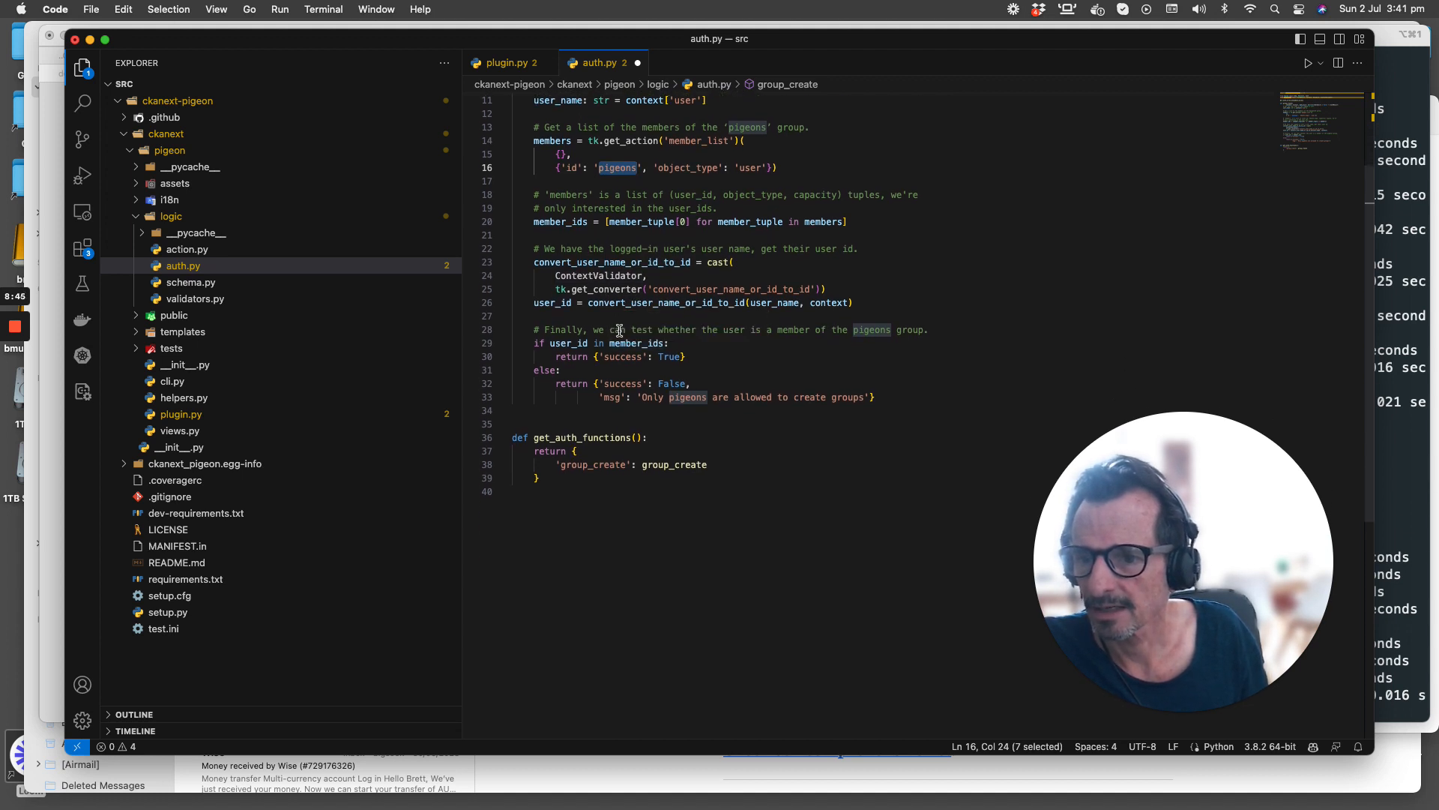
scroll("up", 3)
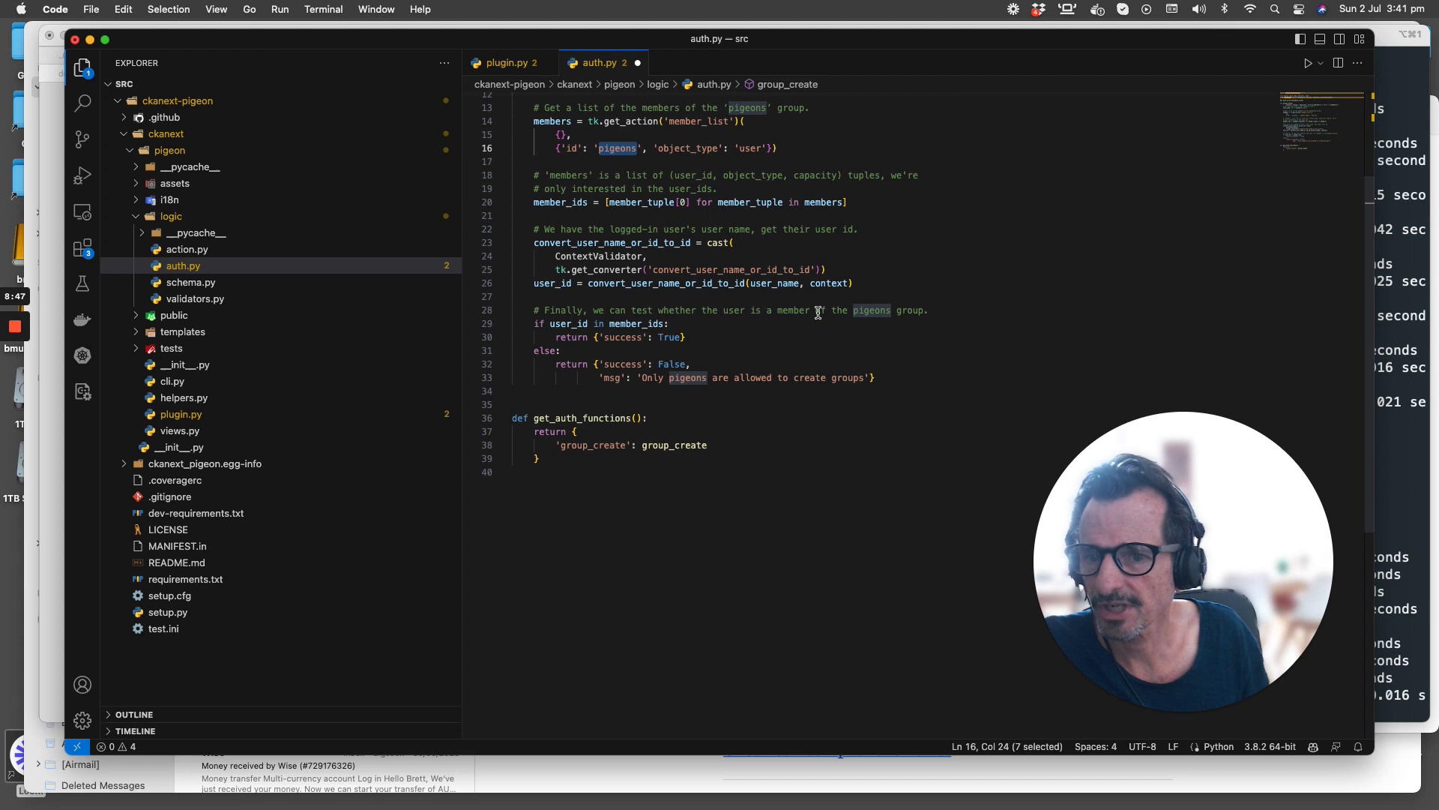
left_click(860, 310)
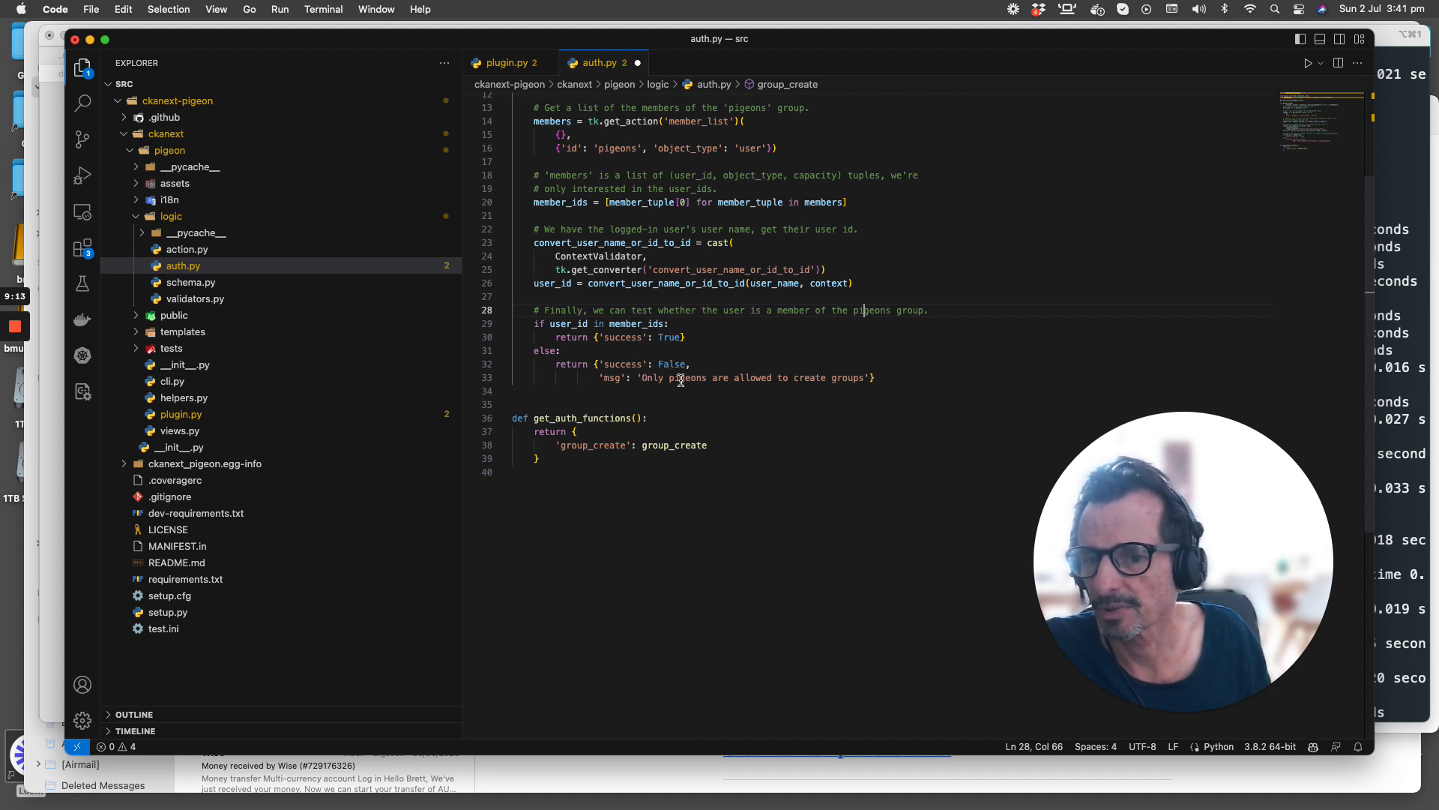
mouse_move(749, 379)
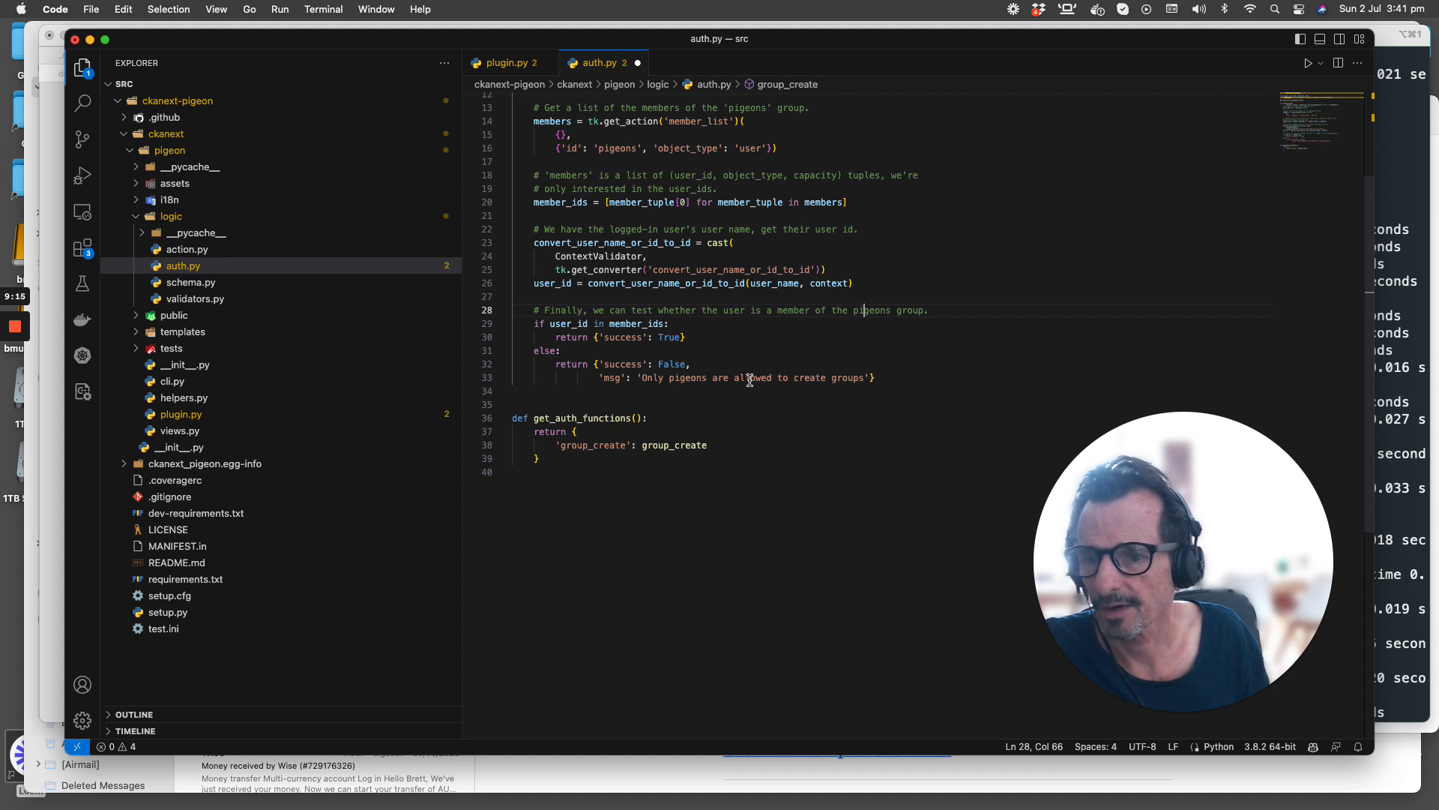
mouse_move(710, 372)
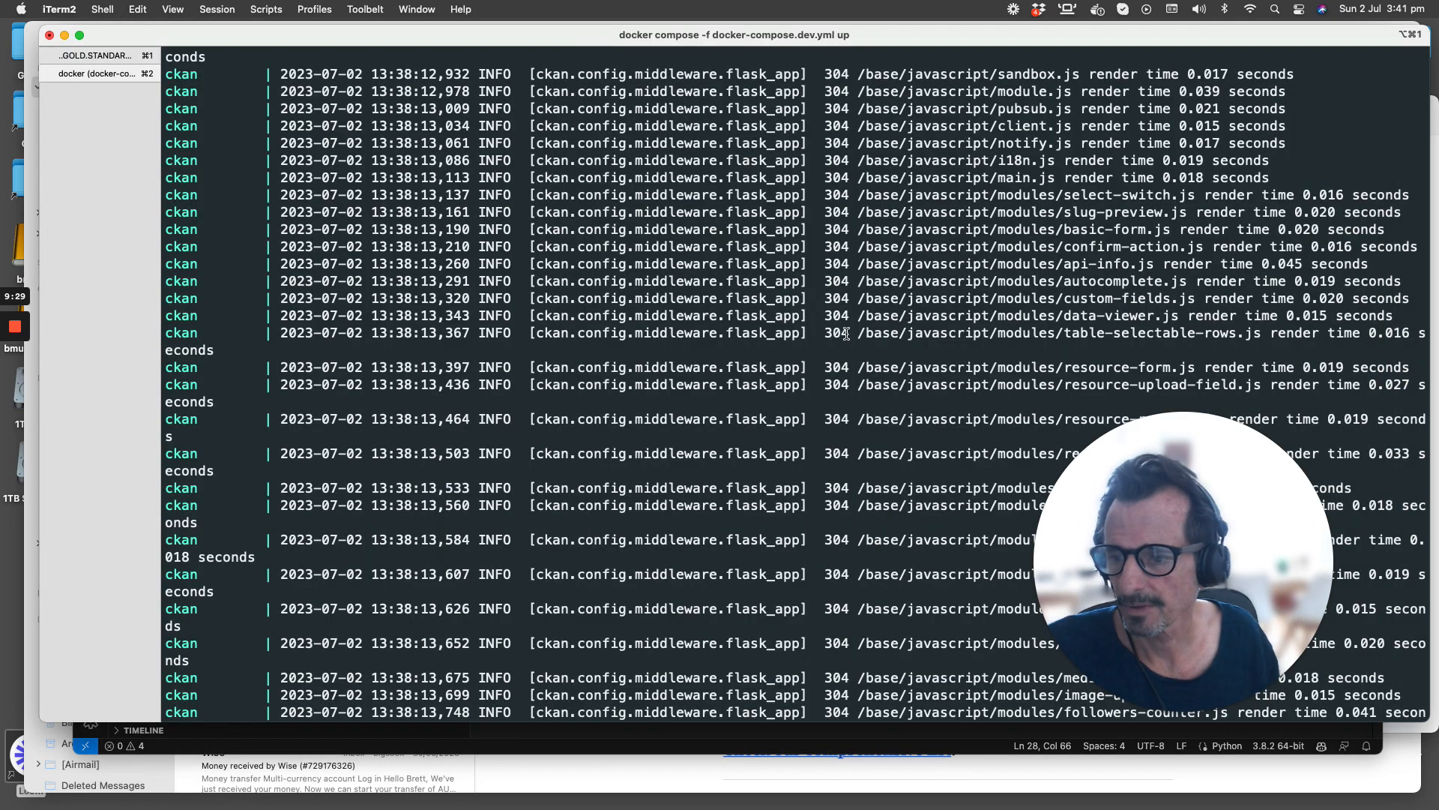
Scroll the docker compose log to the bottom to see CKAN reloaded after the change.
scroll("down", 3)
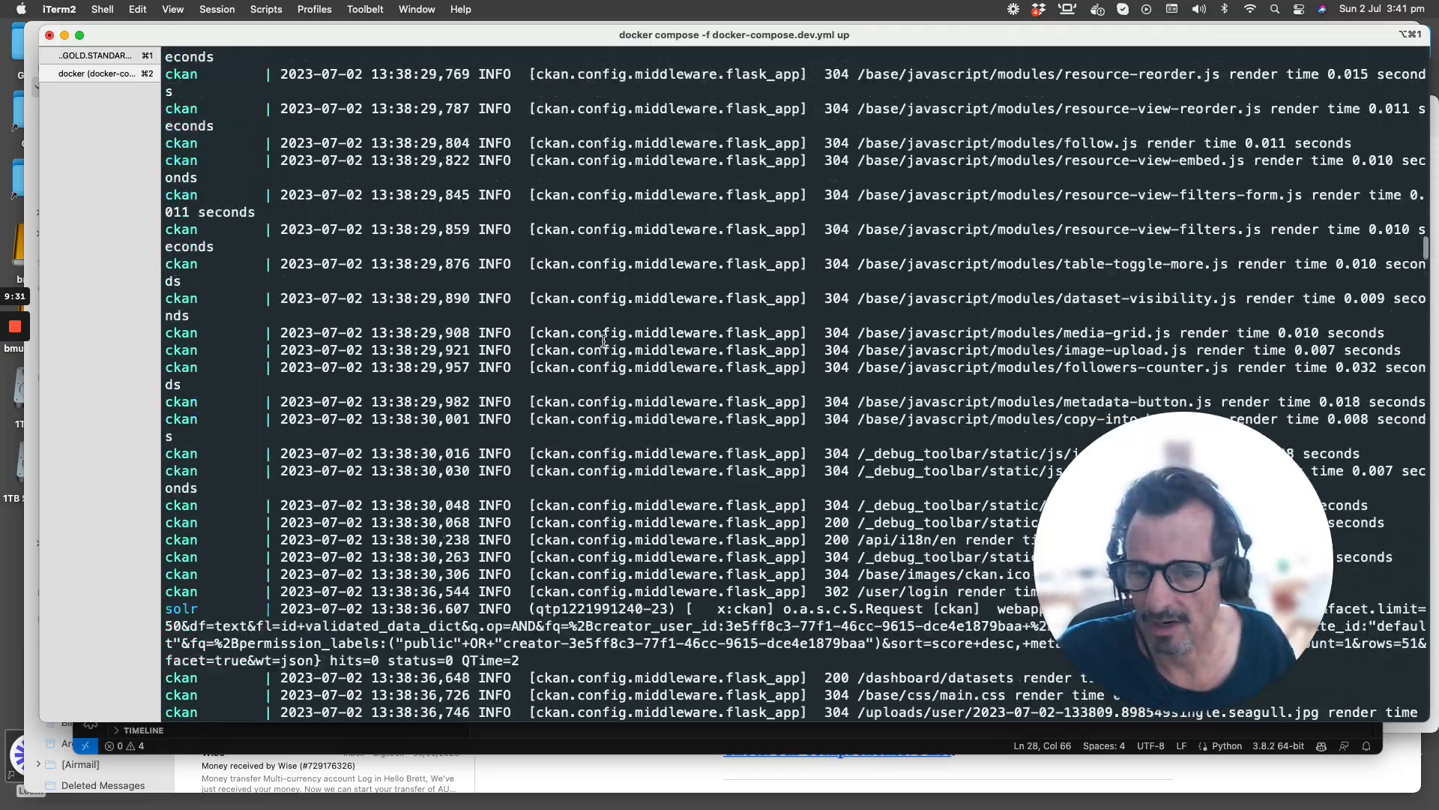
scroll("down", 3)
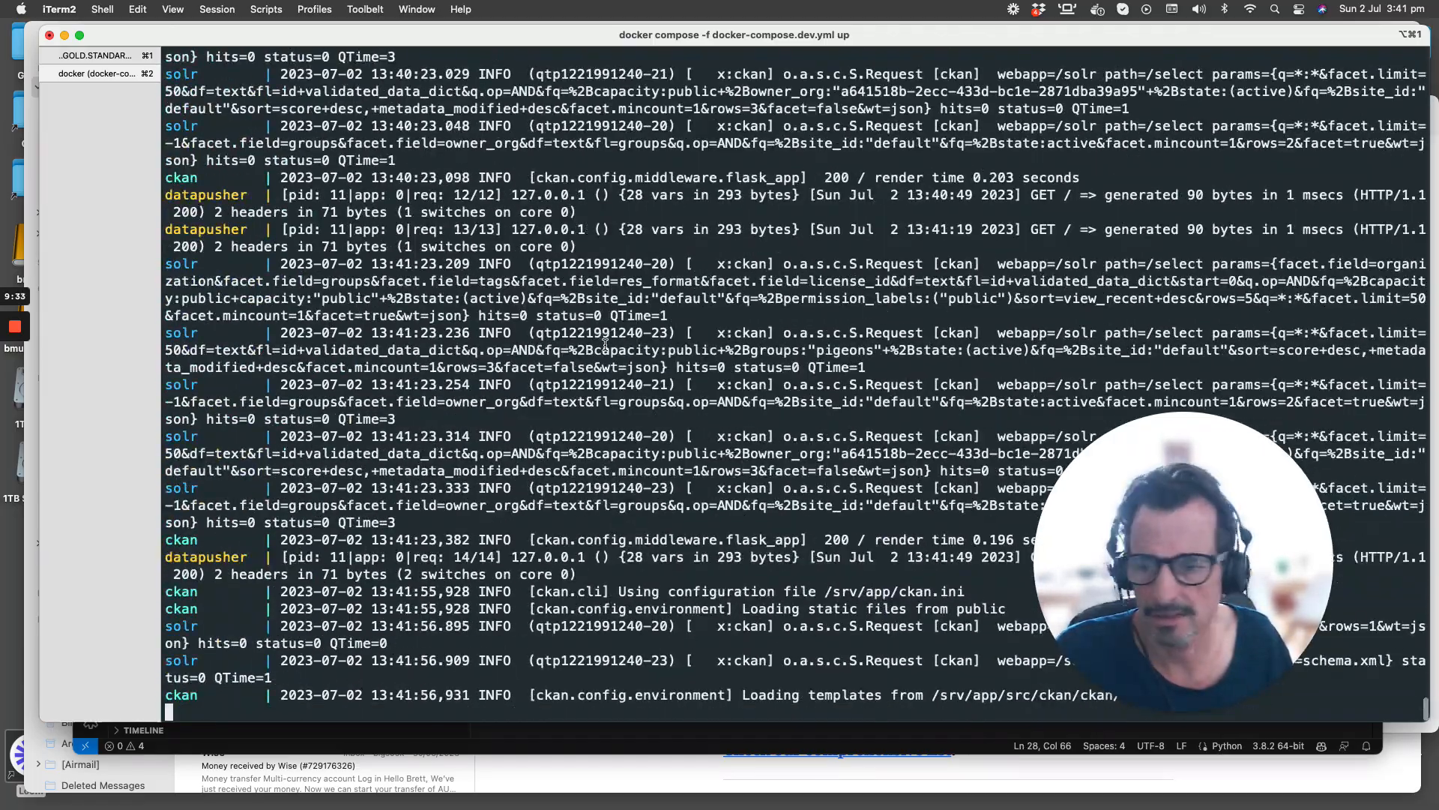
scroll("down", 3)
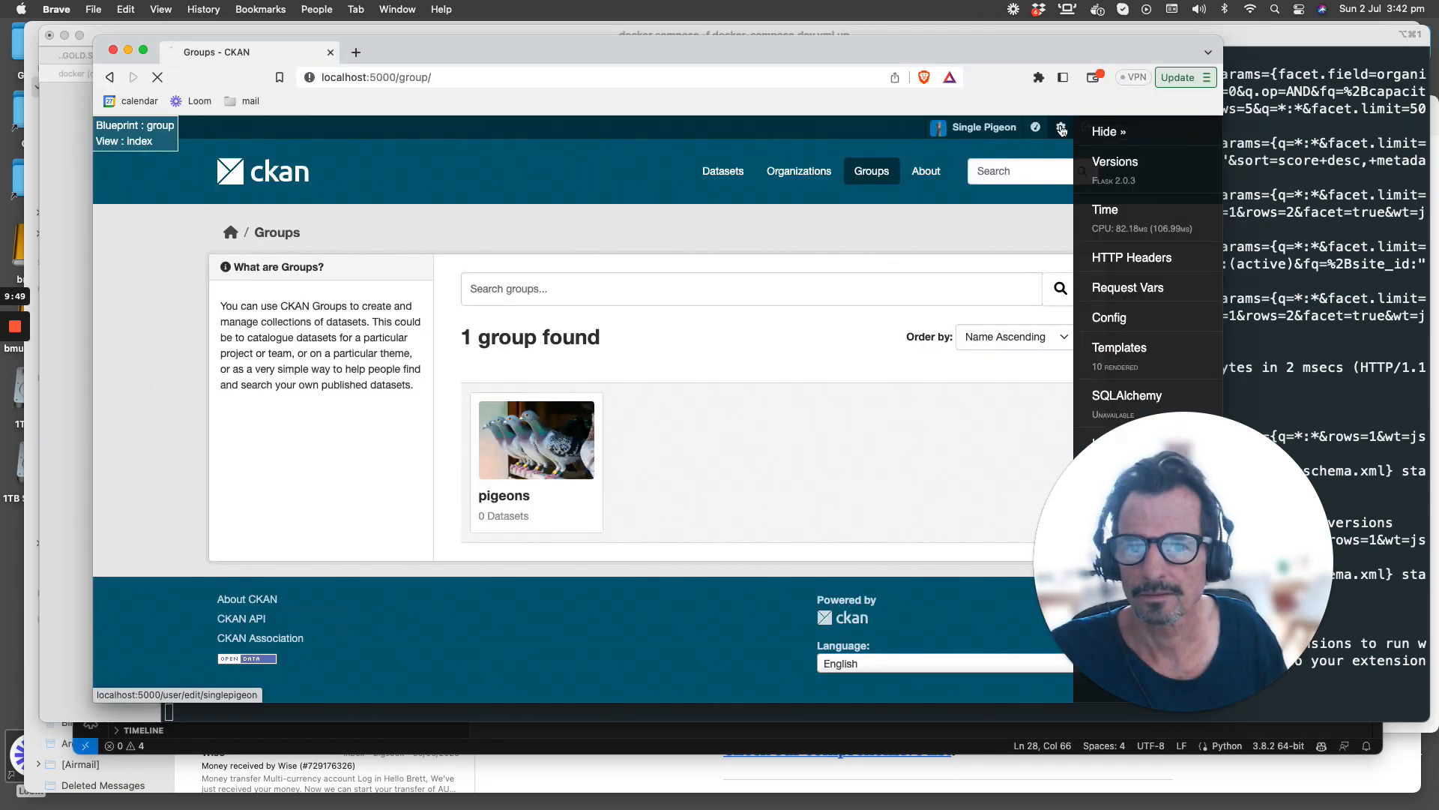
Log out, sign back in as singlepigeon, and view the Groups list, which now offers Add Group.
left_click(1062, 127)
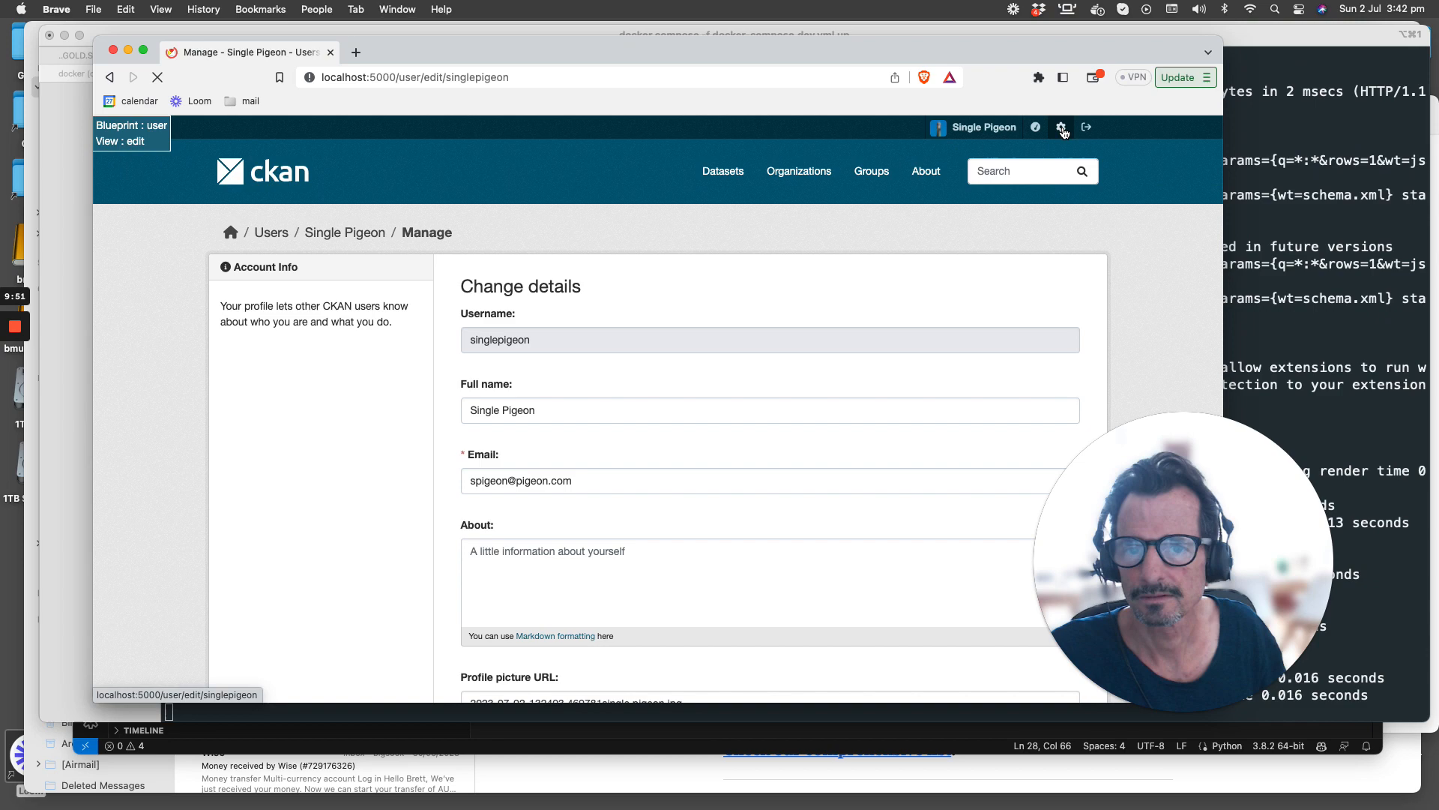
left_click(1087, 126)
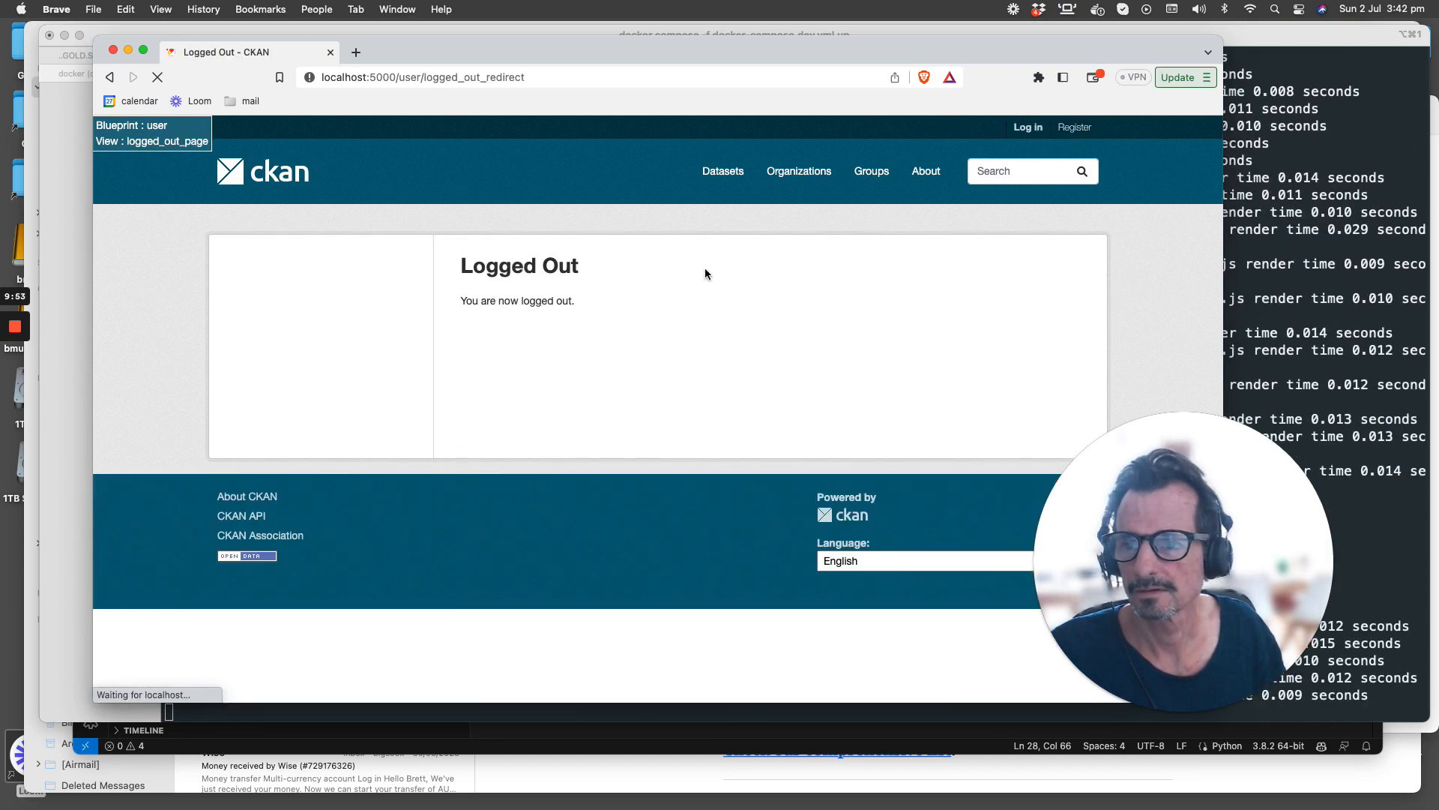
left_click(1027, 126)
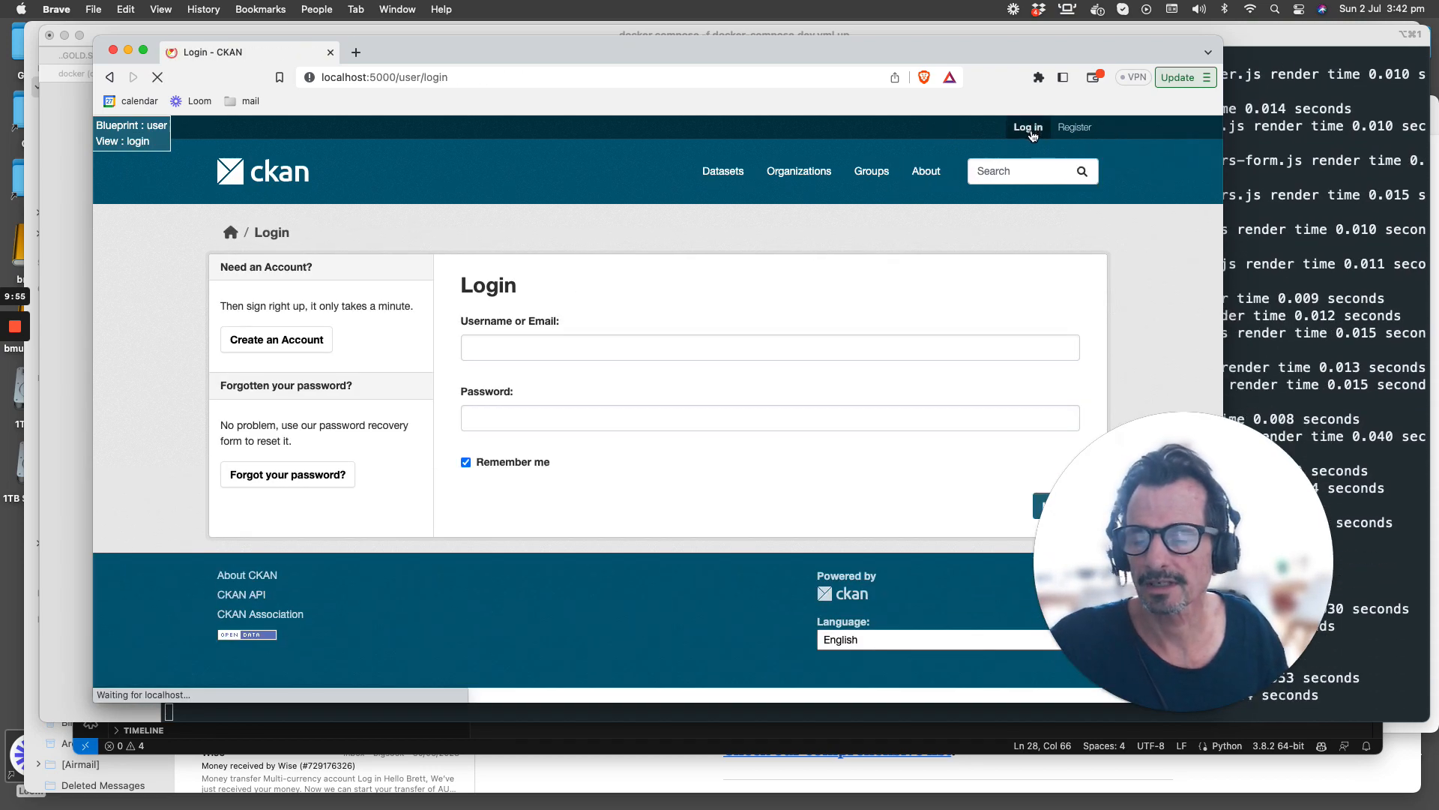
type("singlepigeon")
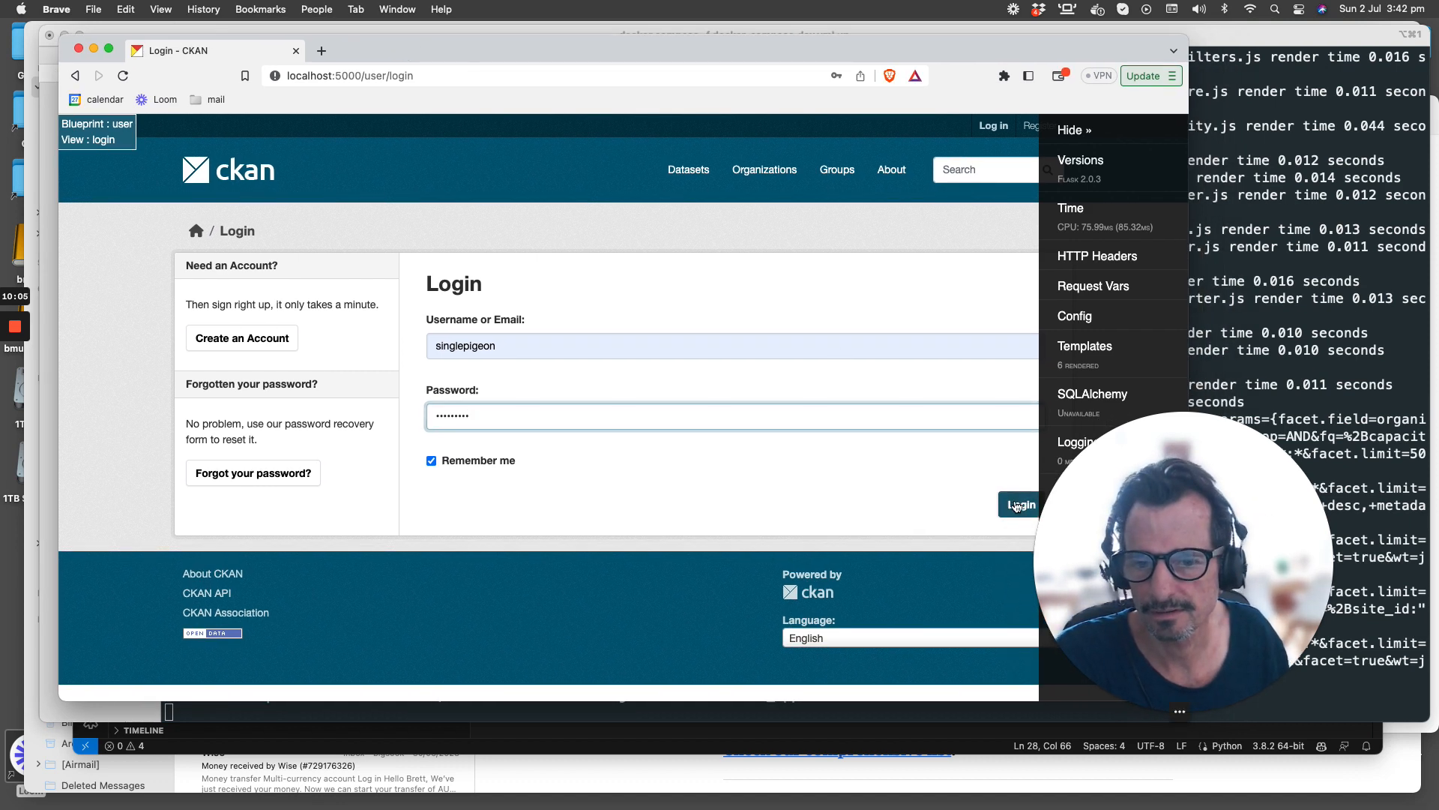
left_click(1020, 504)
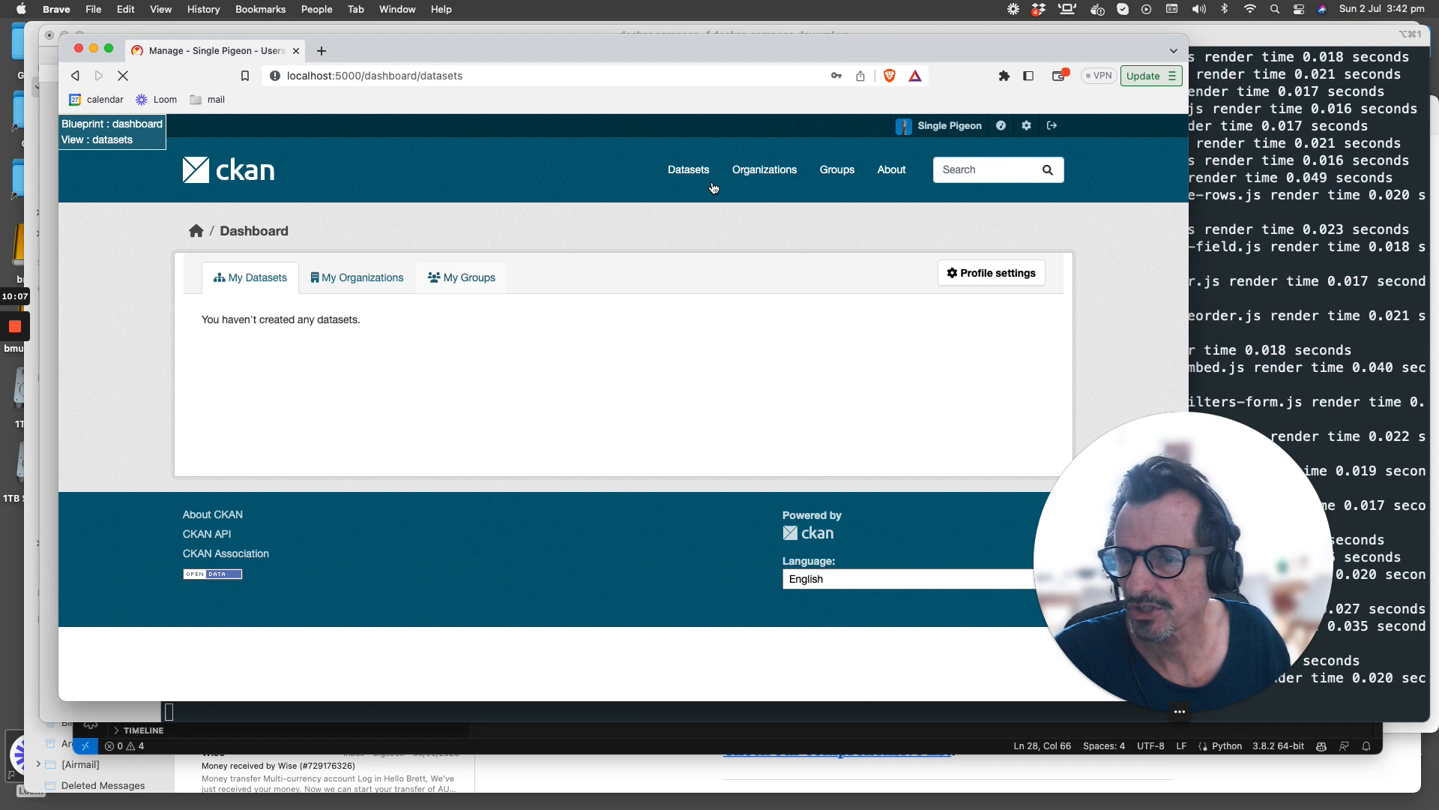
left_click(837, 170)
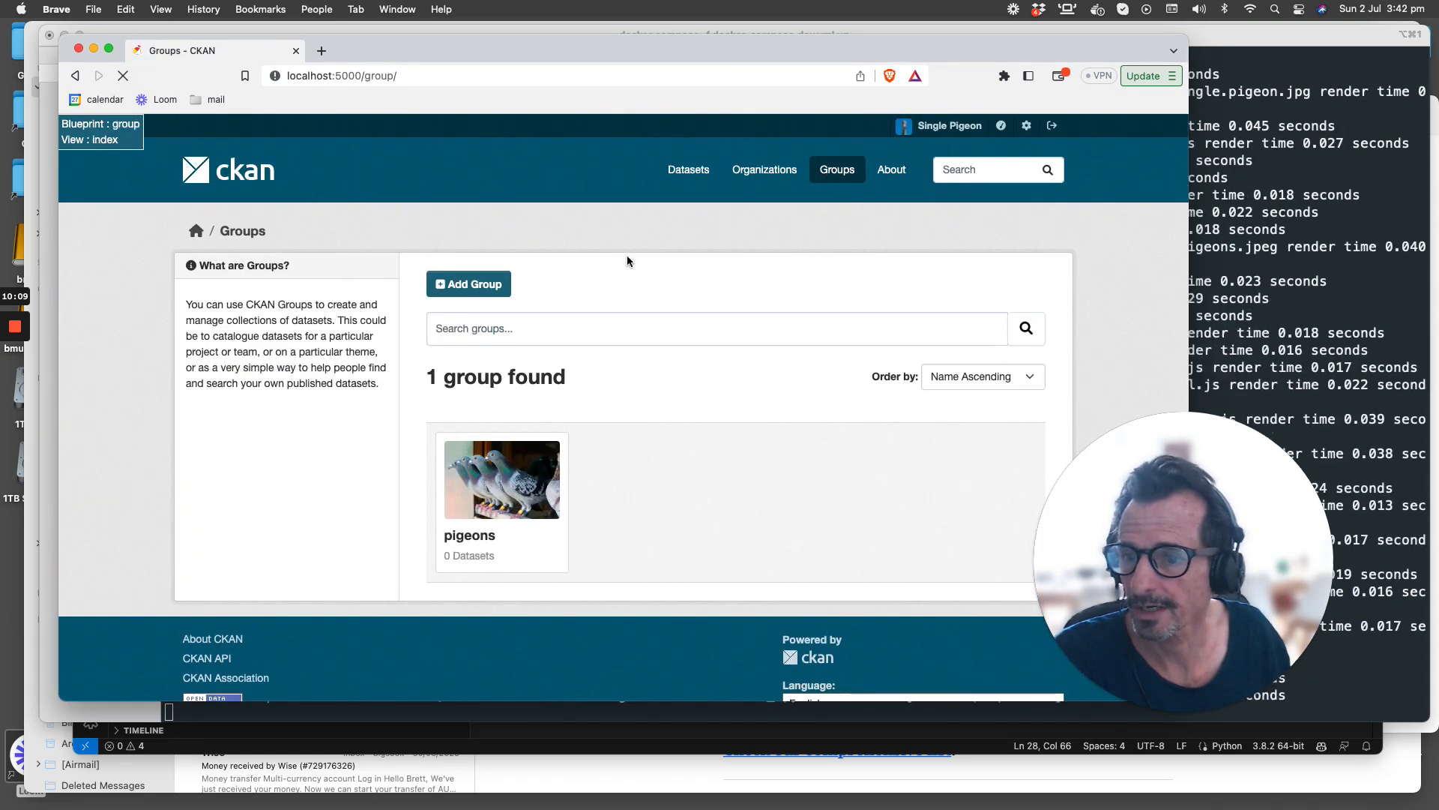
left_click(1025, 126)
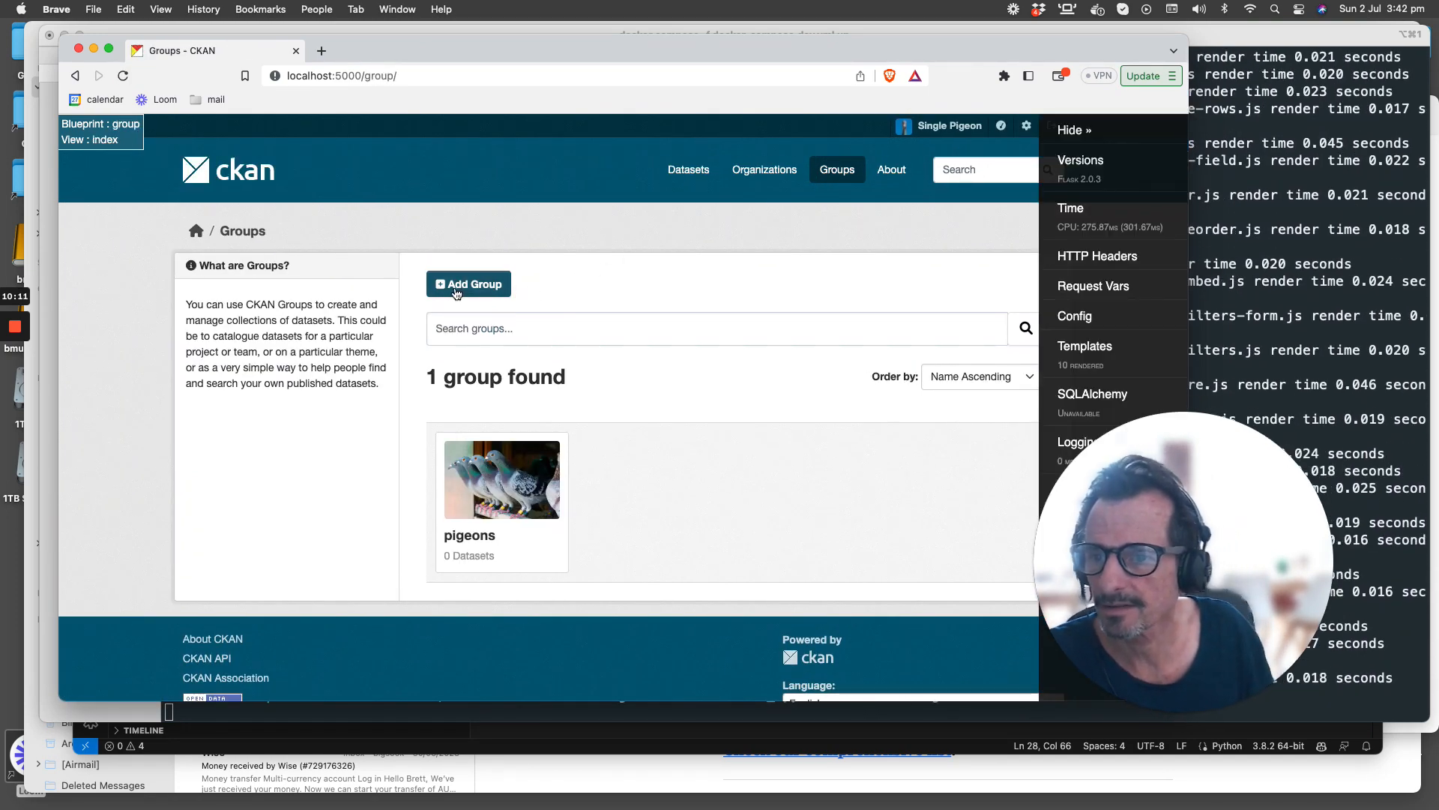
mouse_move(547, 283)
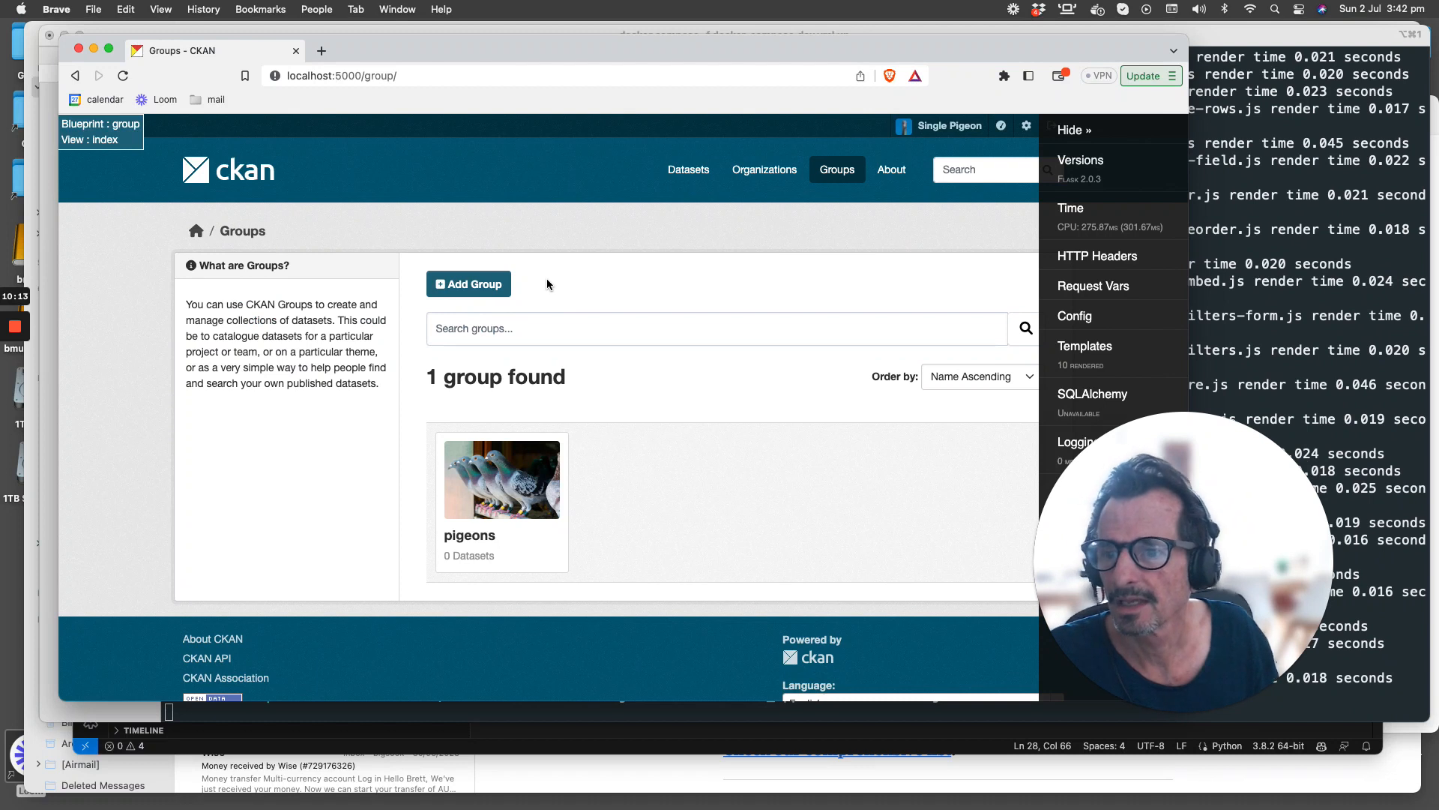
mouse_move(558, 285)
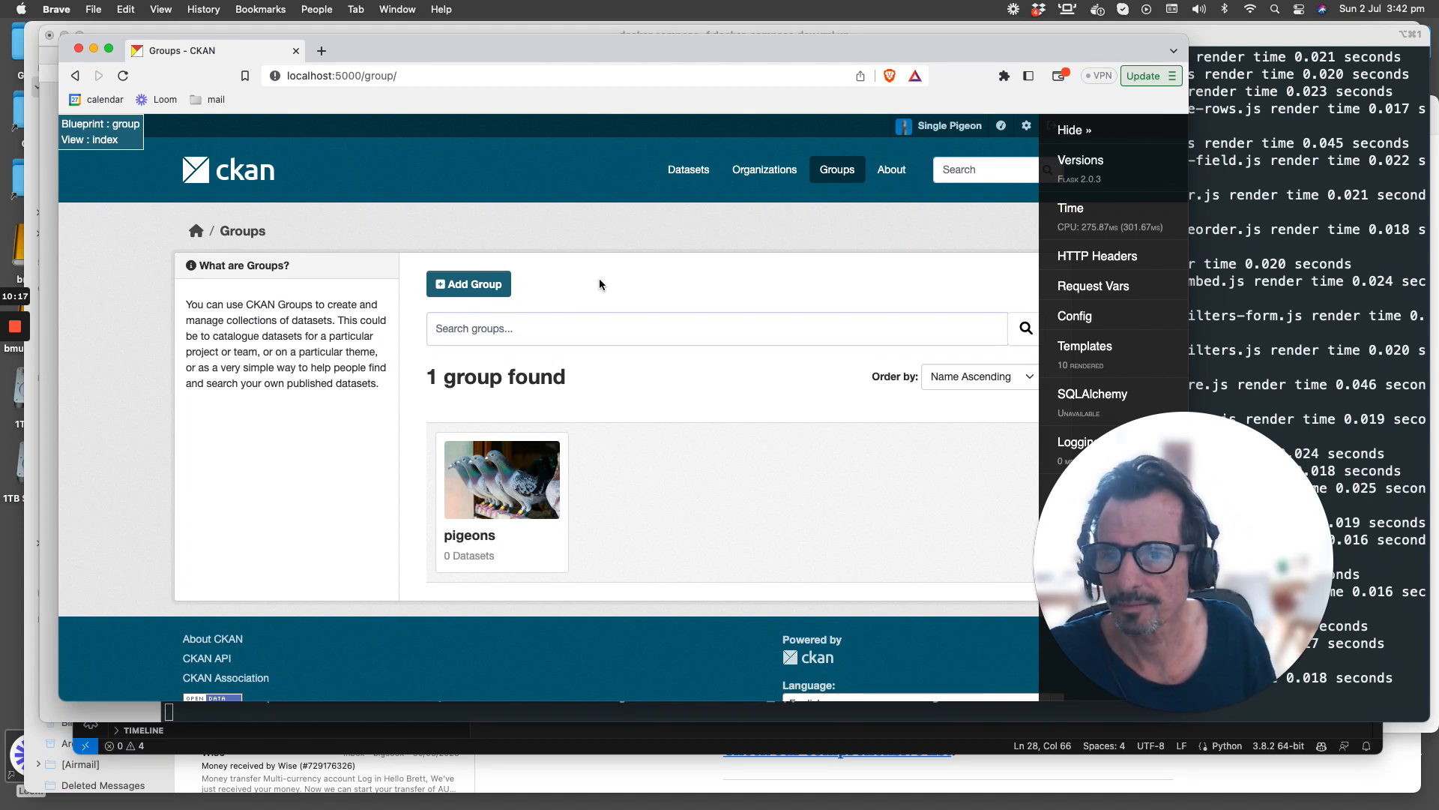
mouse_move(532, 313)
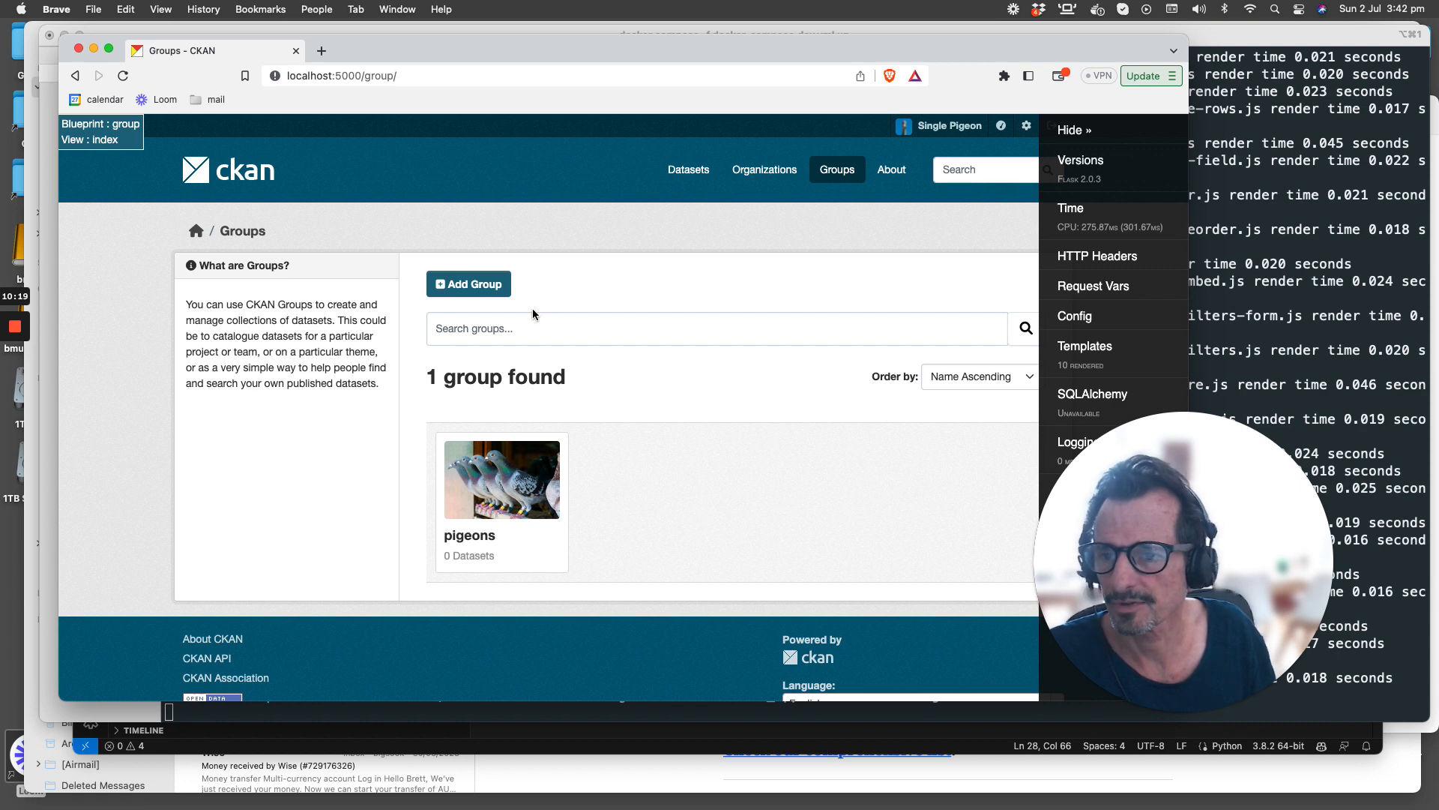
mouse_move(533, 297)
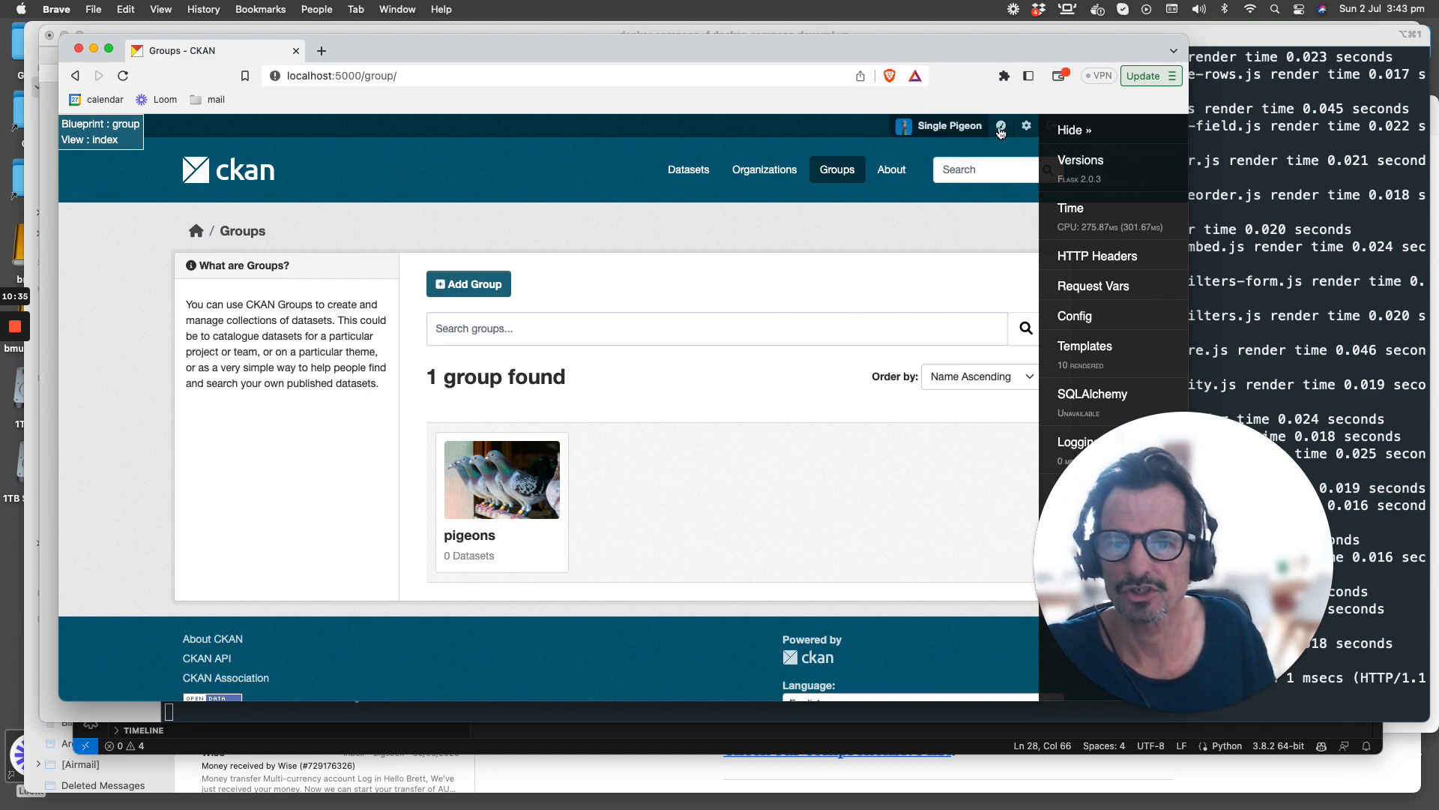
Log out, sign in as singleseagull, and view the Groups list, which shows only pigeons with no Add Group.
left_click(1025, 126)
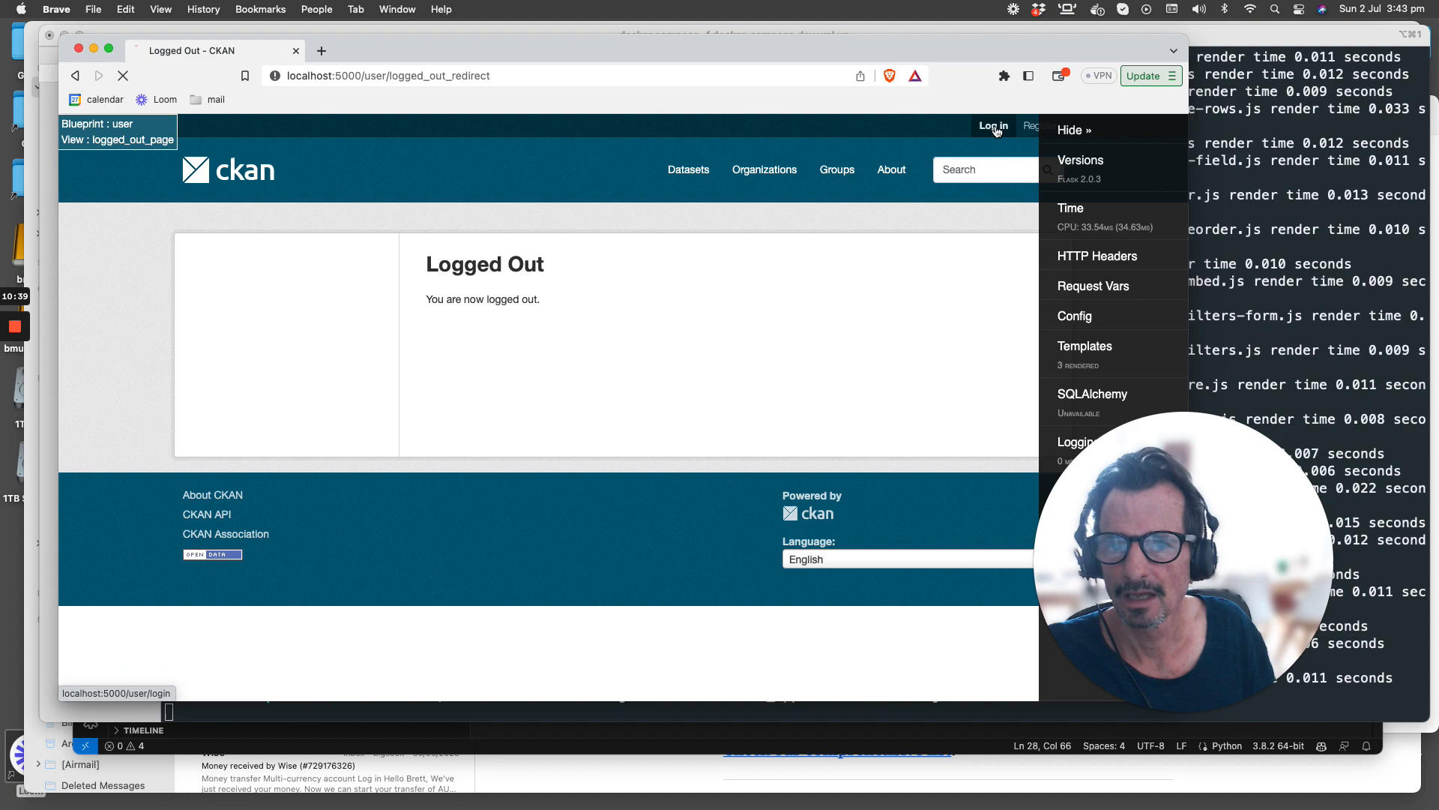
left_click(993, 126)
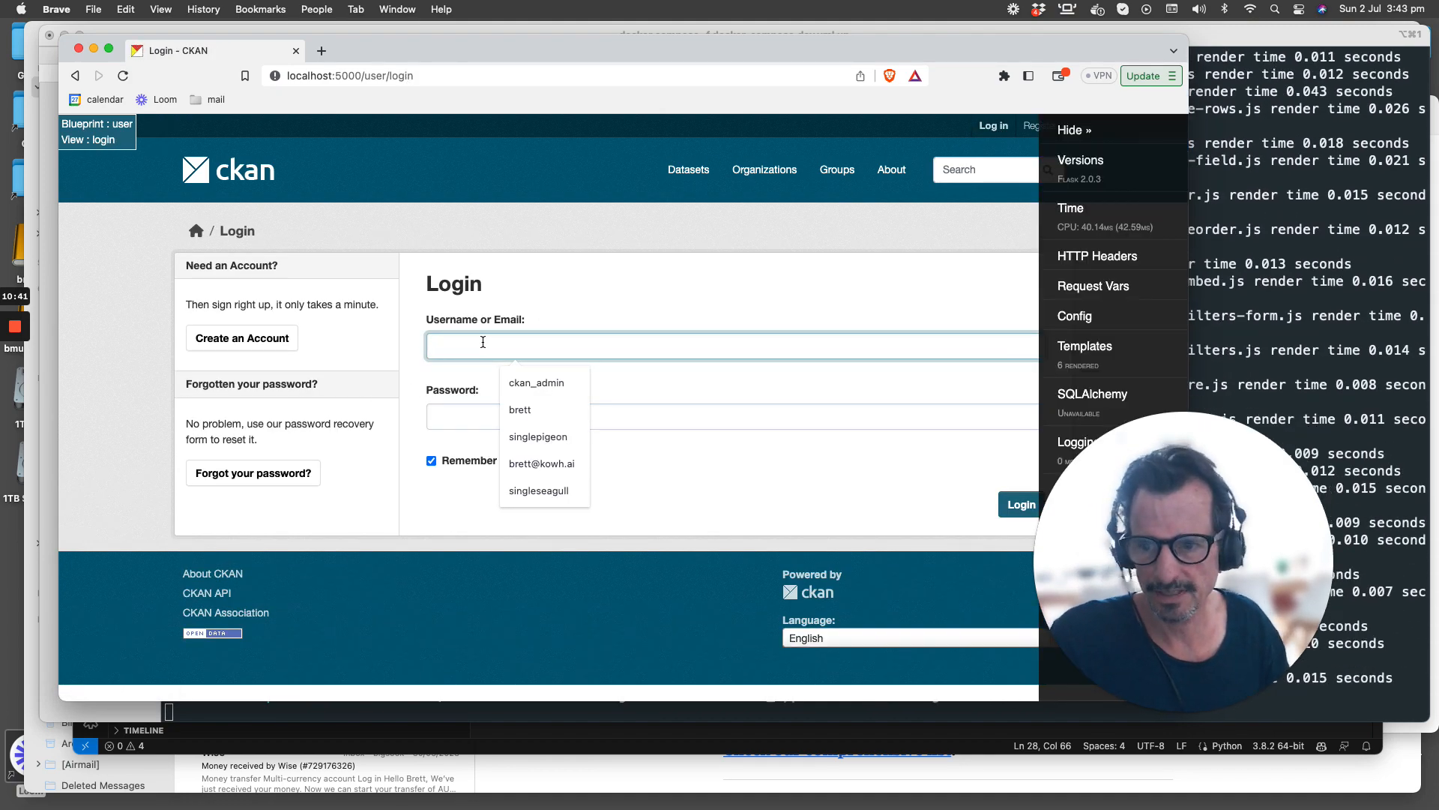
left_click(539, 491)
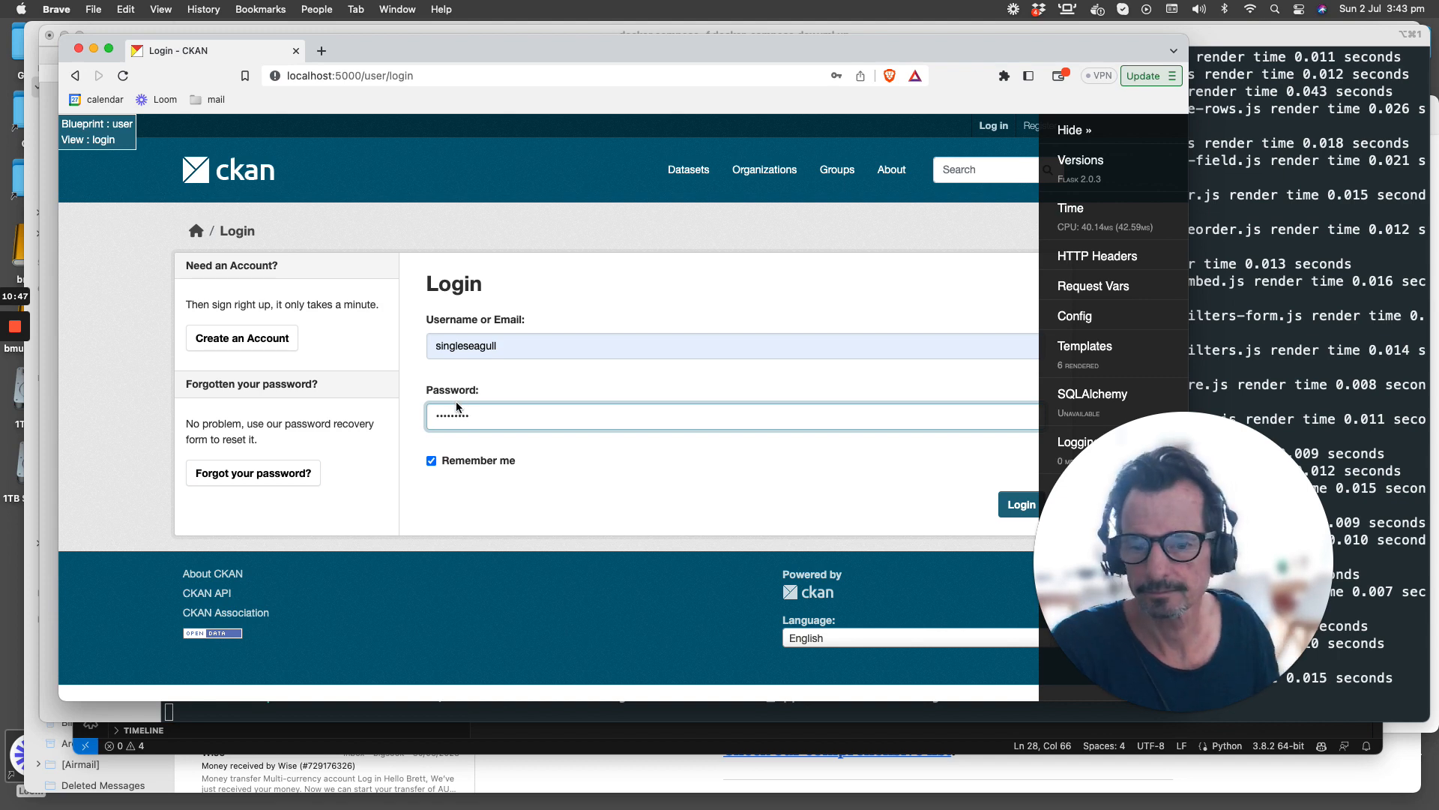
left_click(1020, 503)
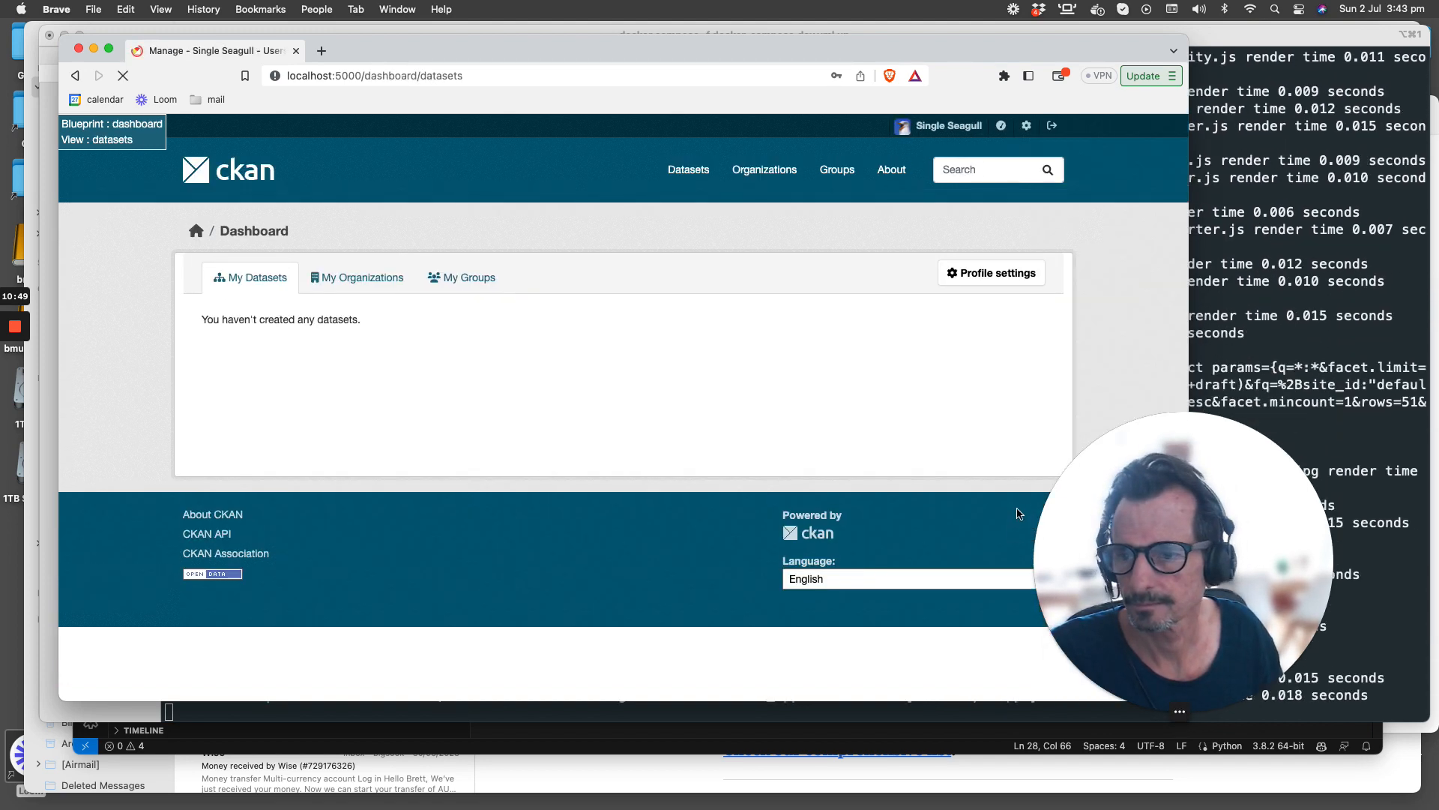
left_click(1026, 126)
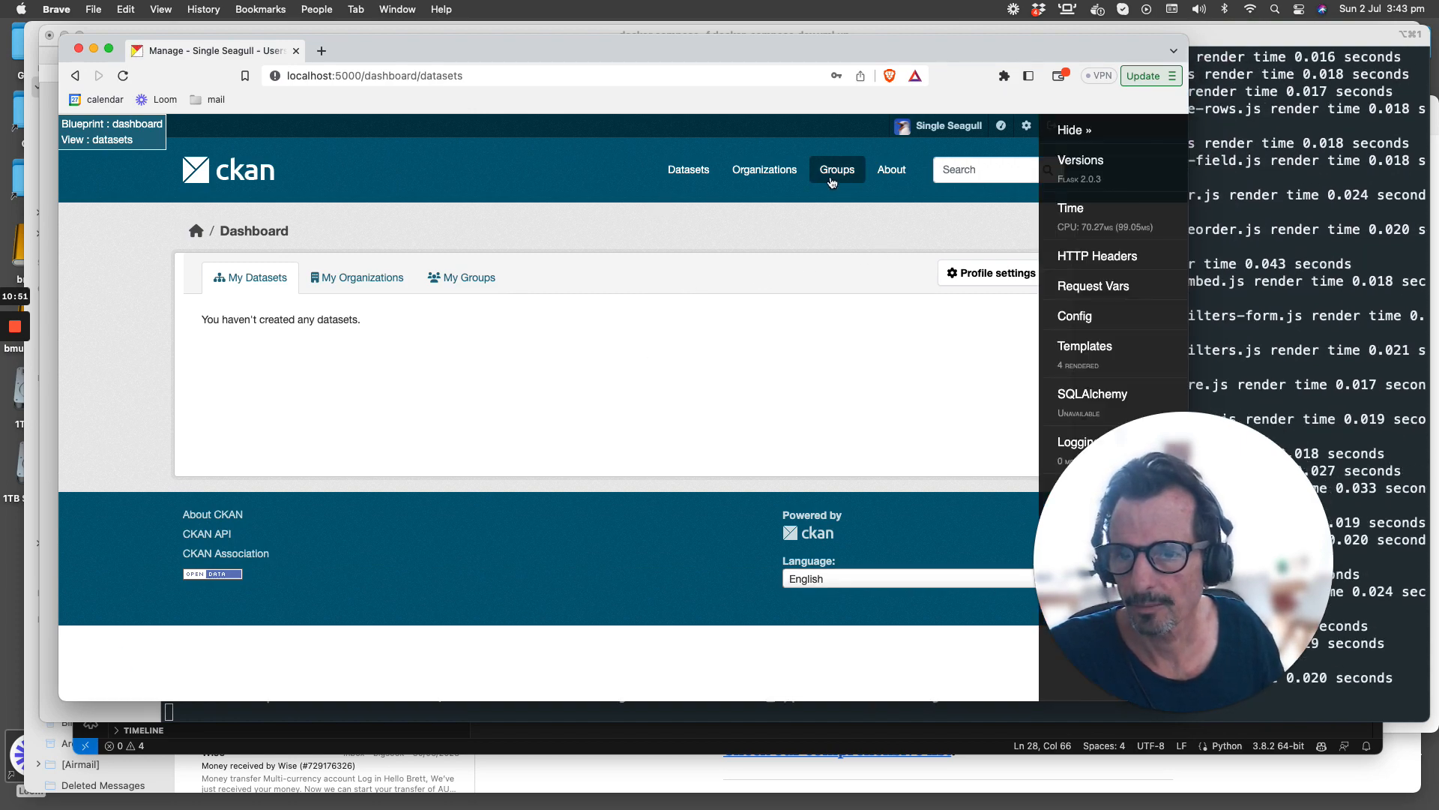
left_click(835, 170)
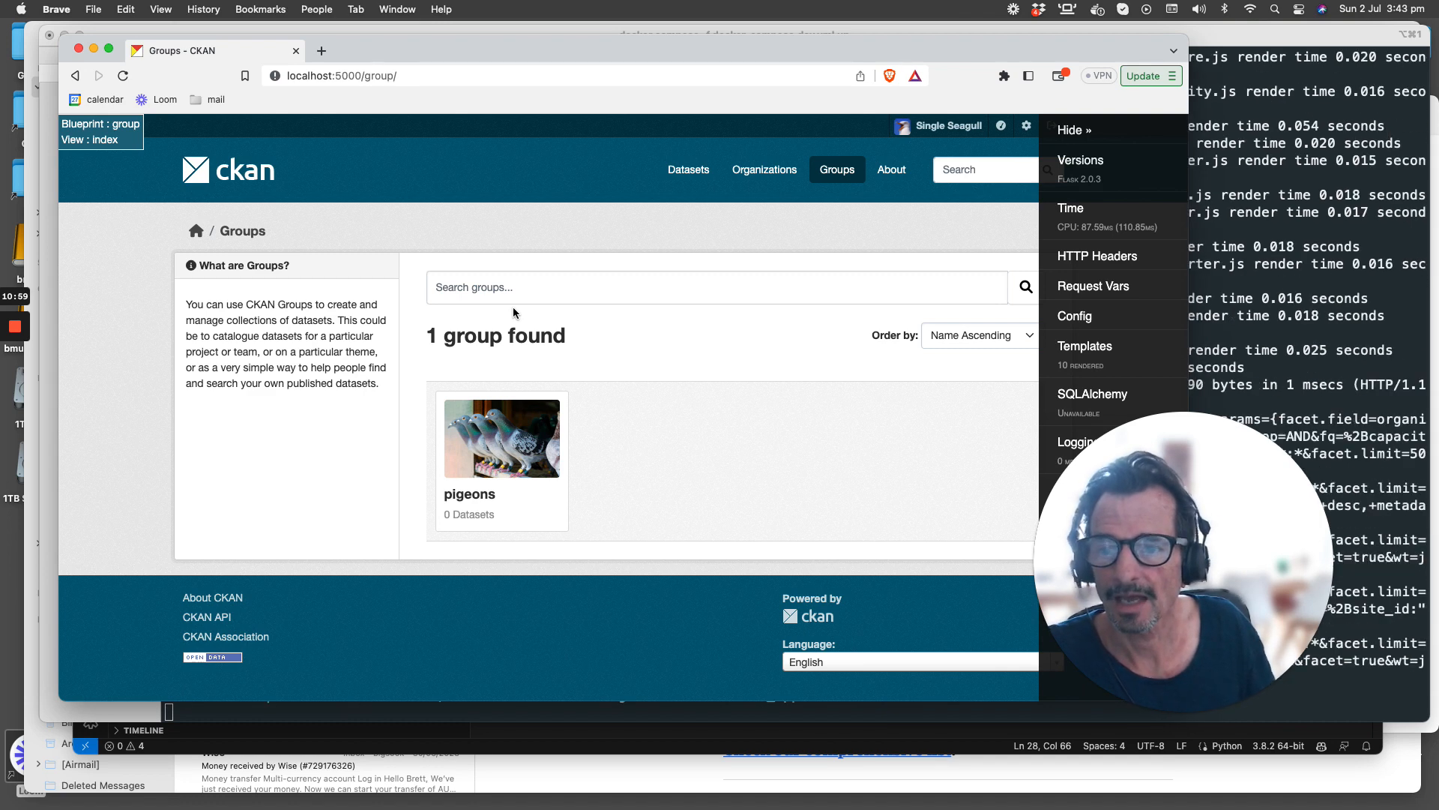
mouse_move(772, 261)
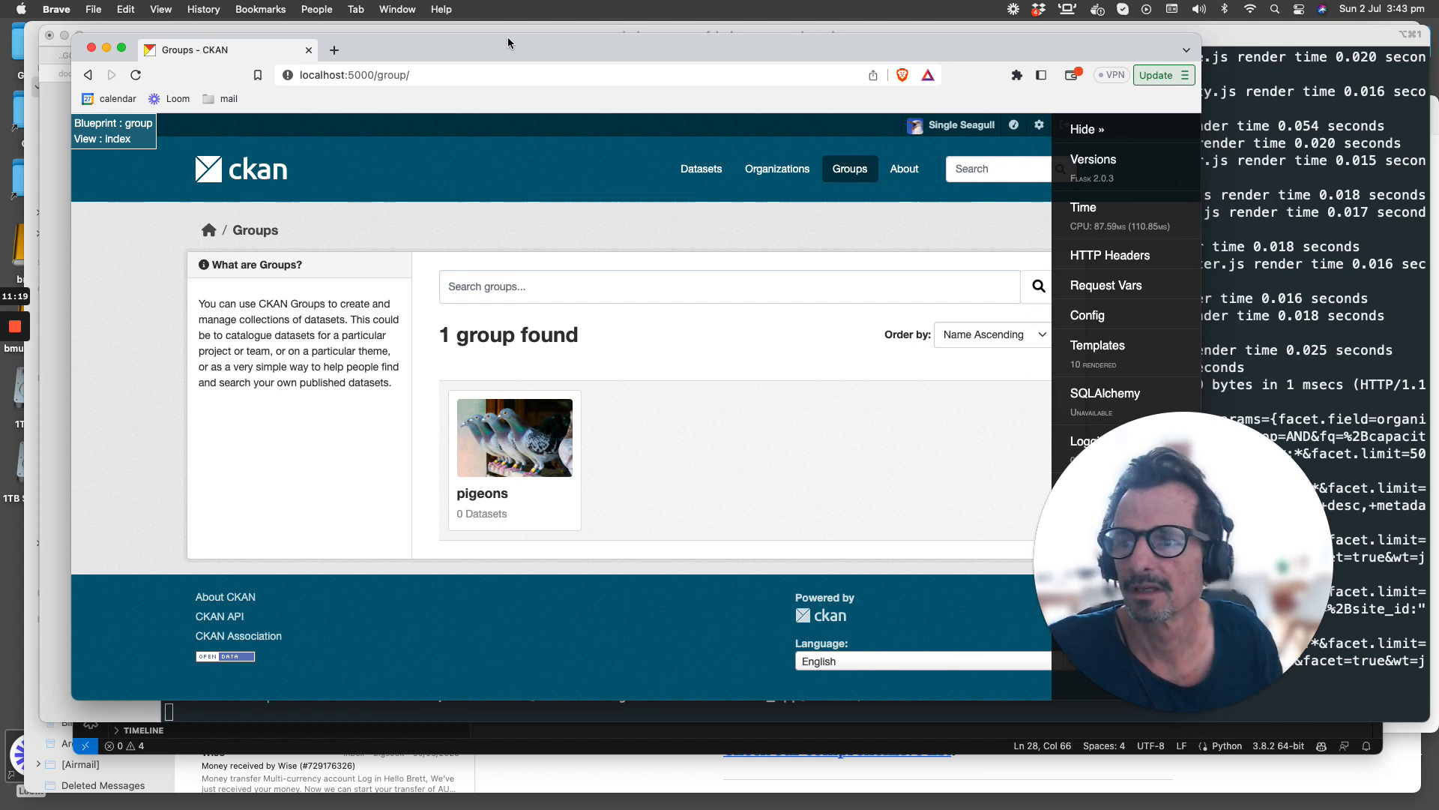
mouse_move(468, 55)
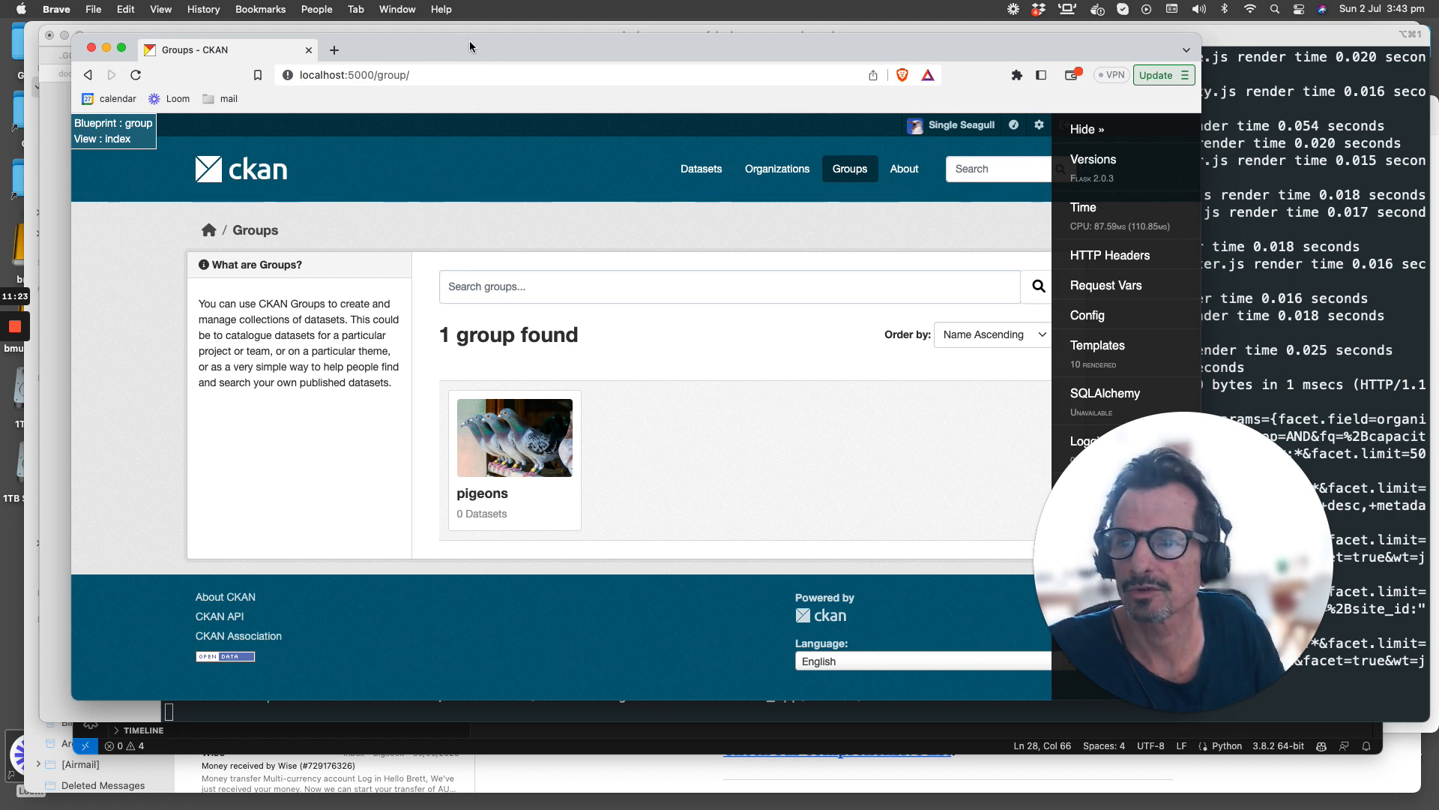
mouse_move(31, 492)
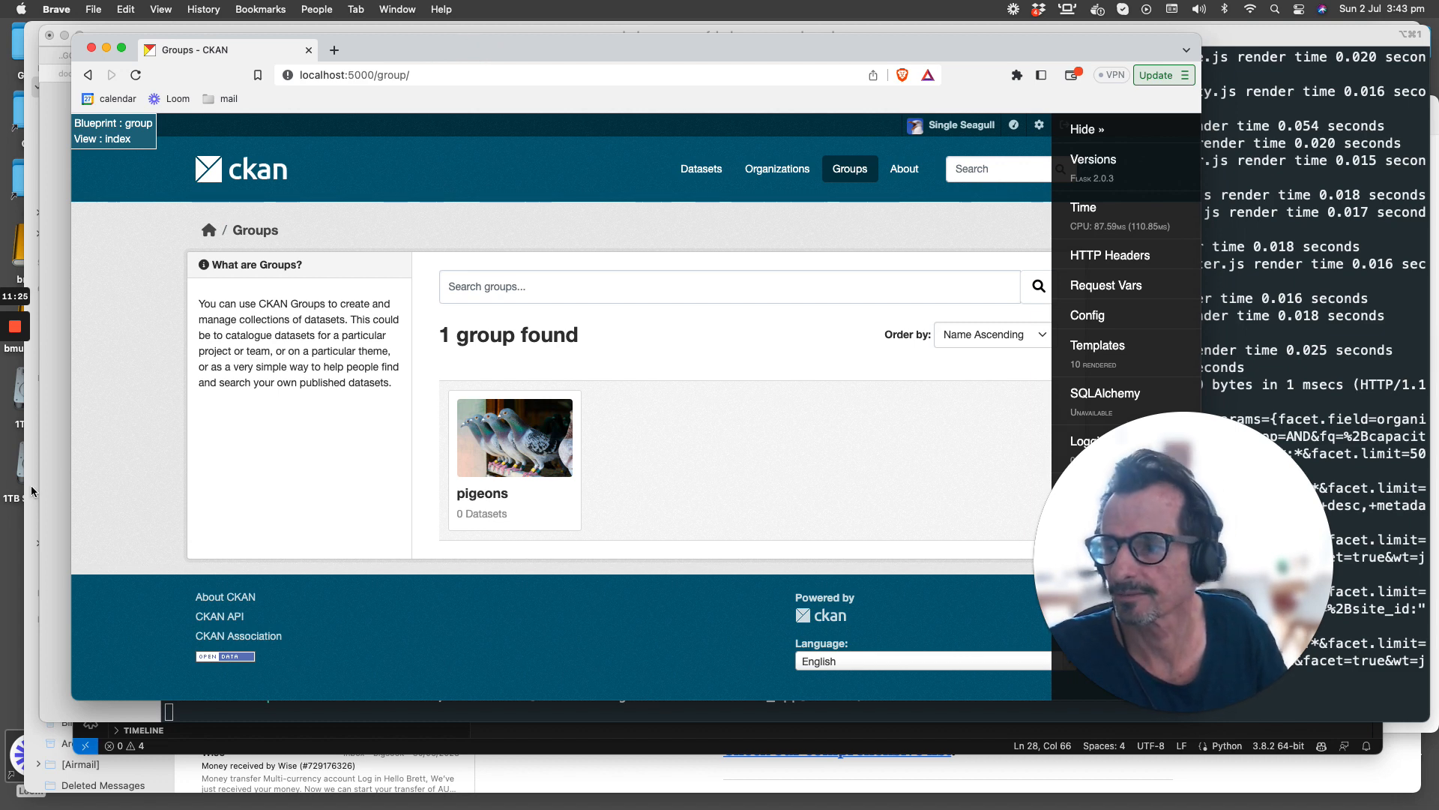